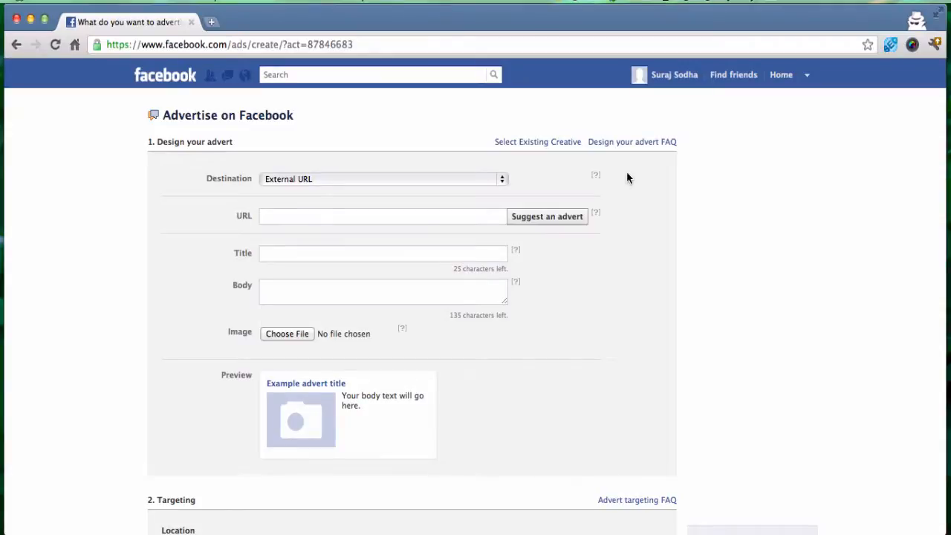
mouse_move(740, 160)
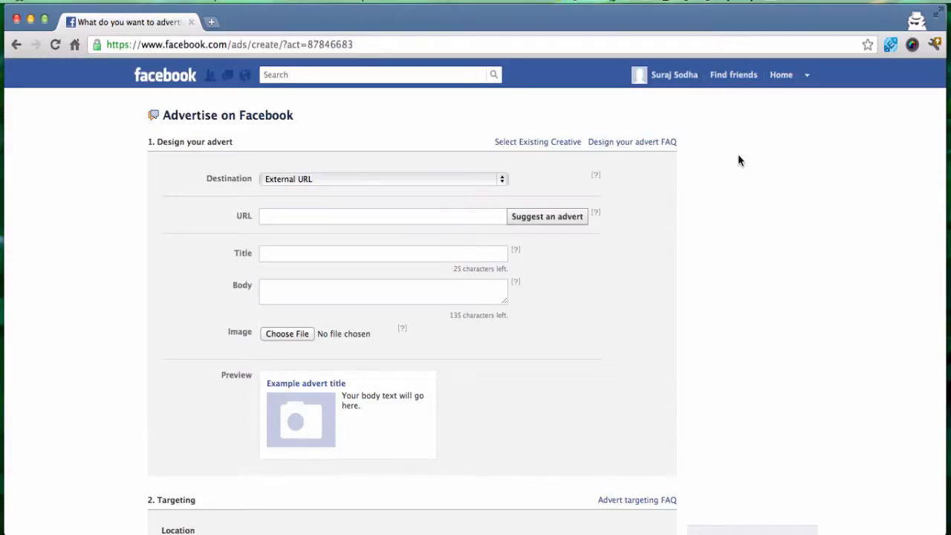
scroll("down", 3)
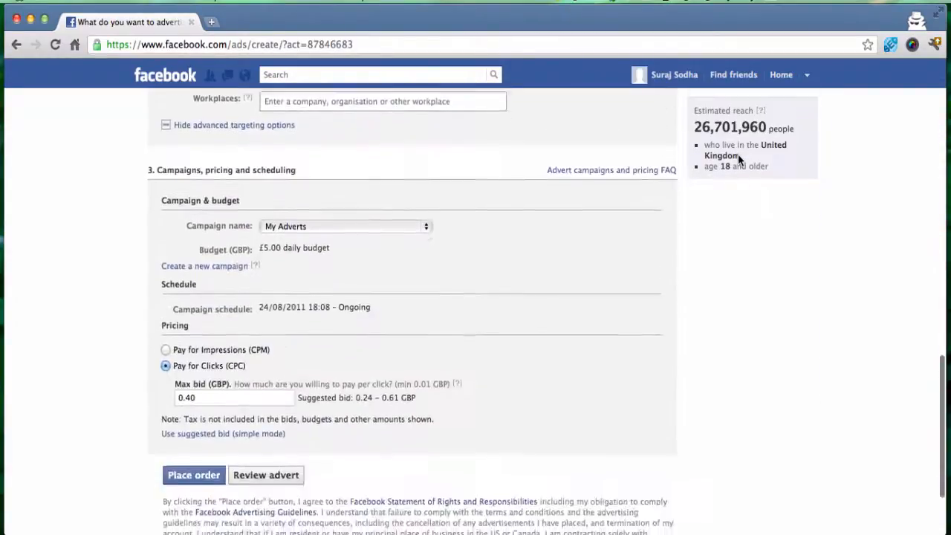
scroll("up", 3)
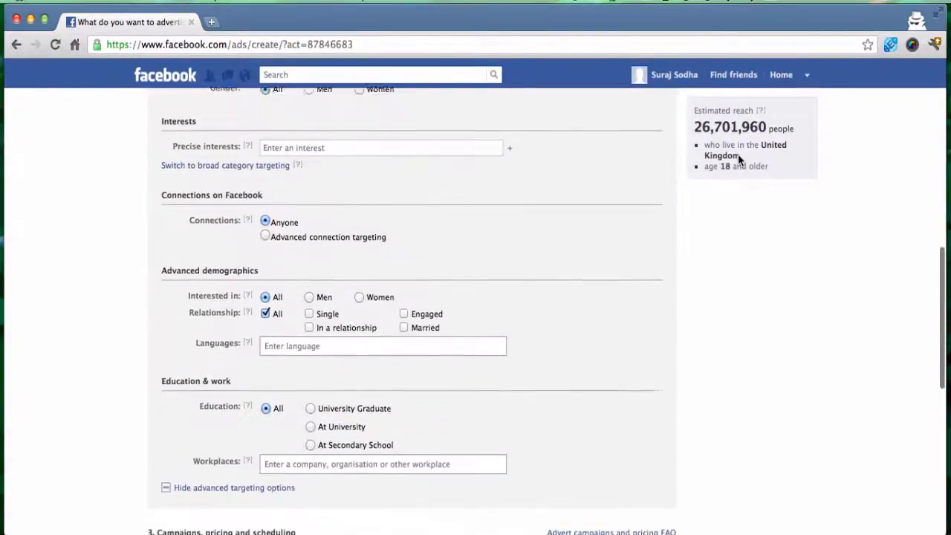
scroll("up", 3)
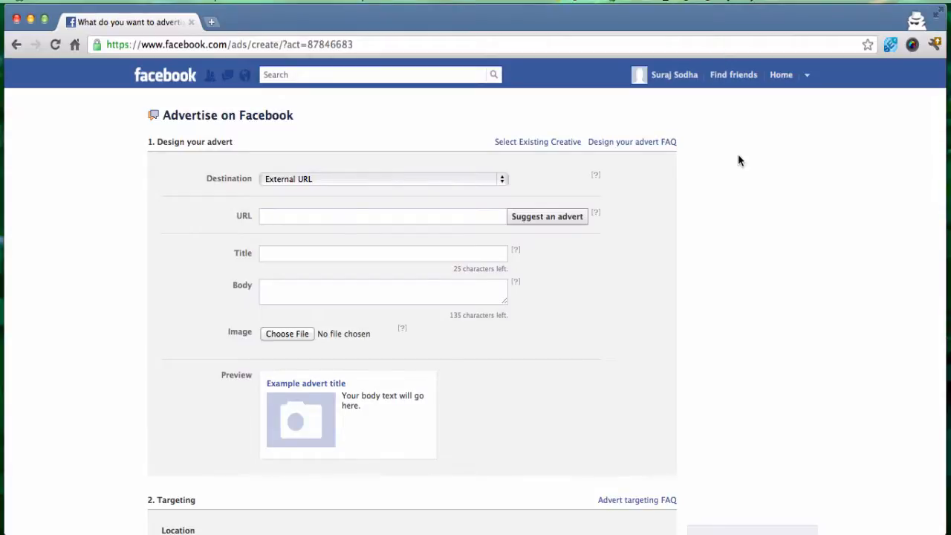
mouse_move(211, 175)
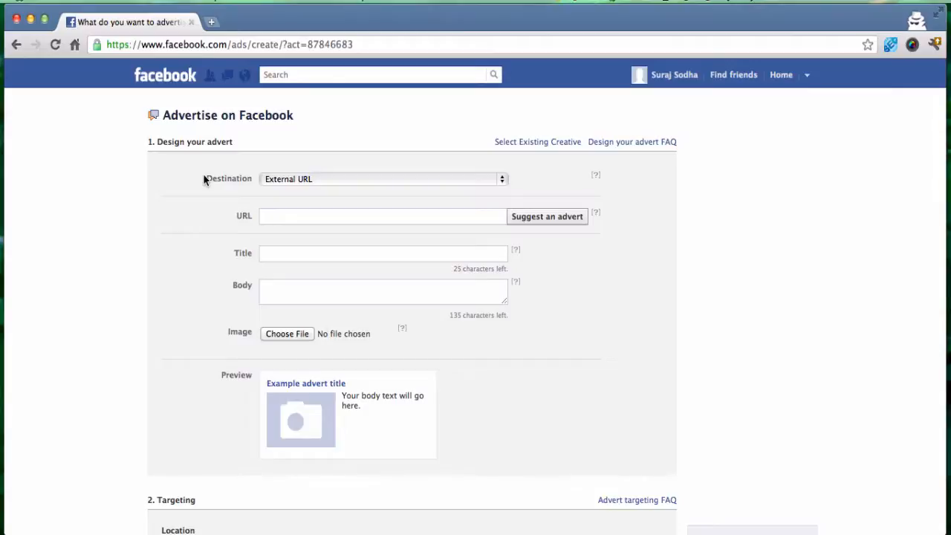
mouse_move(218, 184)
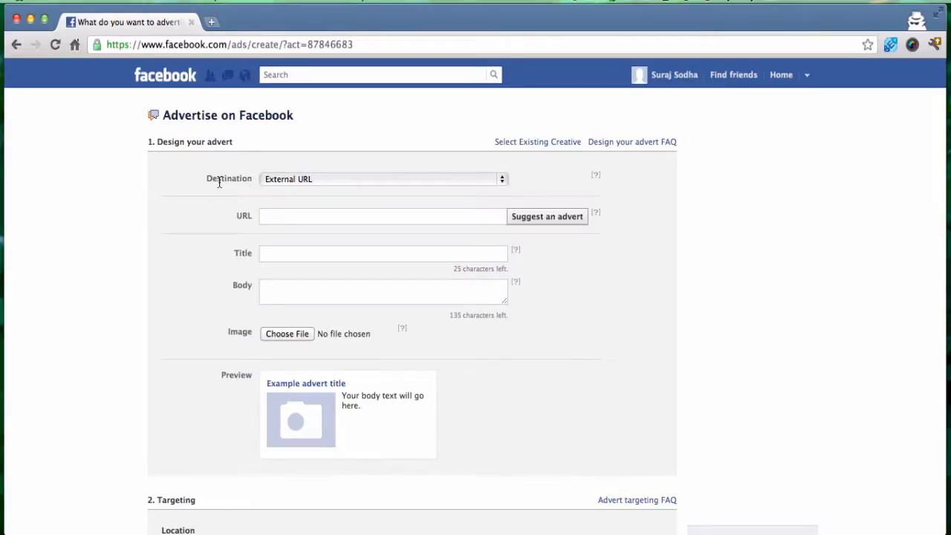
mouse_move(319, 178)
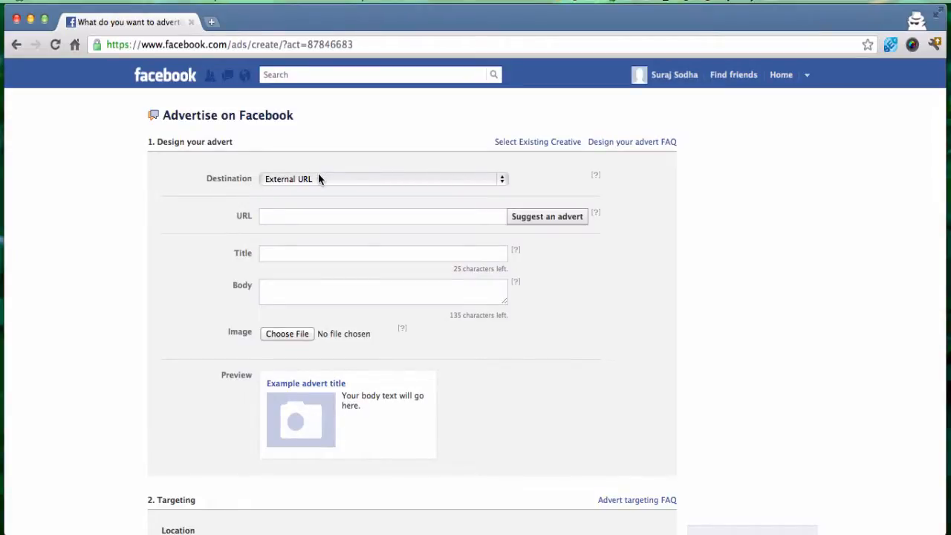
mouse_move(339, 181)
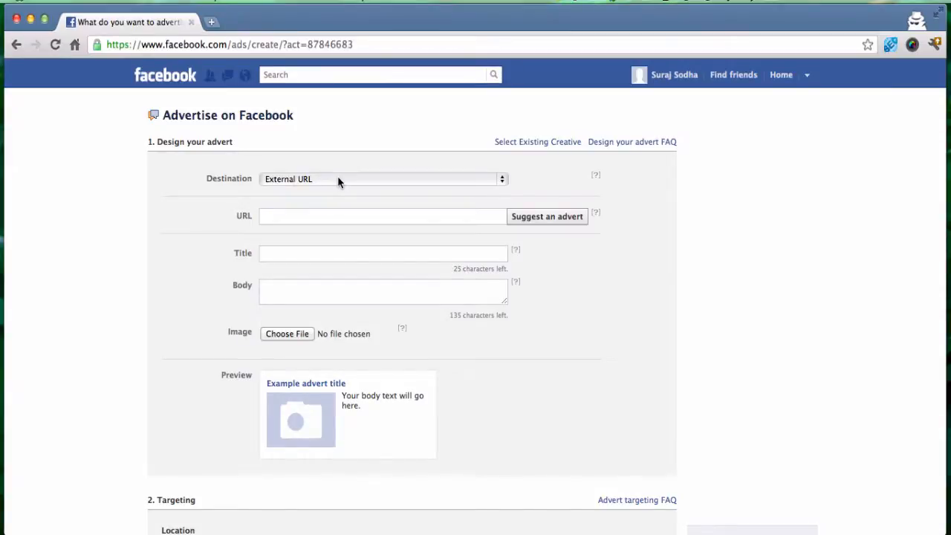
left_click(380, 178)
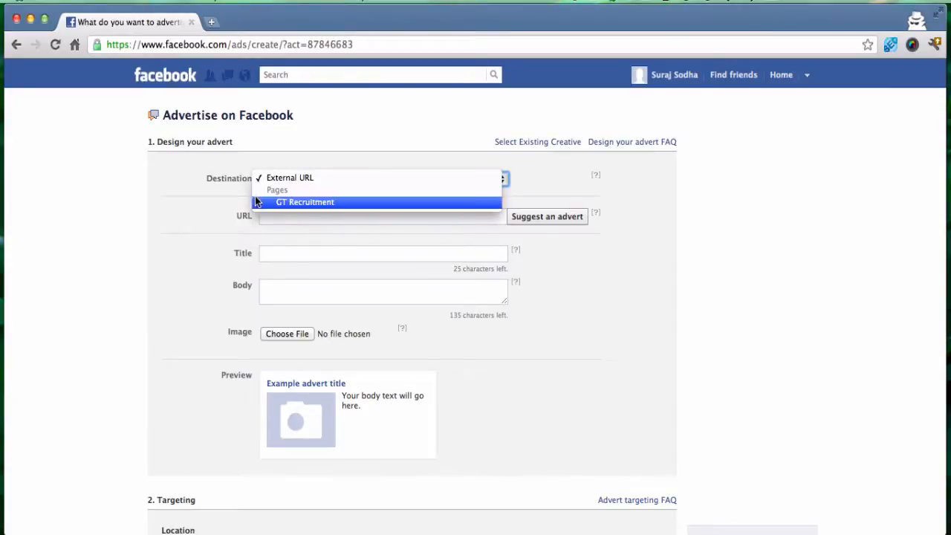
mouse_move(269, 206)
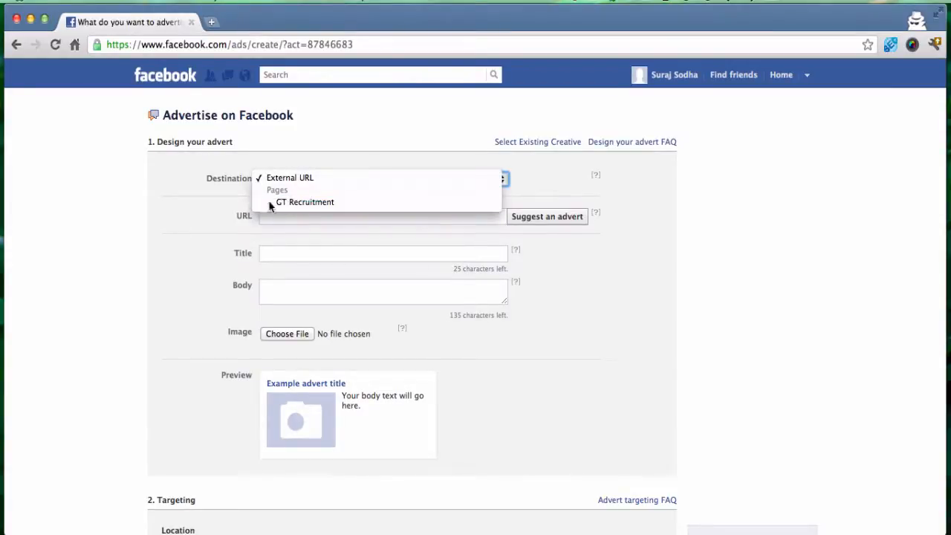
mouse_move(339, 202)
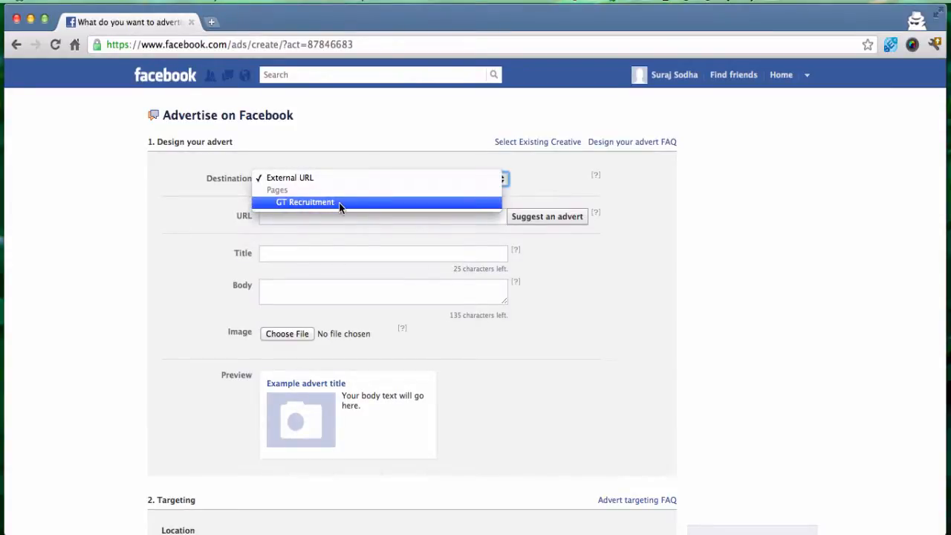
mouse_move(289, 179)
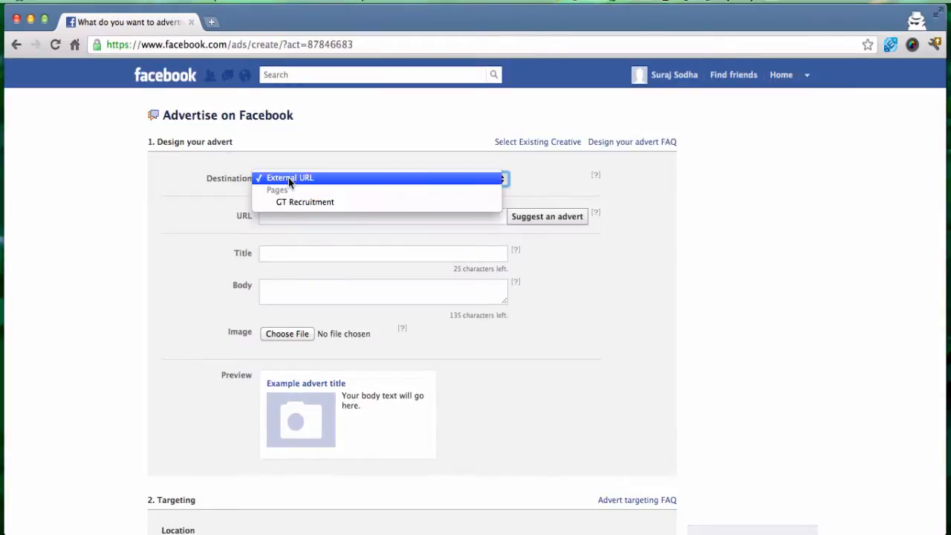
left_click(290, 179)
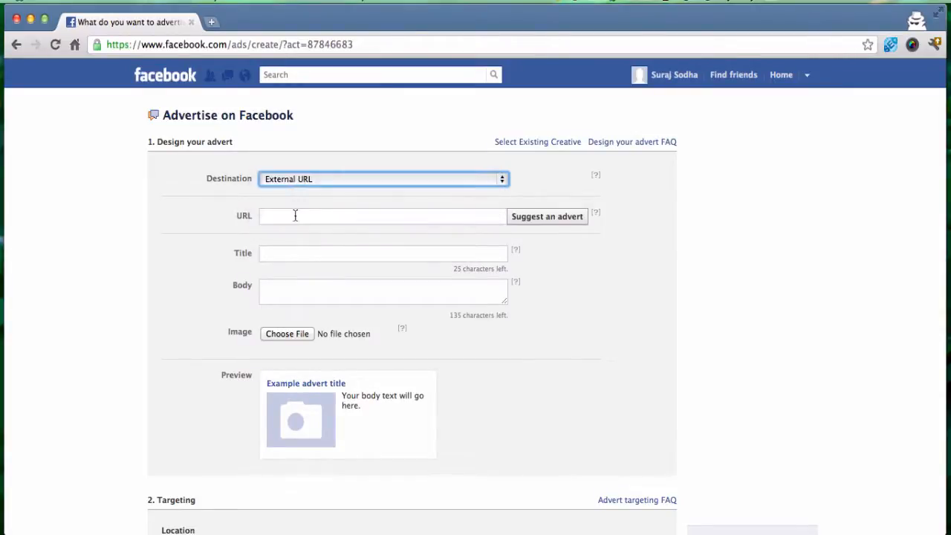
left_click(383, 217)
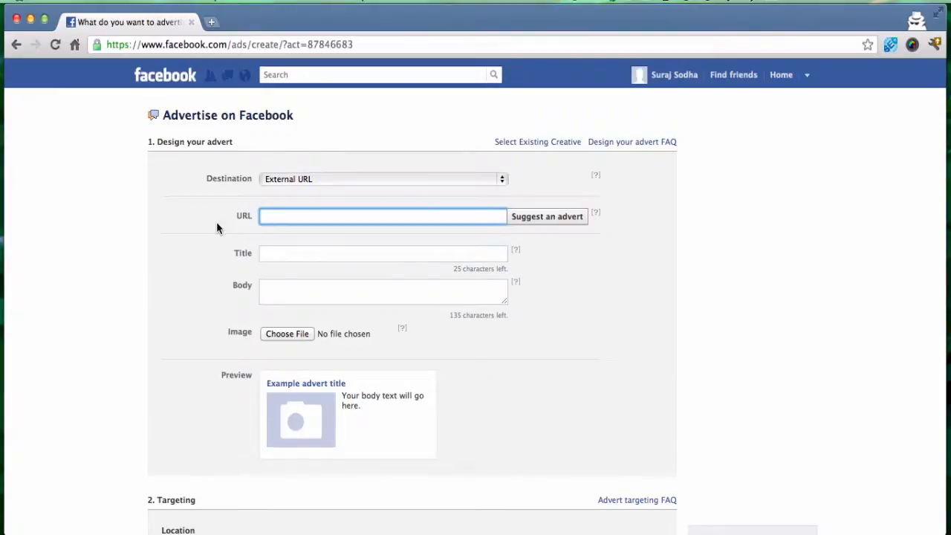
type("http://www.rapidleverage")
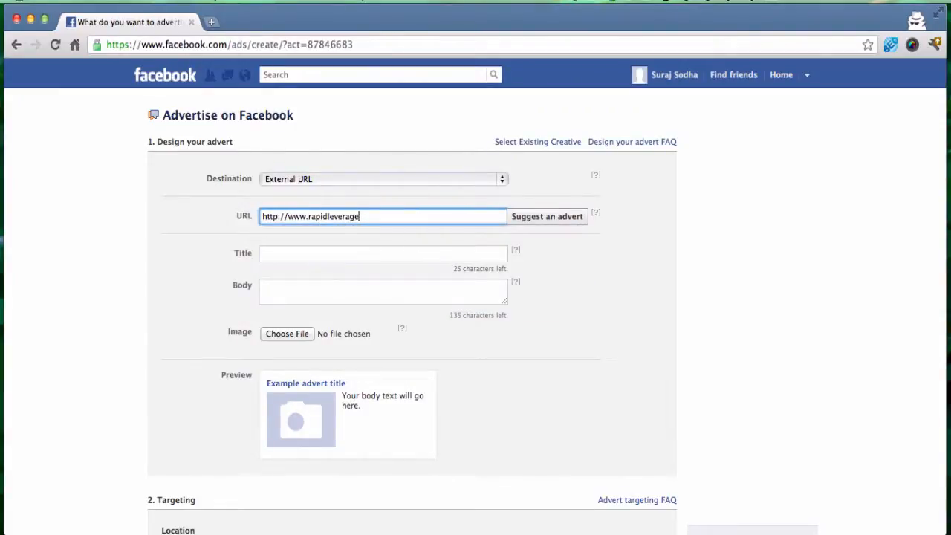
type(".net")
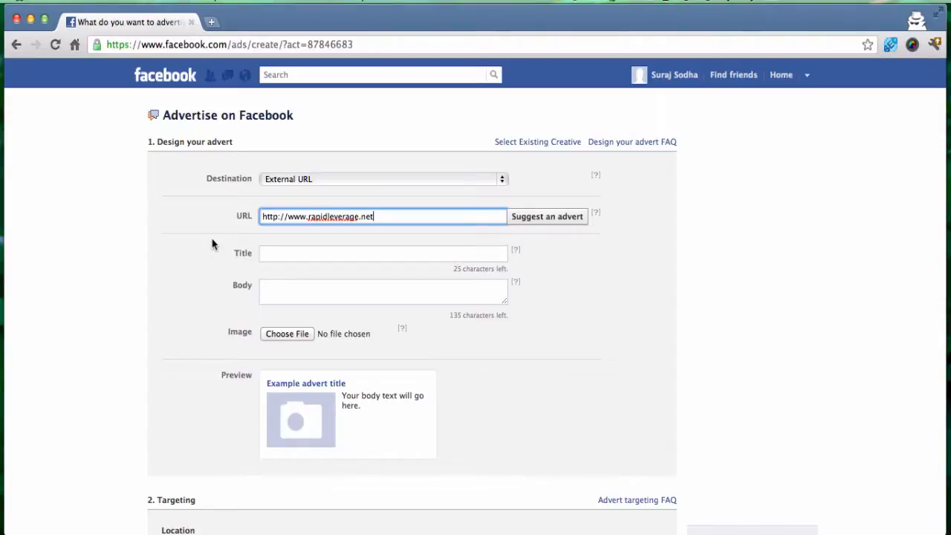
- Enter the advert title 'Join Rapid Leverage Forum' and move on to the body text
left_click(383, 252)
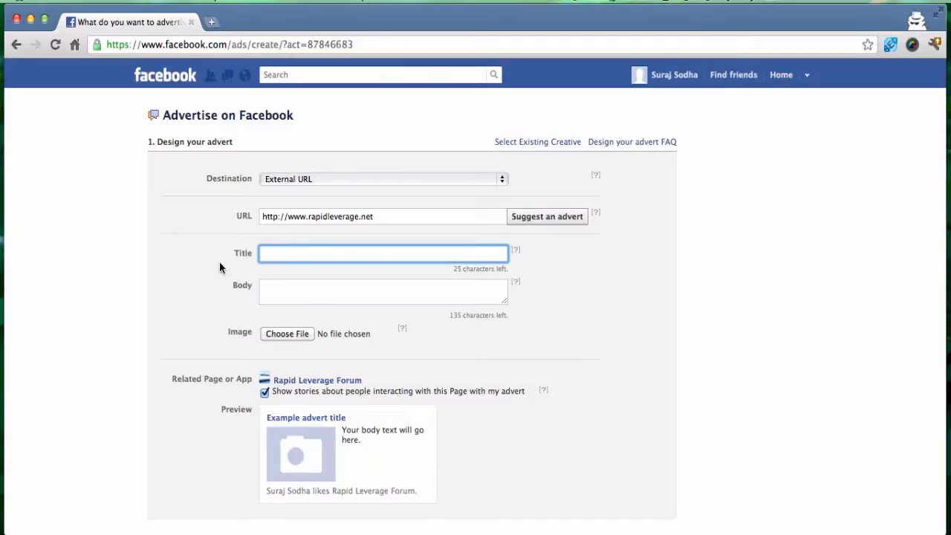
type("Join The")
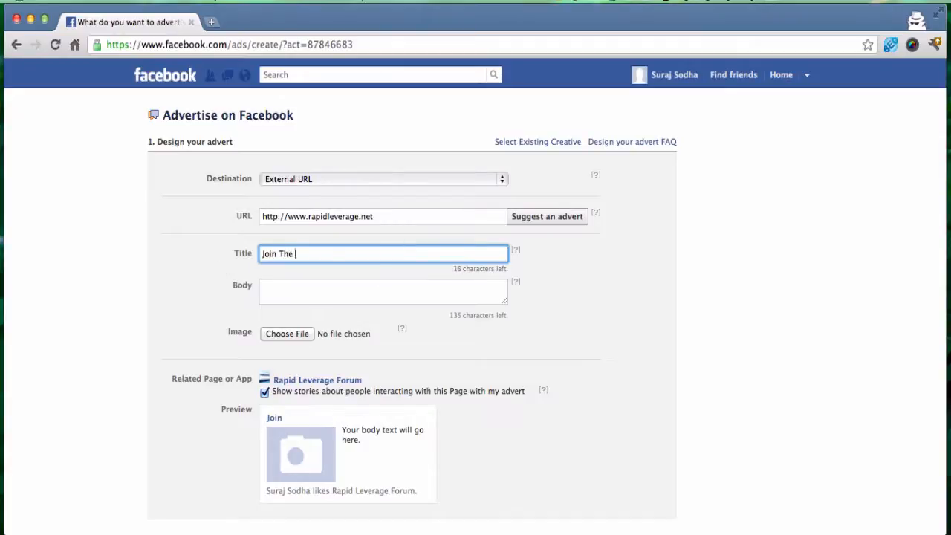
type("Rapid Leverage")
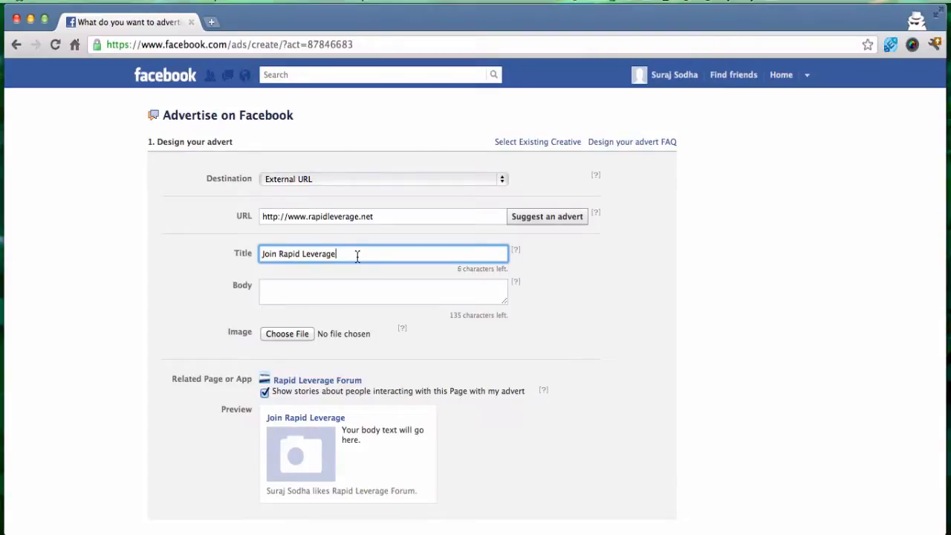
type("Forum")
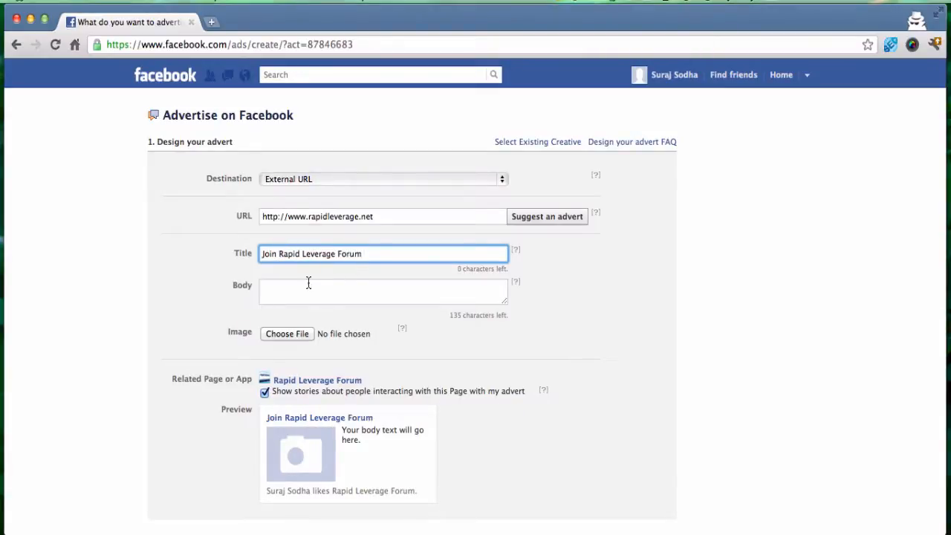
left_click(383, 291)
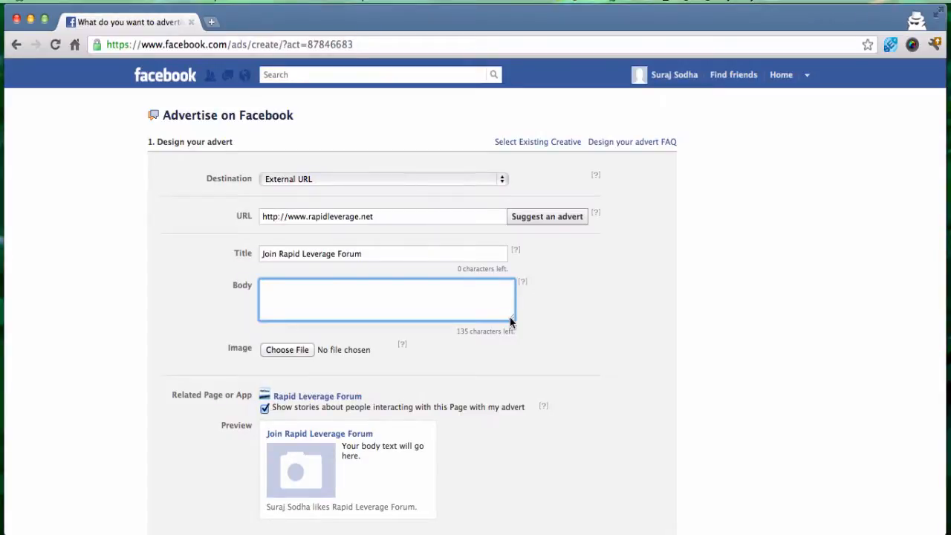
- Write the body text urging a free trial of the Rapid Leverage Forum today for expert internet marketing coaching
type("If you need")
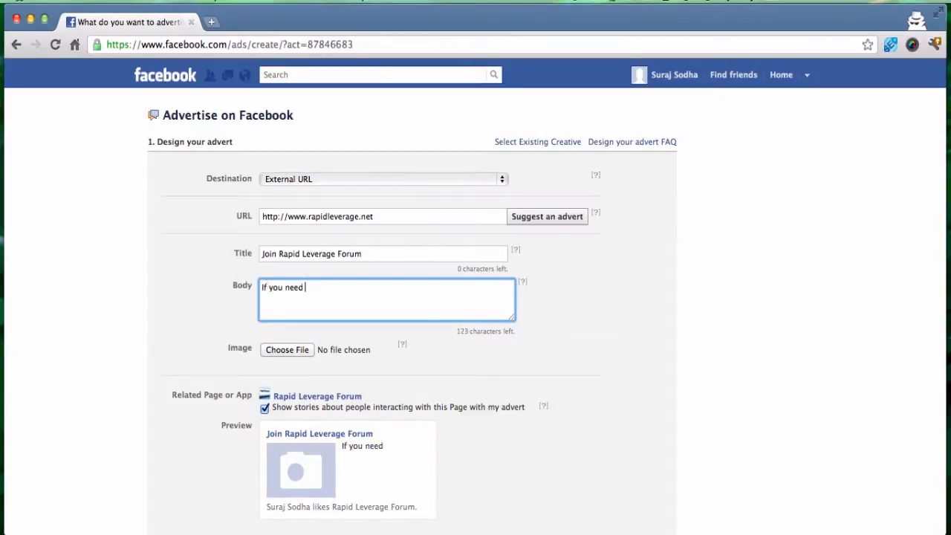
type("unlimited")
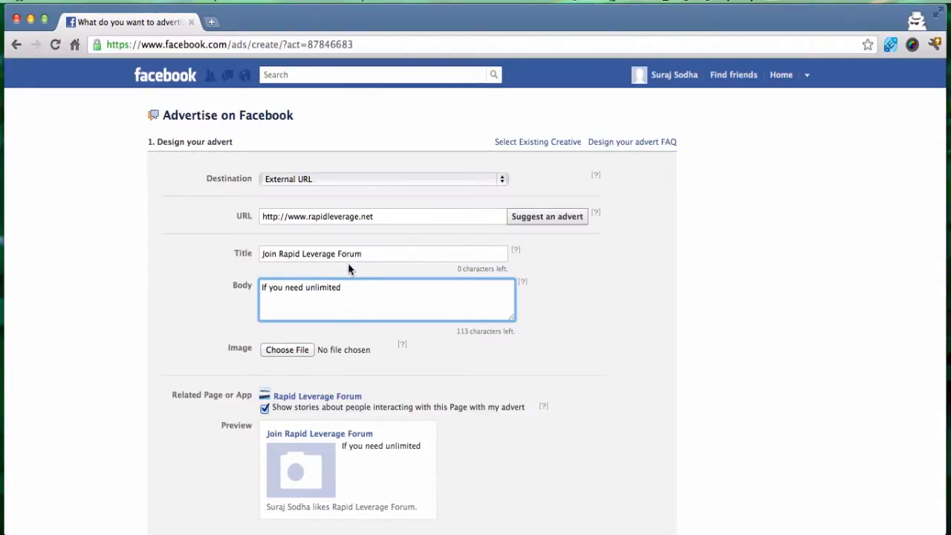
type("internet marketing coach")
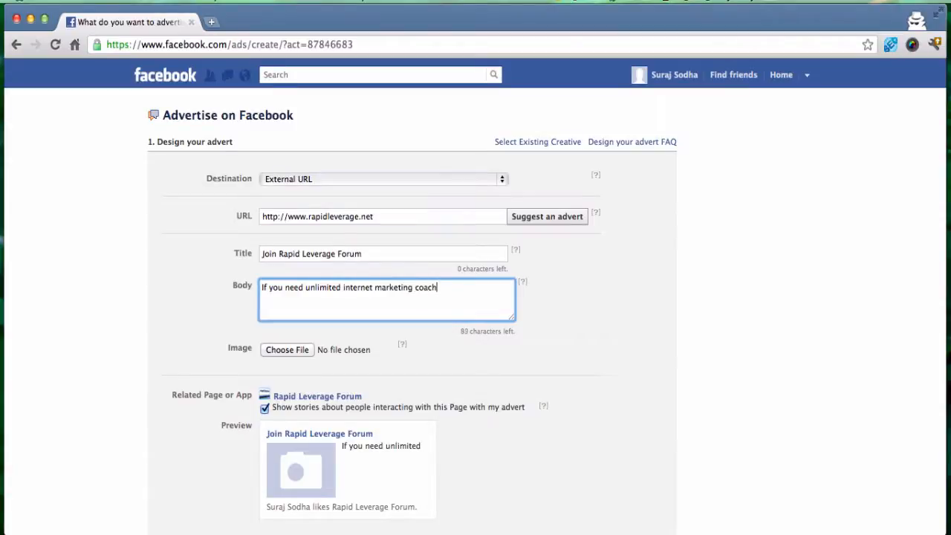
type("ing from exper")
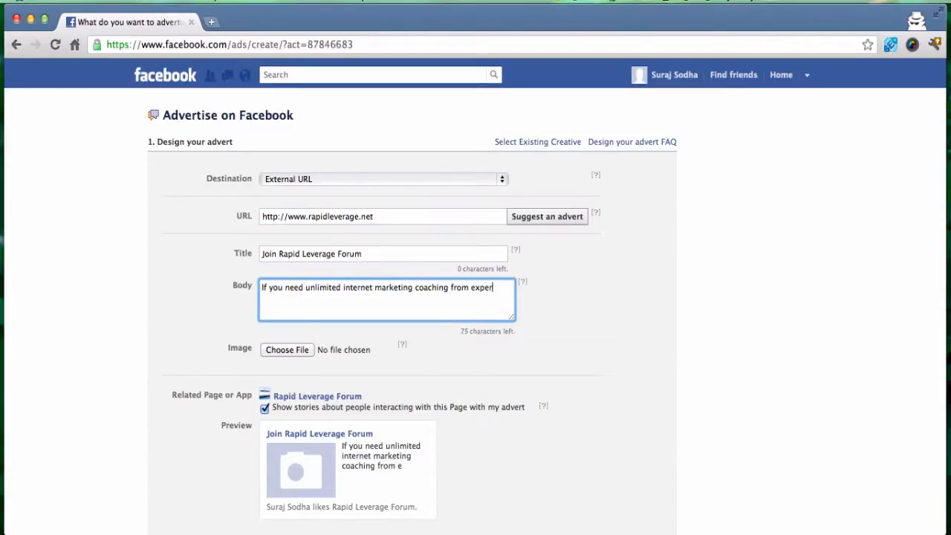
type("ts, you need to take a")
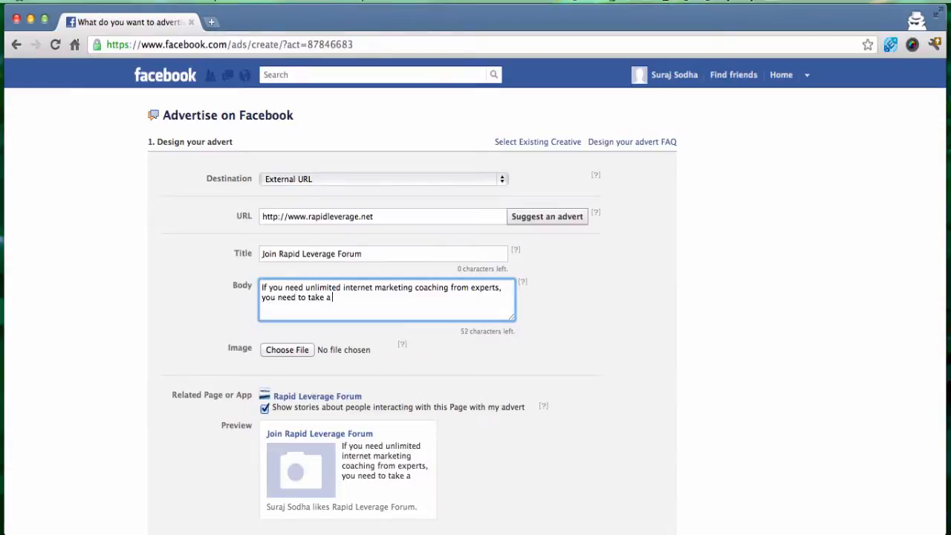
type("free trial of")
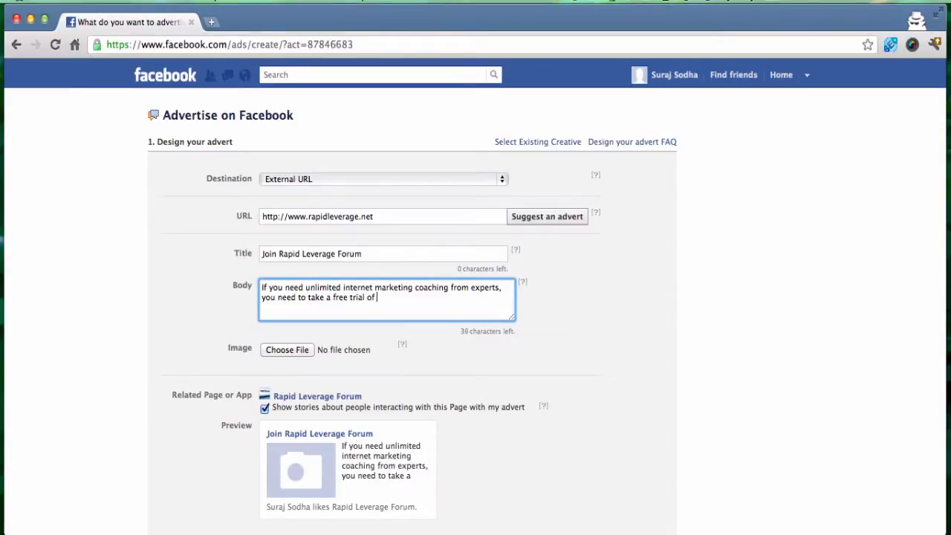
type("the Rapid L")
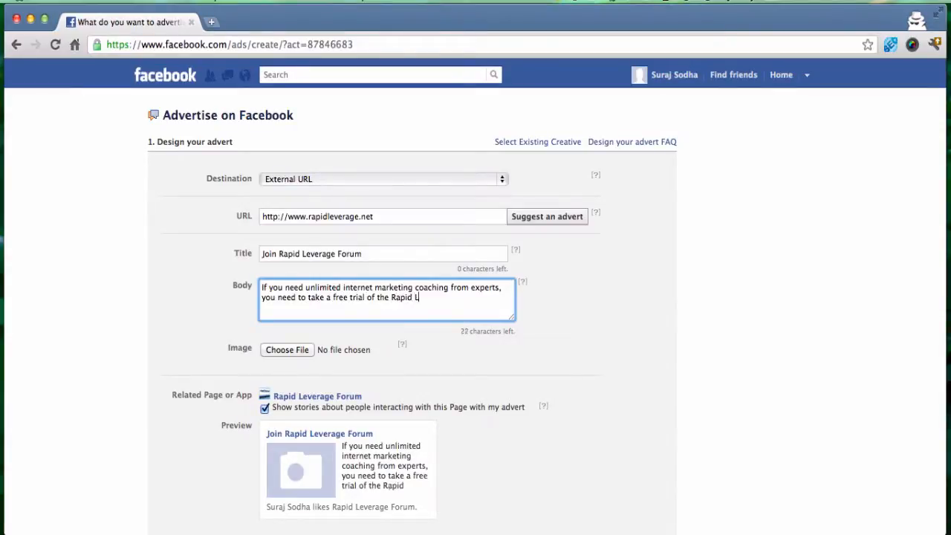
type("everage Forum today")
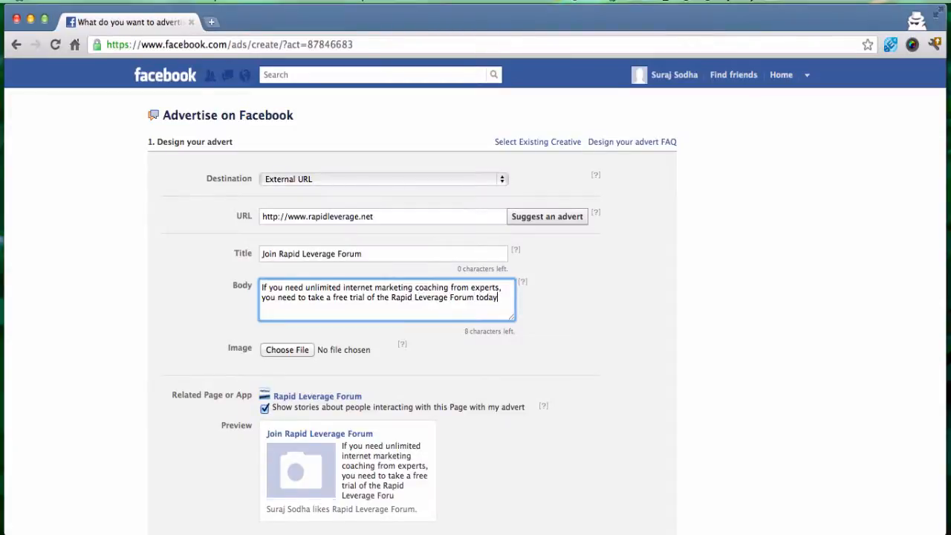
type(".")
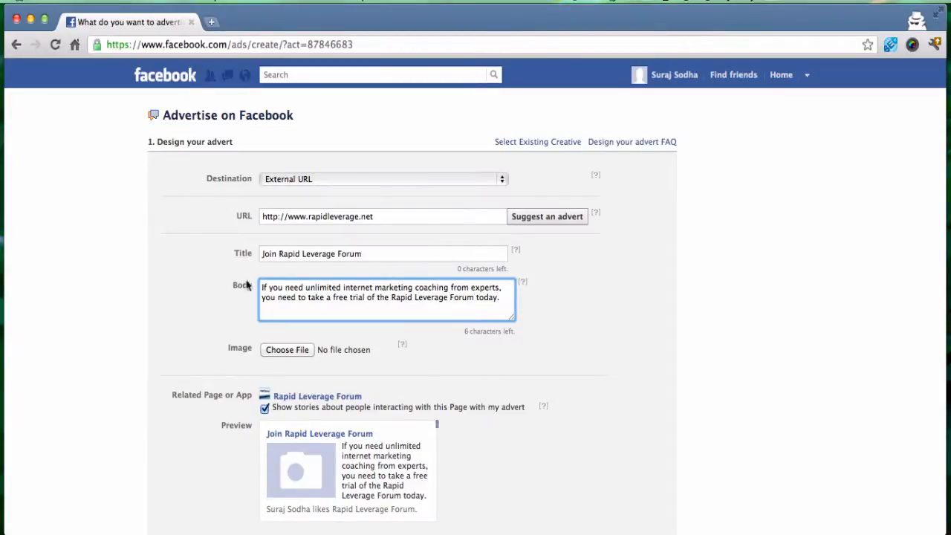
scroll("up", 3)
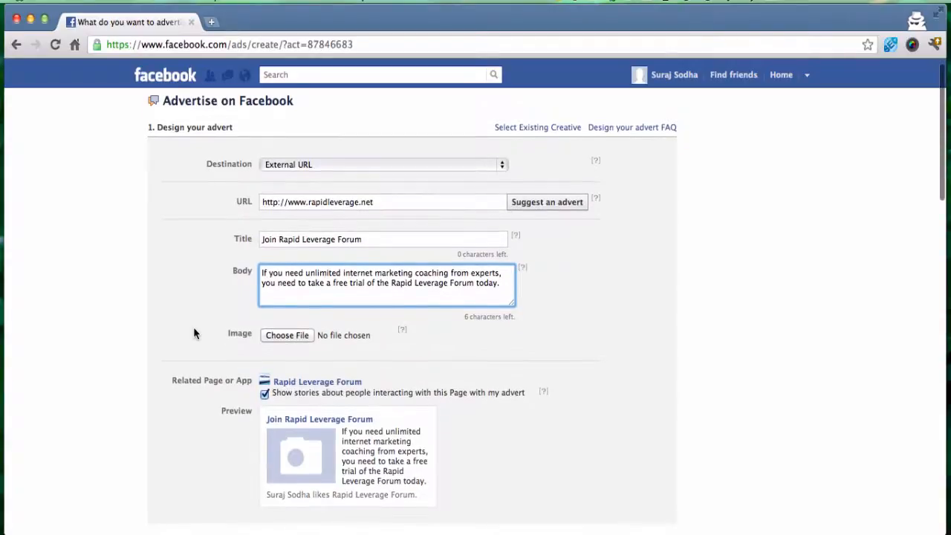
scroll("down", 3)
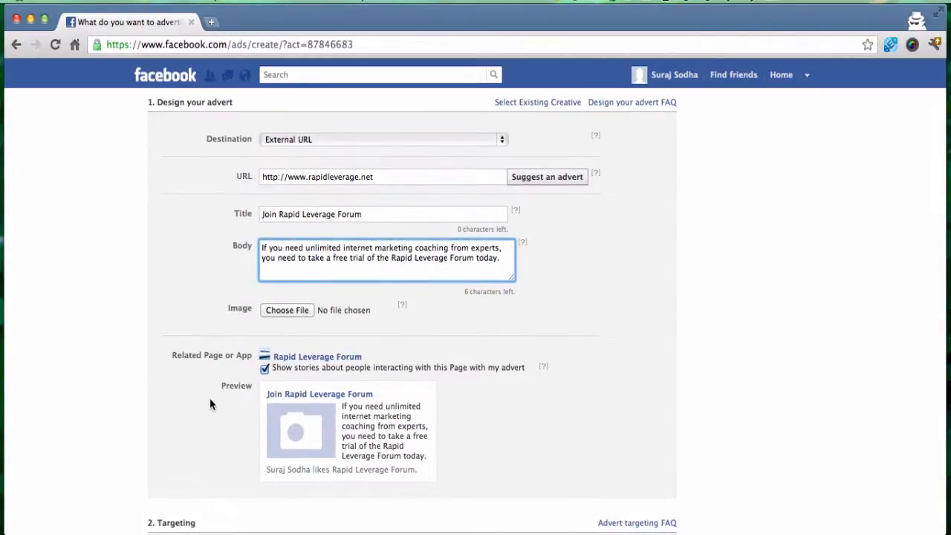
mouse_move(435, 399)
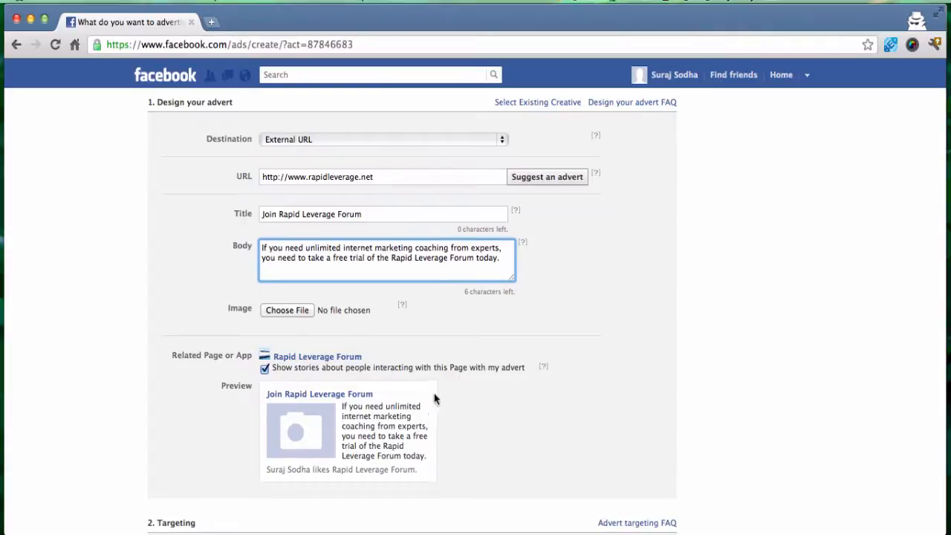
mouse_move(430, 377)
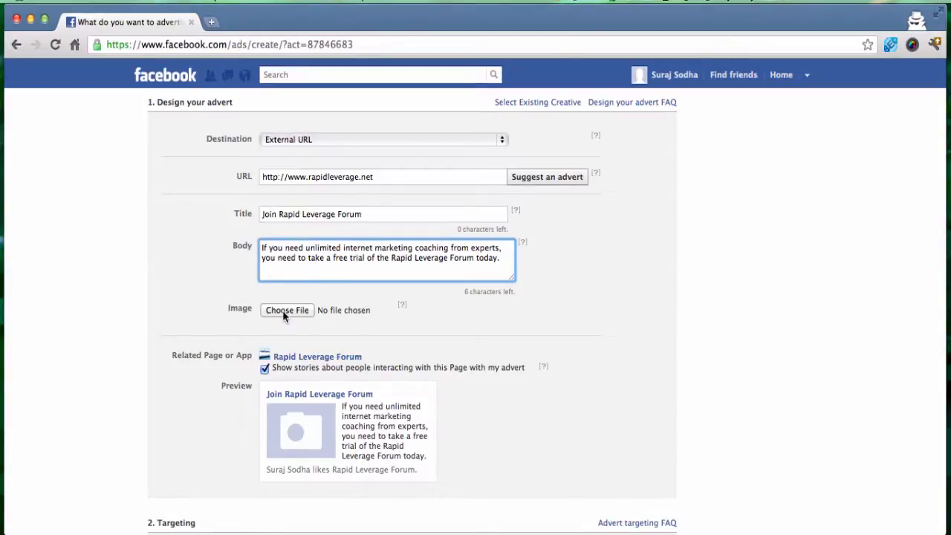
- Upload a photo of two men from the desktop as the advert image
left_click(286, 311)
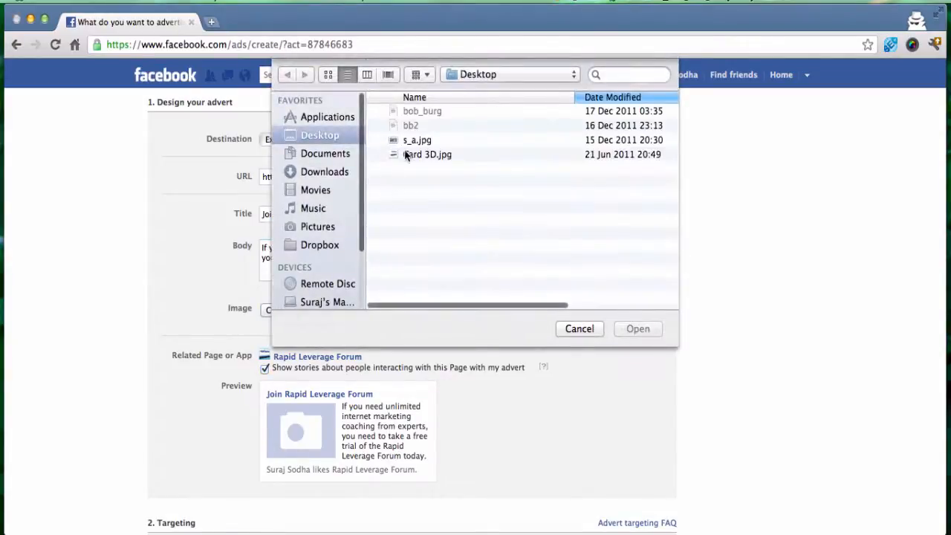
left_click(637, 329)
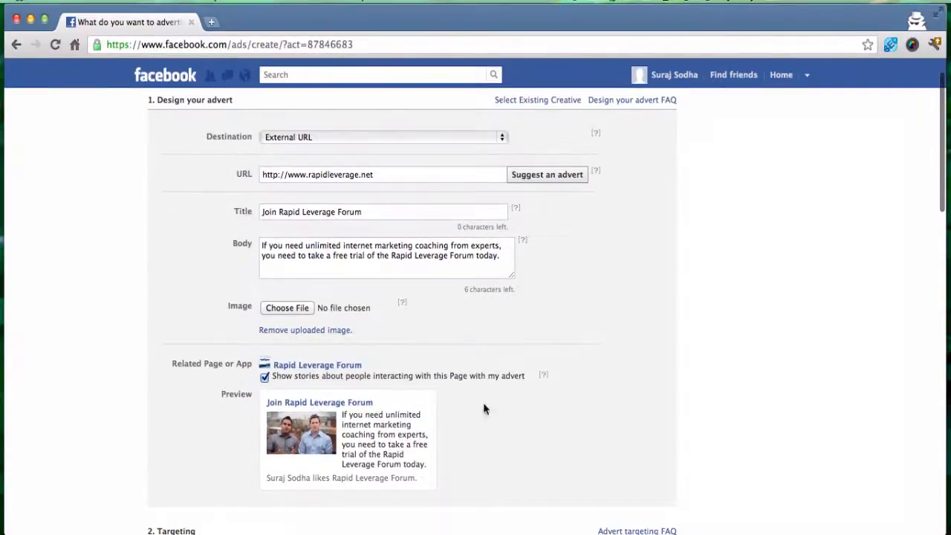
mouse_move(256, 498)
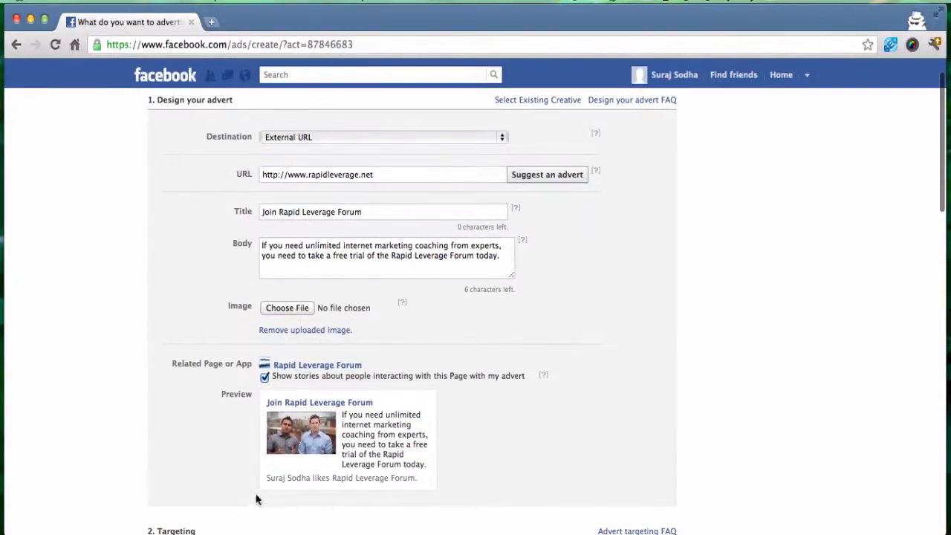
mouse_move(441, 511)
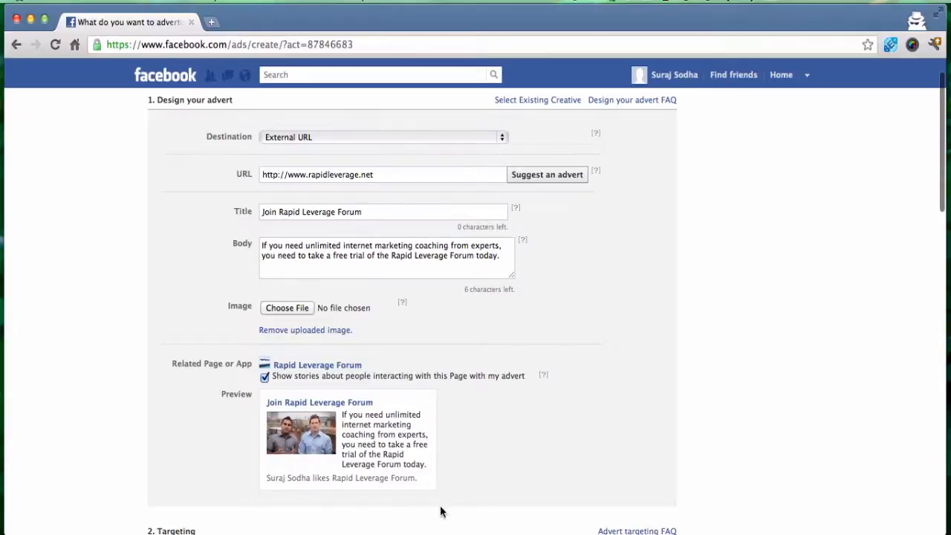
mouse_move(161, 429)
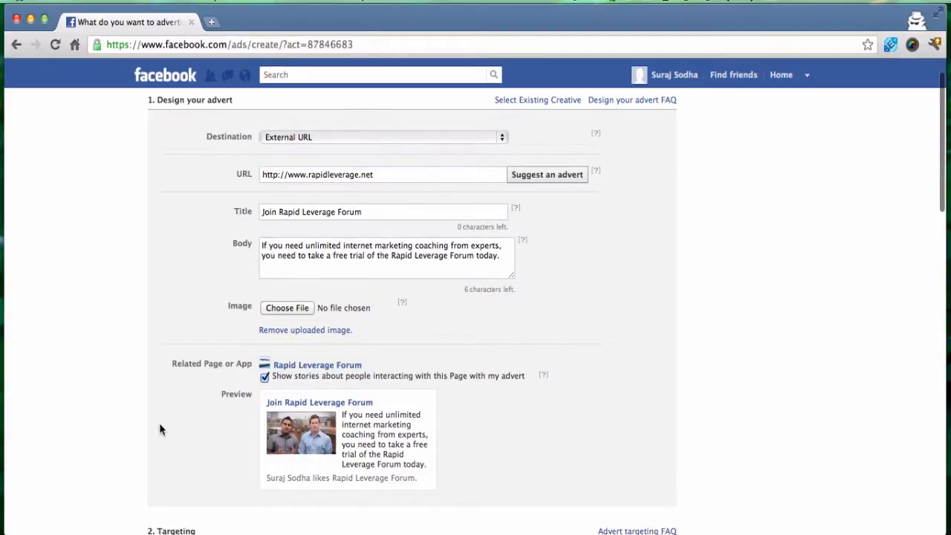
scroll("down", 3)
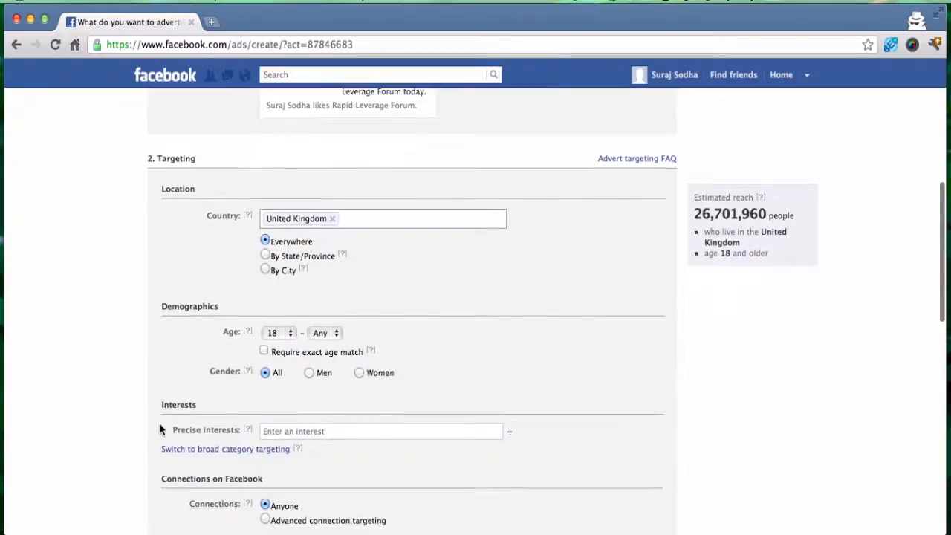
scroll("down", 3)
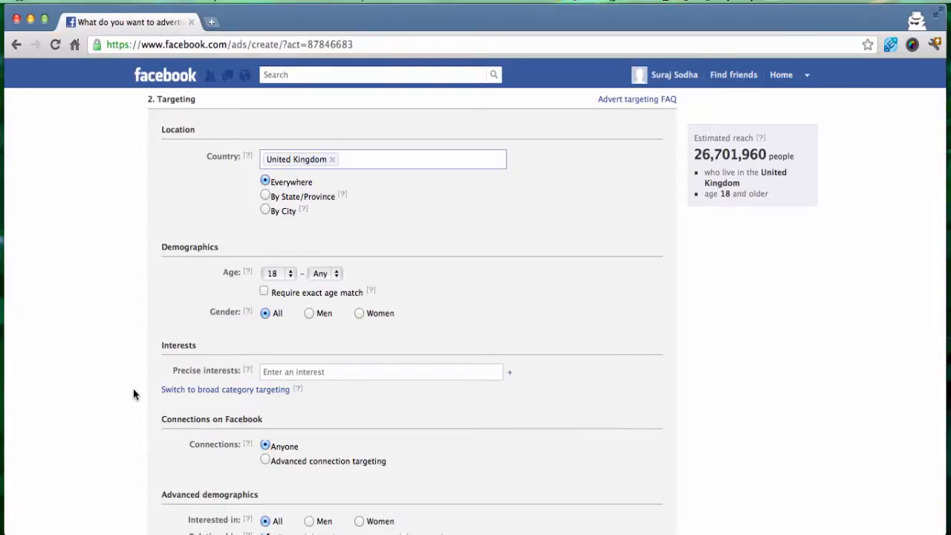
mouse_move(220, 169)
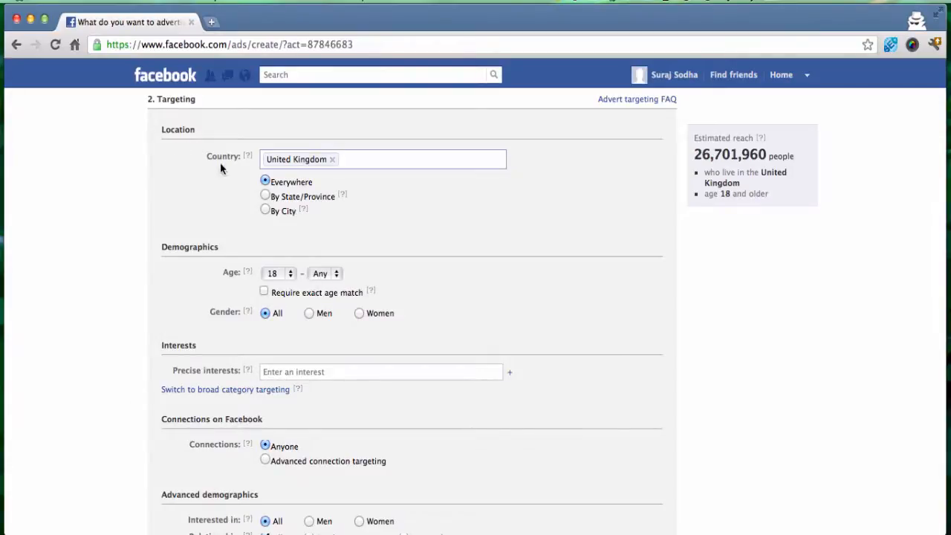
mouse_move(353, 155)
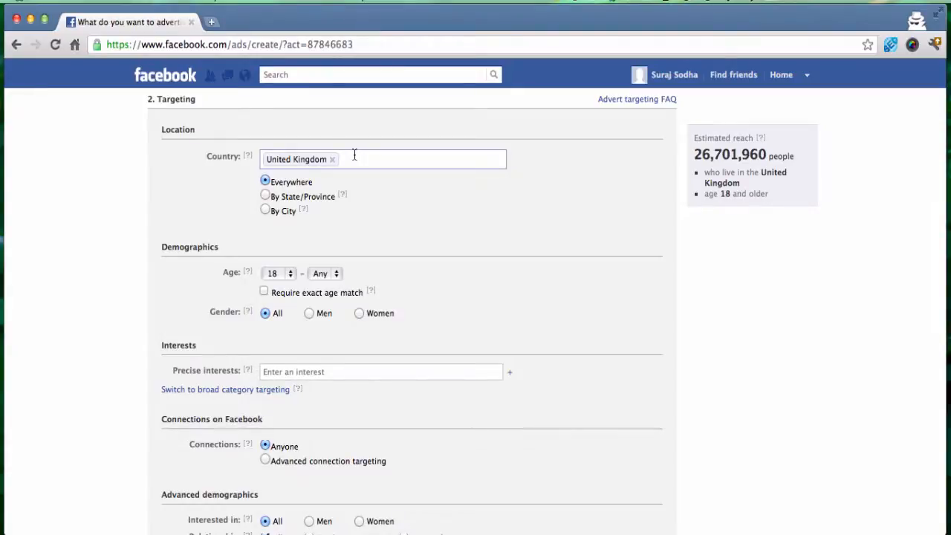
mouse_move(829, 179)
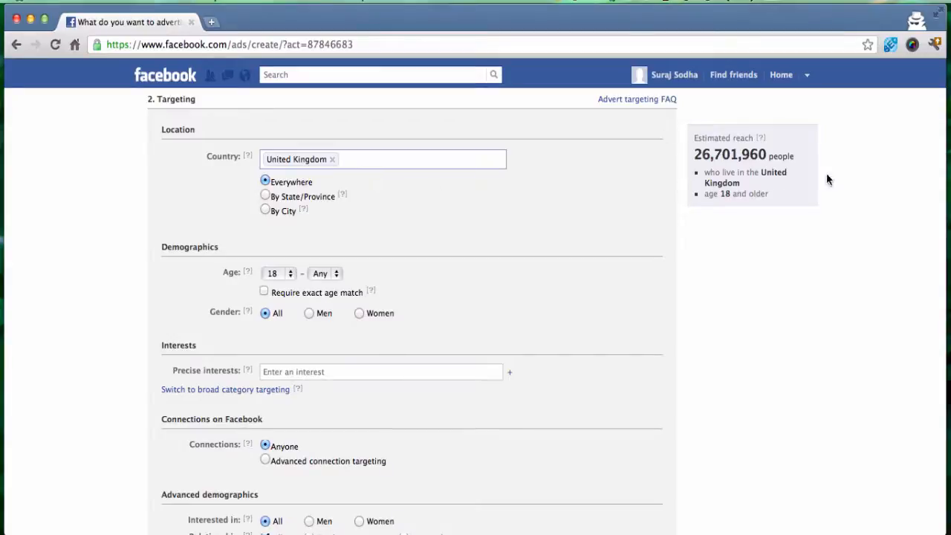
mouse_move(823, 193)
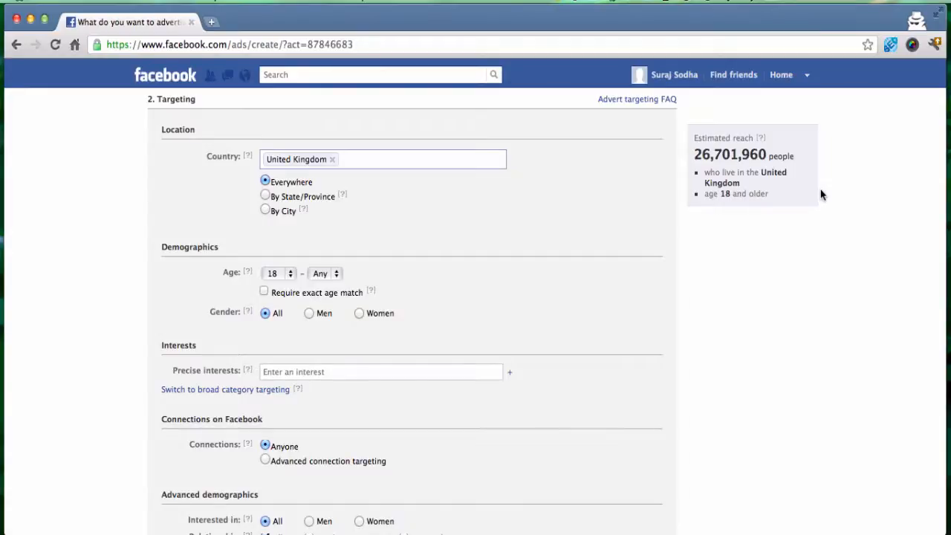
mouse_move(788, 156)
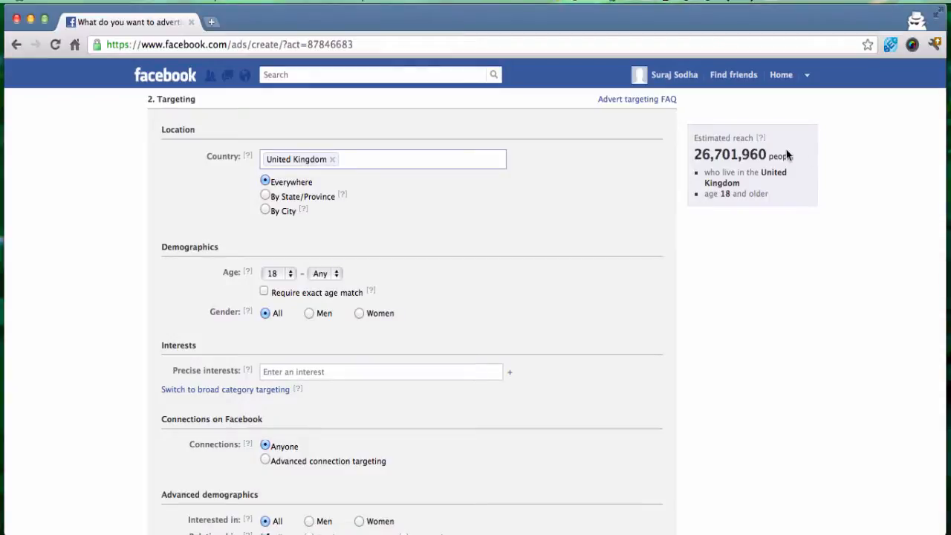
mouse_move(794, 136)
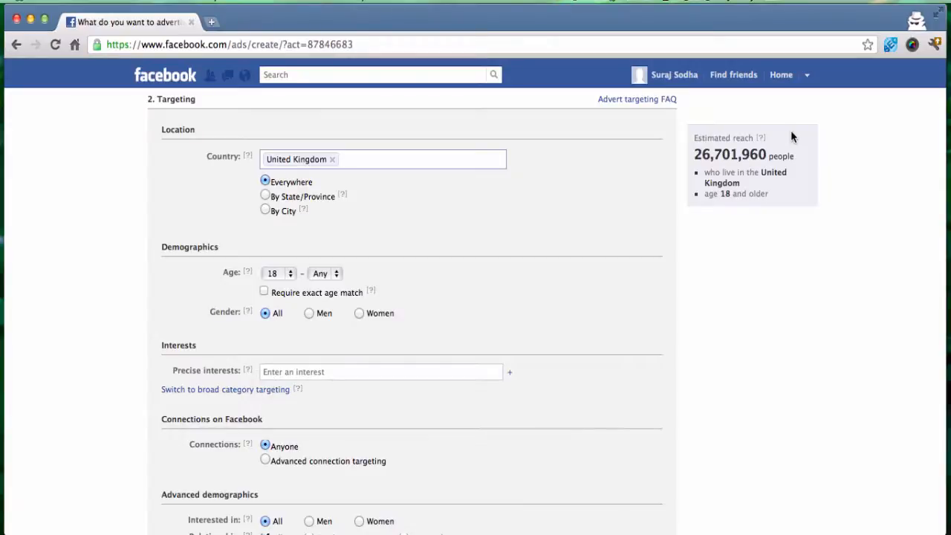
mouse_move(758, 172)
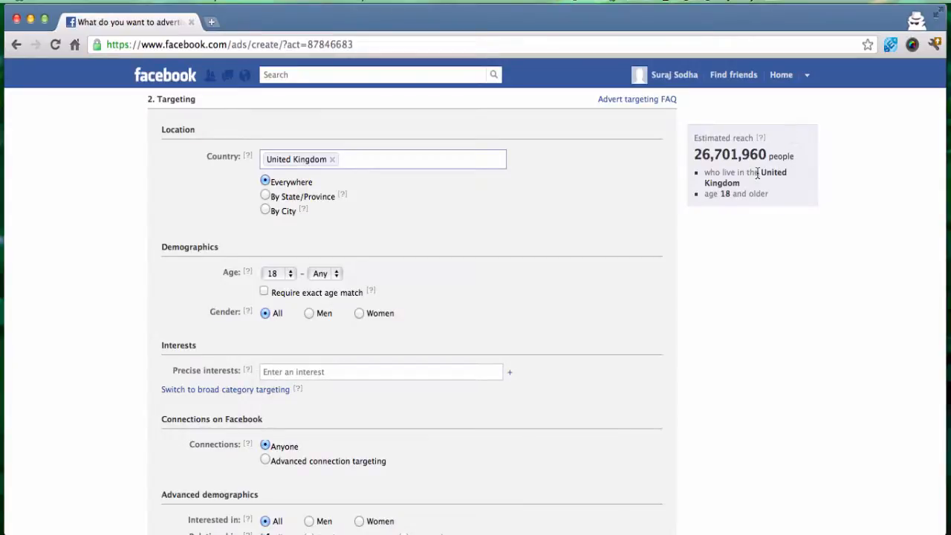
mouse_move(722, 196)
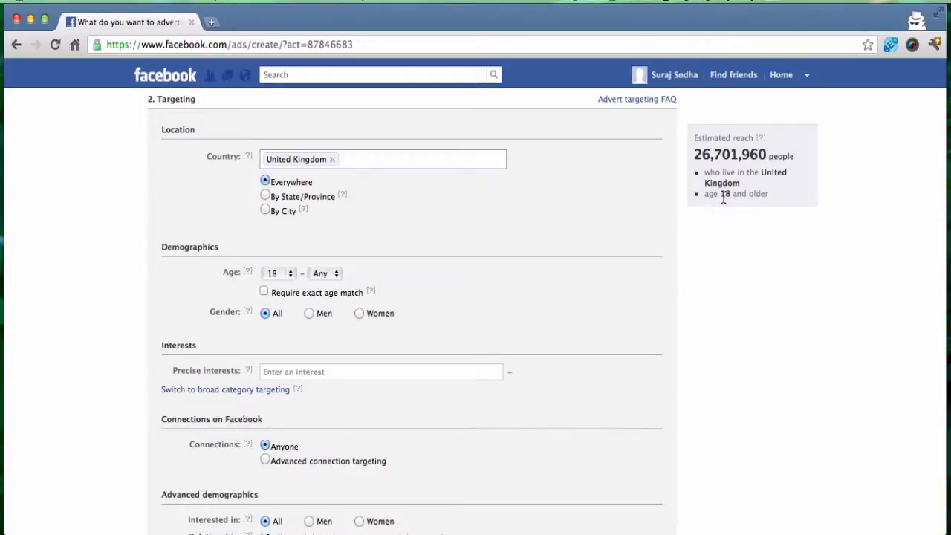
mouse_move(775, 214)
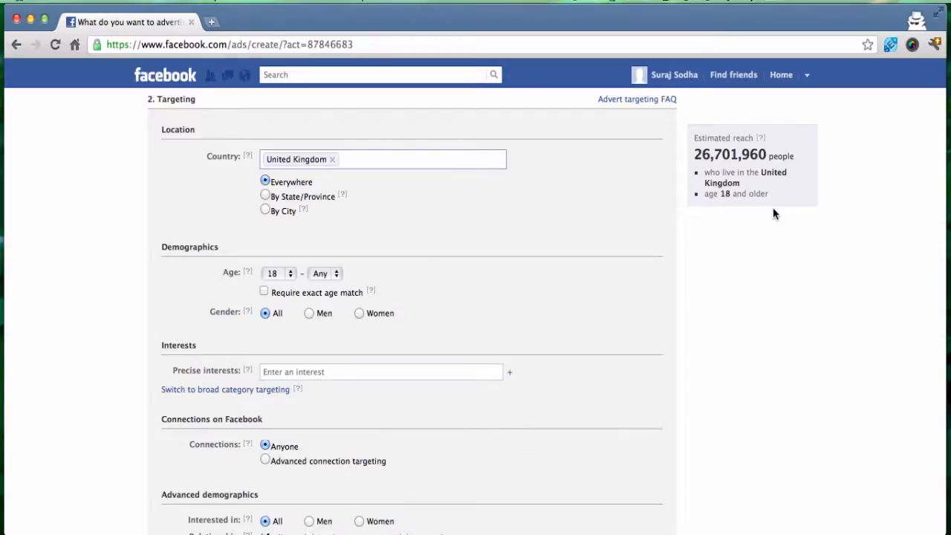
mouse_move(722, 166)
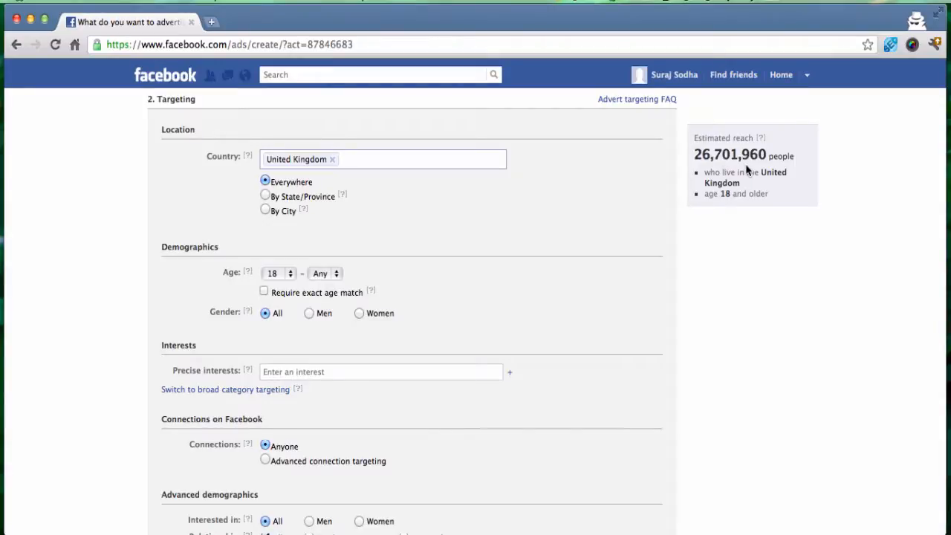
mouse_move(642, 226)
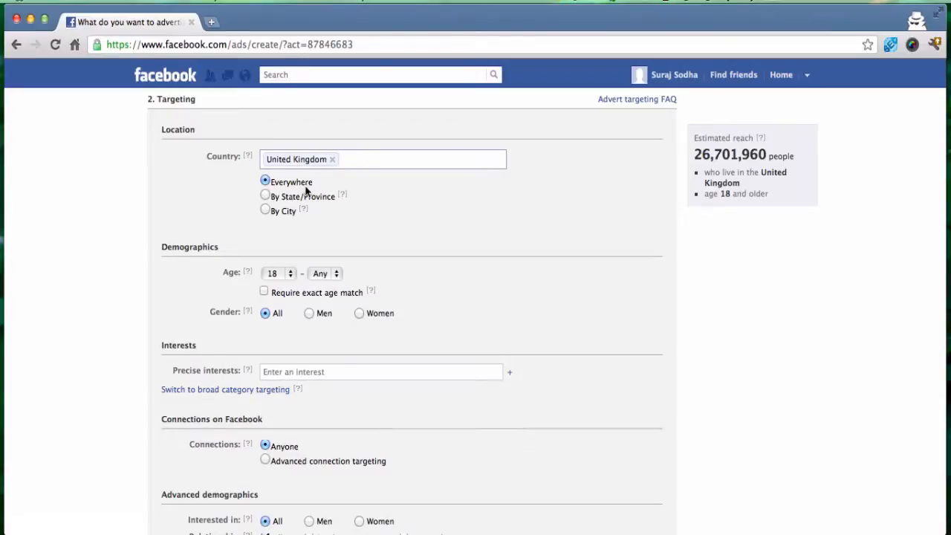
- Target London, United Kingdom by city only, without including cities within 80 kilometres
left_click(265, 211)
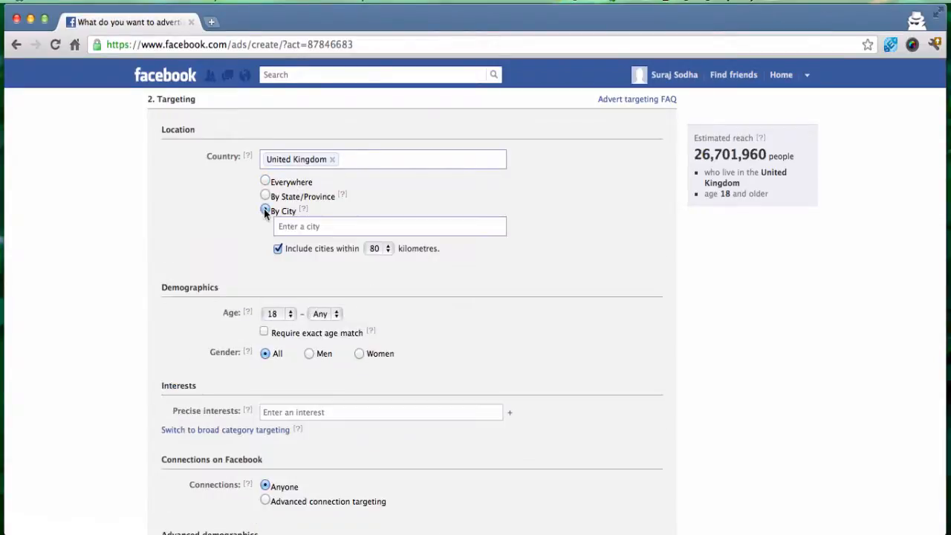
left_click(389, 226)
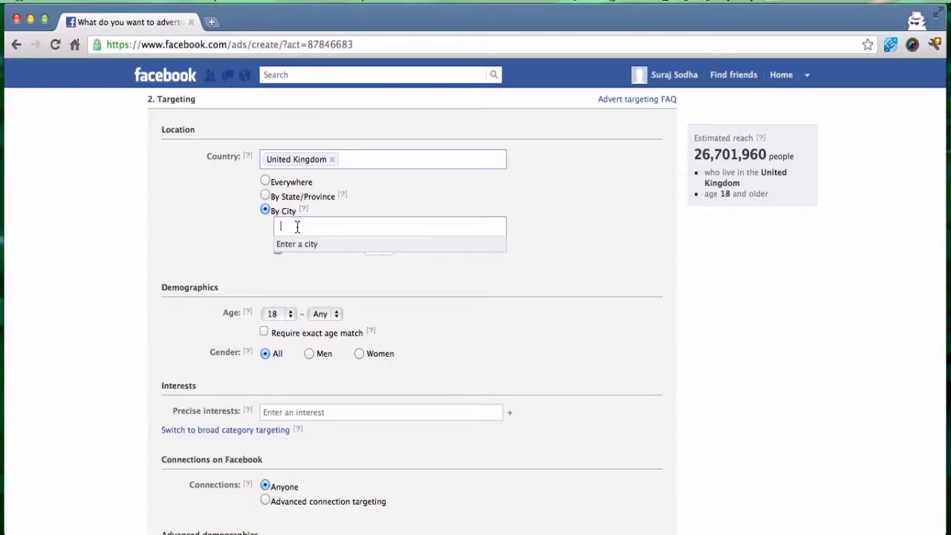
type("london, United Kingdom")
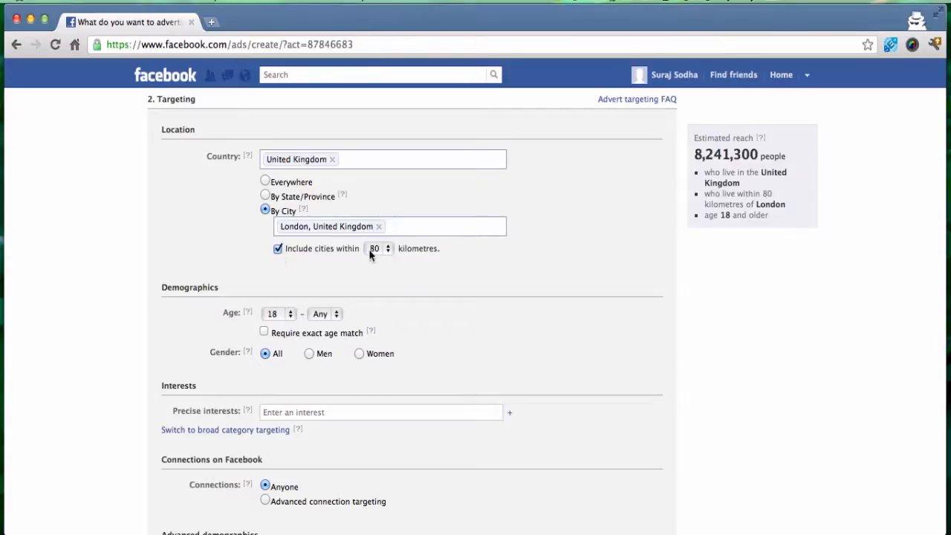
left_click(278, 248)
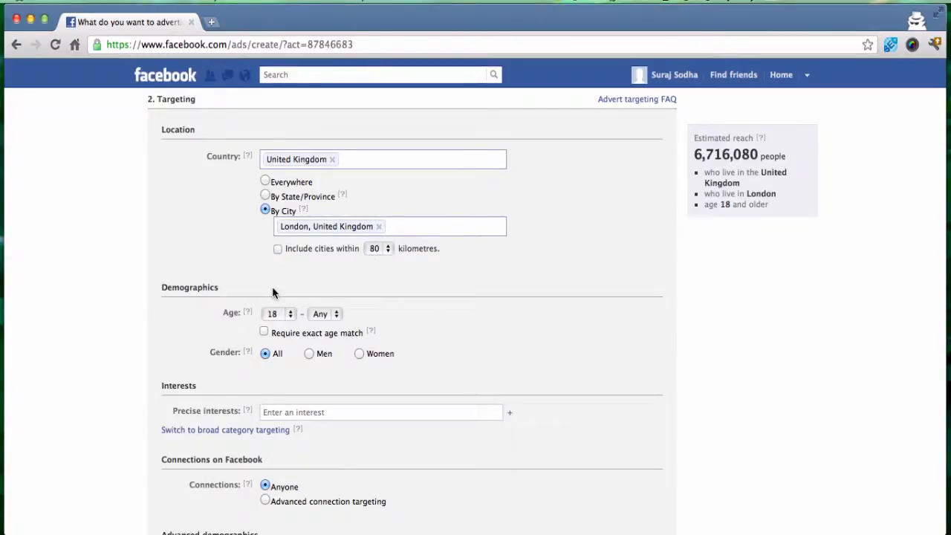
mouse_move(698, 167)
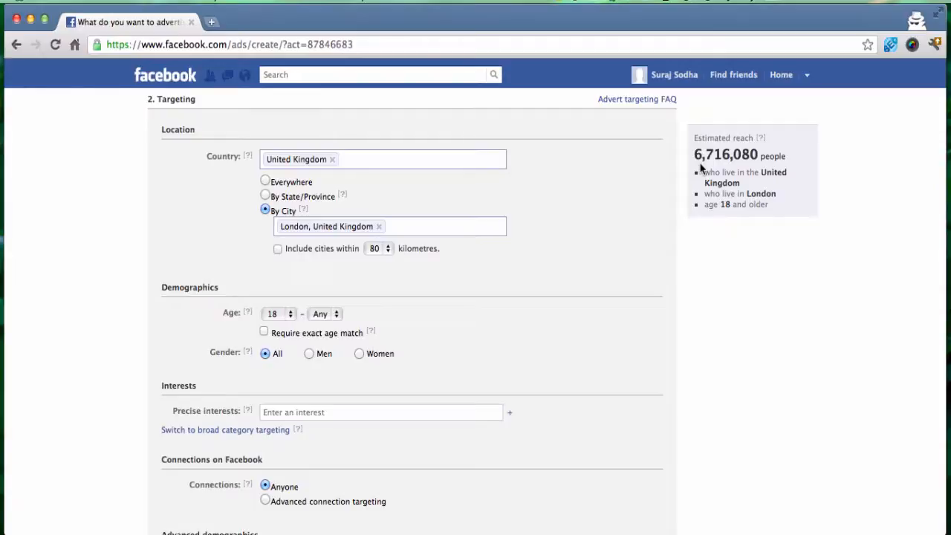
mouse_move(636, 180)
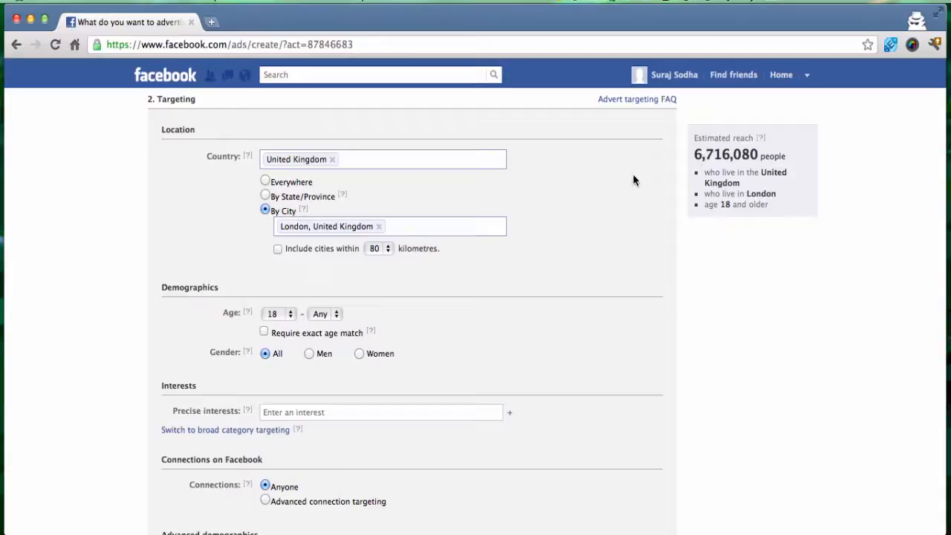
- Narrow the target age range to 21 to 45
scroll("down", 3)
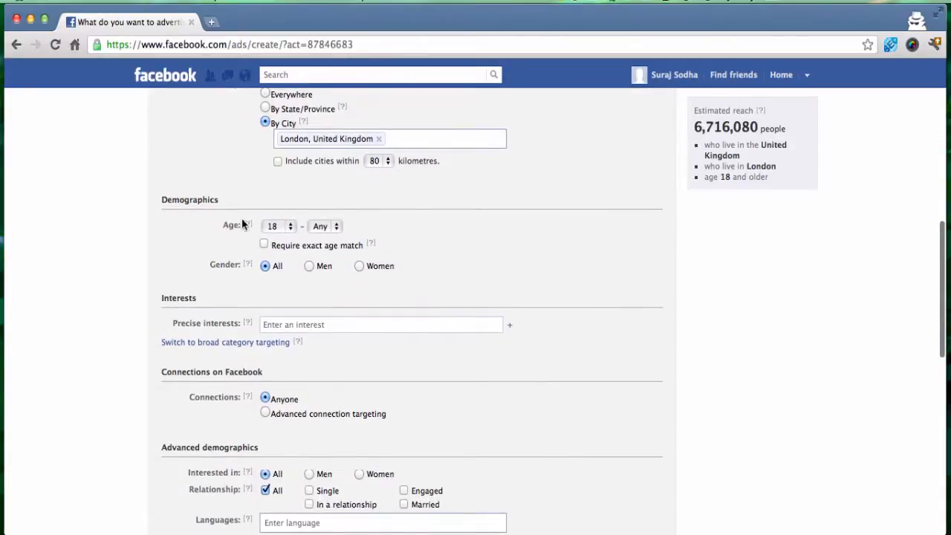
mouse_move(211, 224)
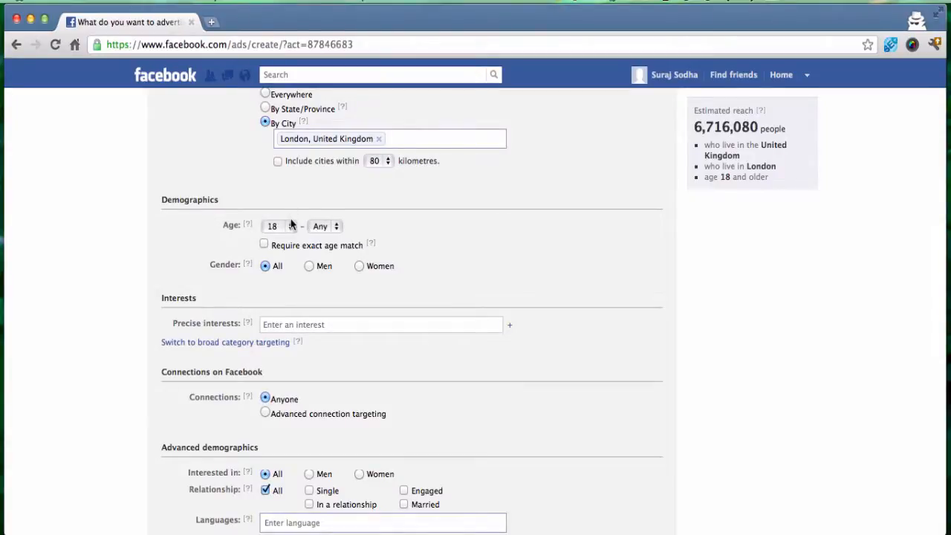
left_click(280, 226)
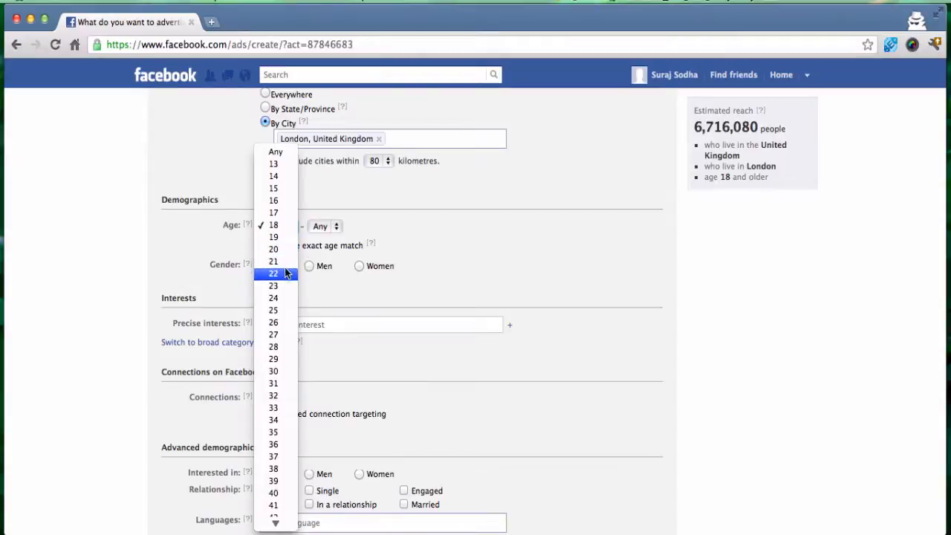
right_click(324, 226)
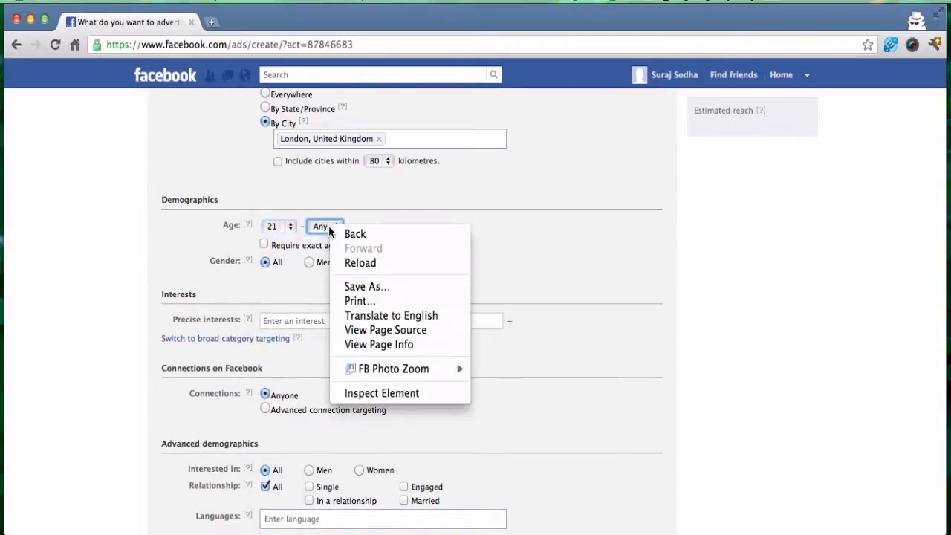
left_click(324, 226)
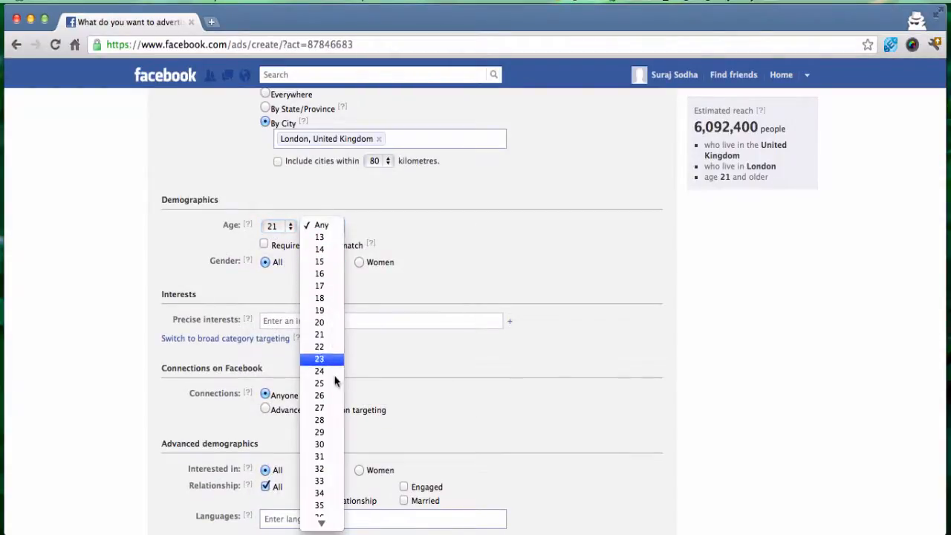
scroll("down", 3)
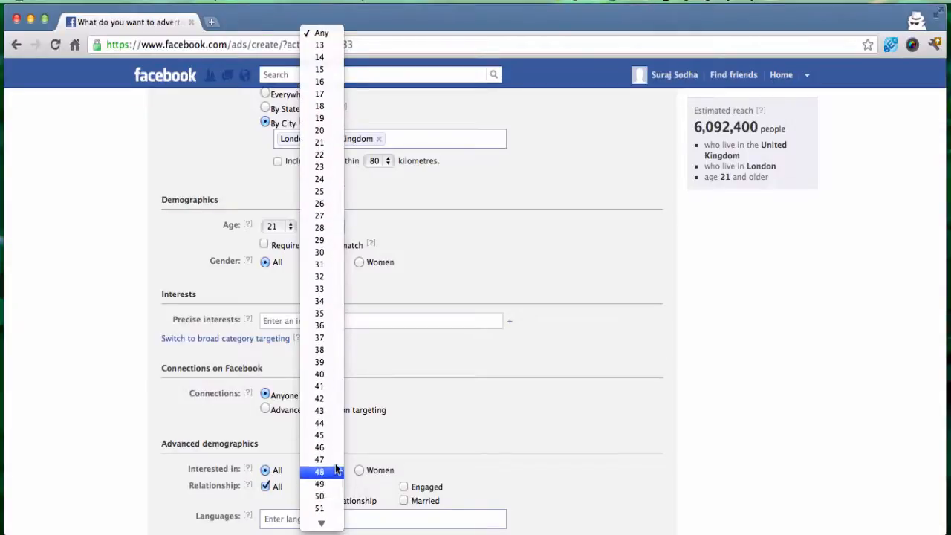
left_click(319, 434)
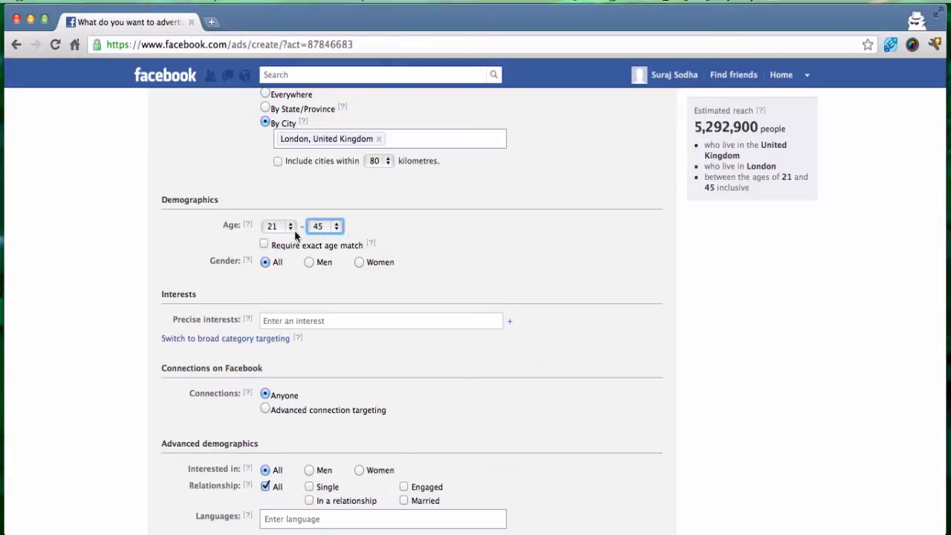
mouse_move(704, 147)
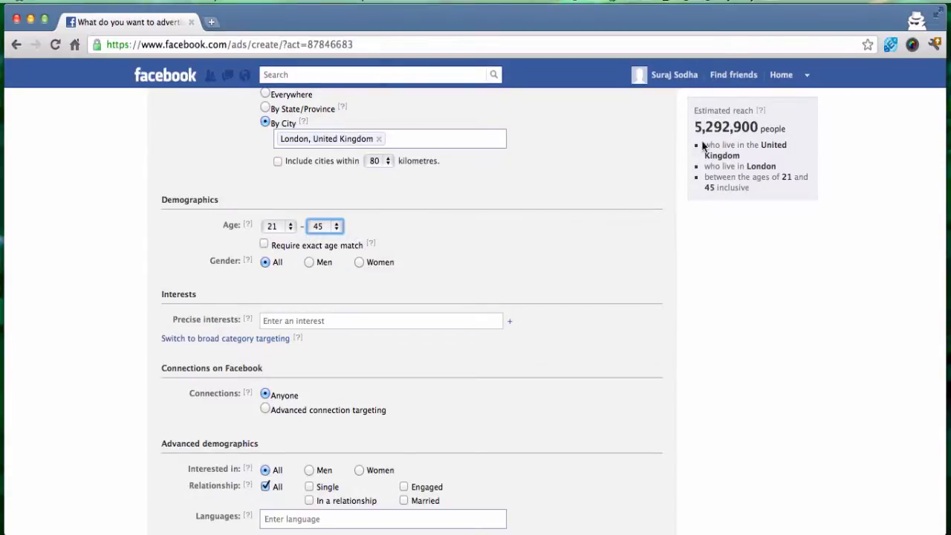
mouse_move(467, 237)
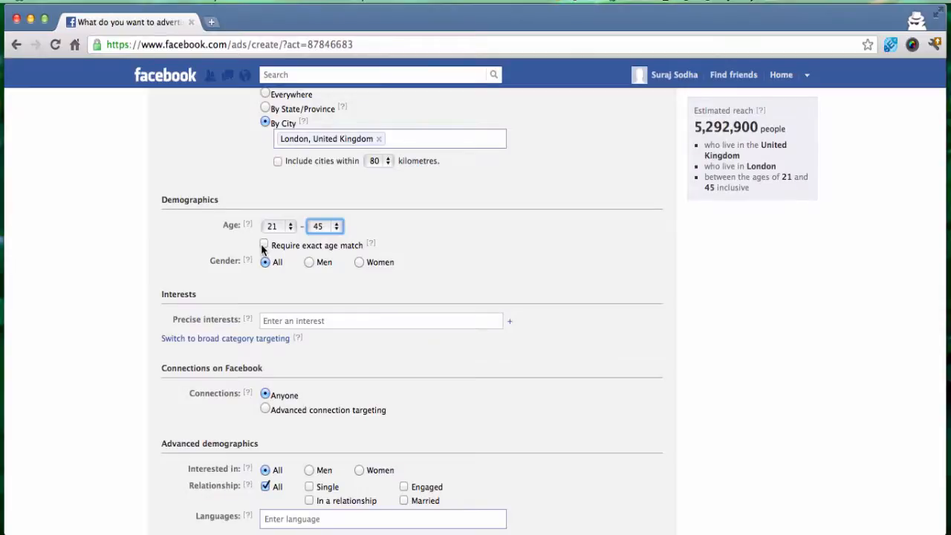
mouse_move(345, 233)
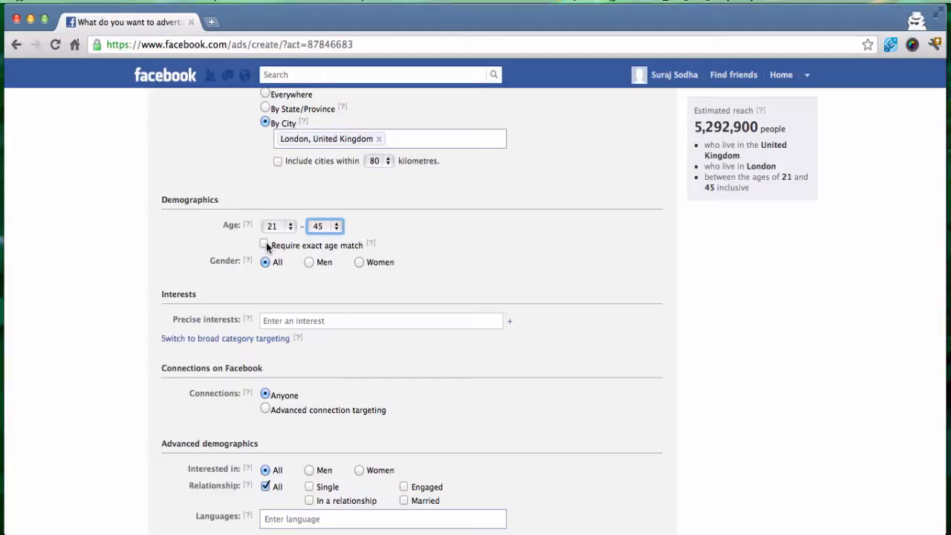
left_click(264, 245)
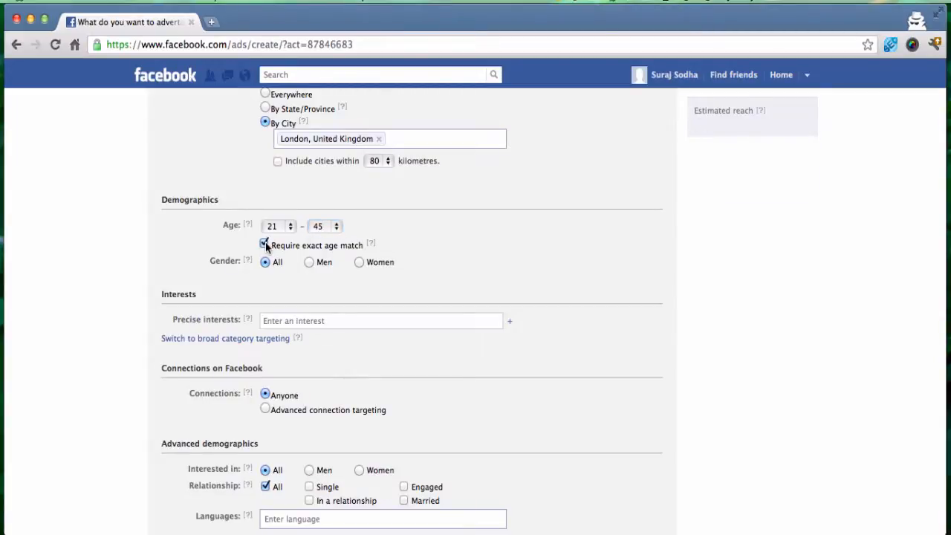
left_click(264, 244)
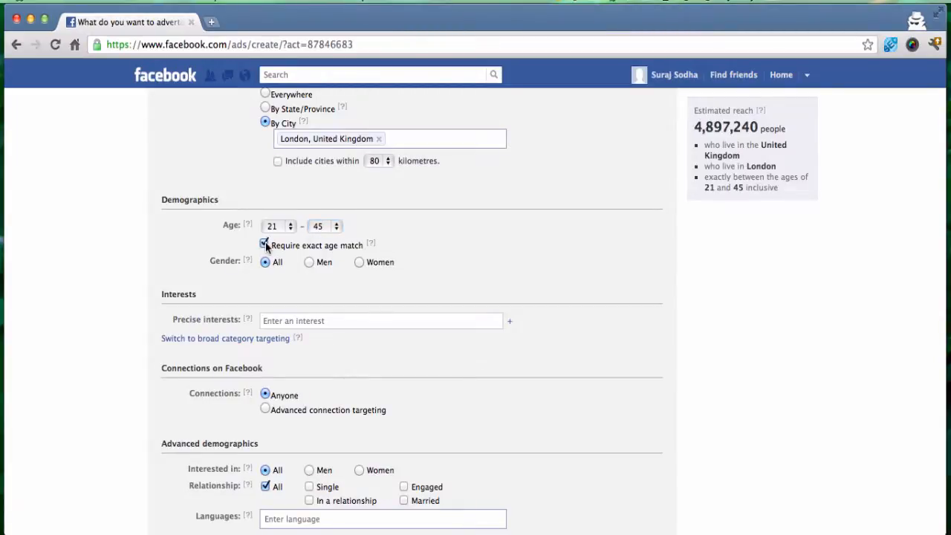
left_click(265, 244)
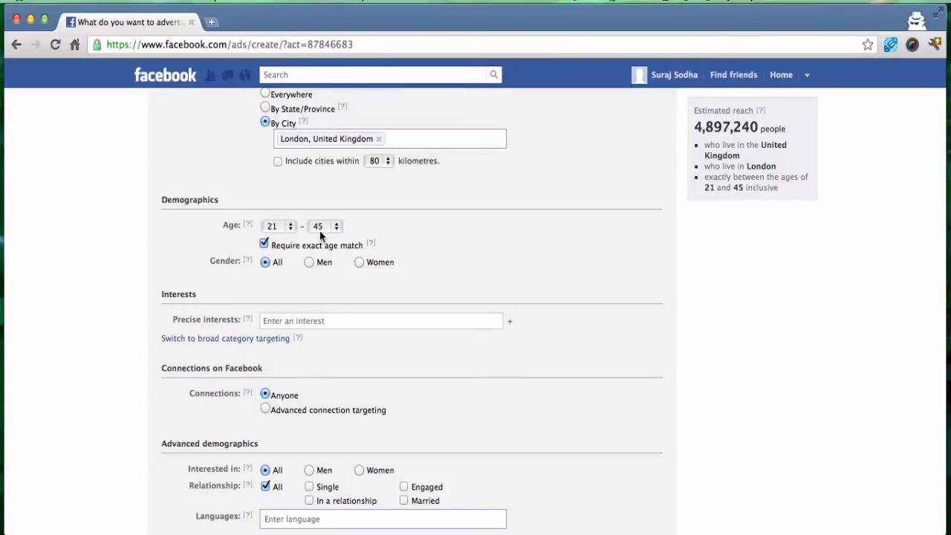
mouse_move(696, 134)
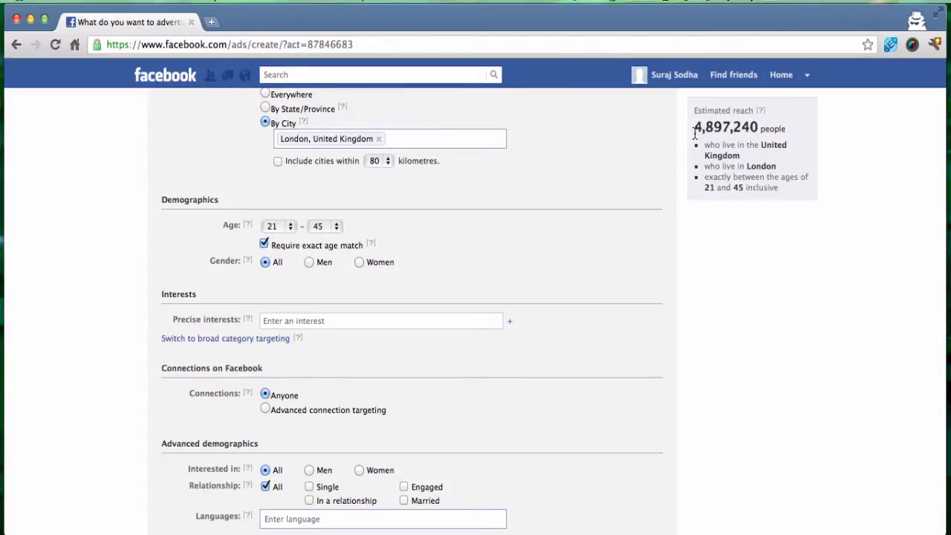
left_click(265, 245)
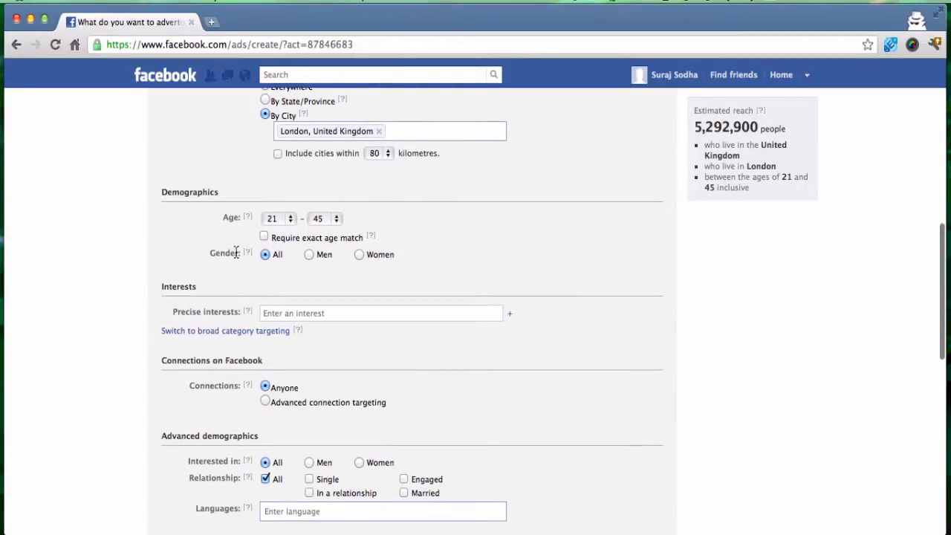
mouse_move(381, 268)
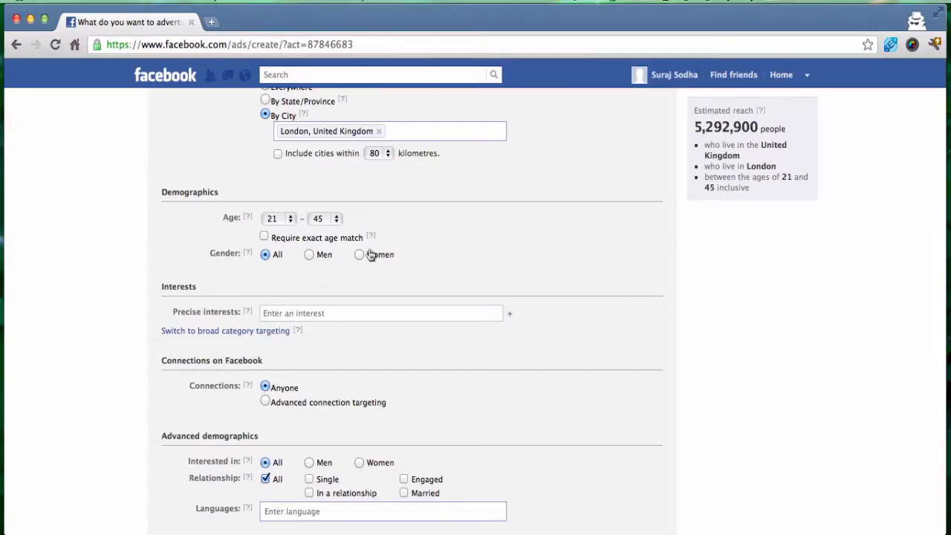
mouse_move(350, 272)
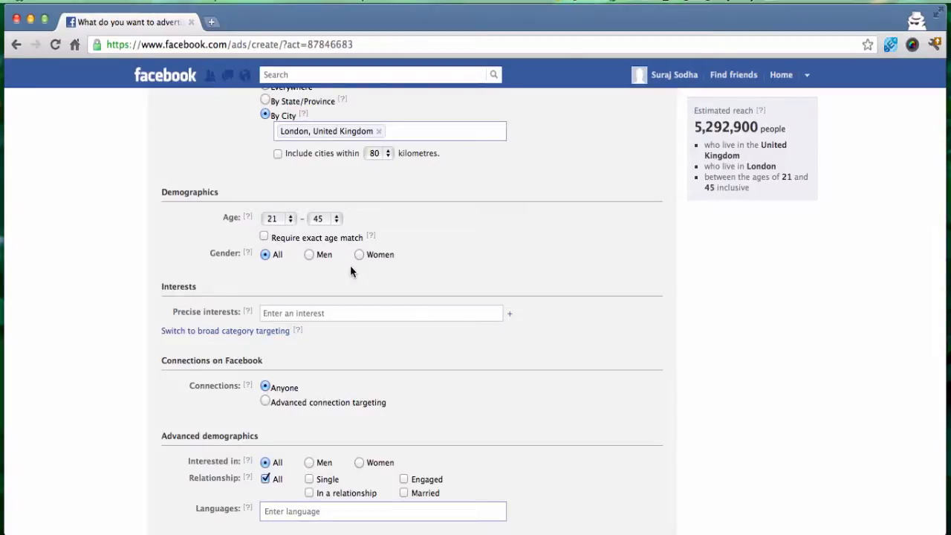
scroll("down", 3)
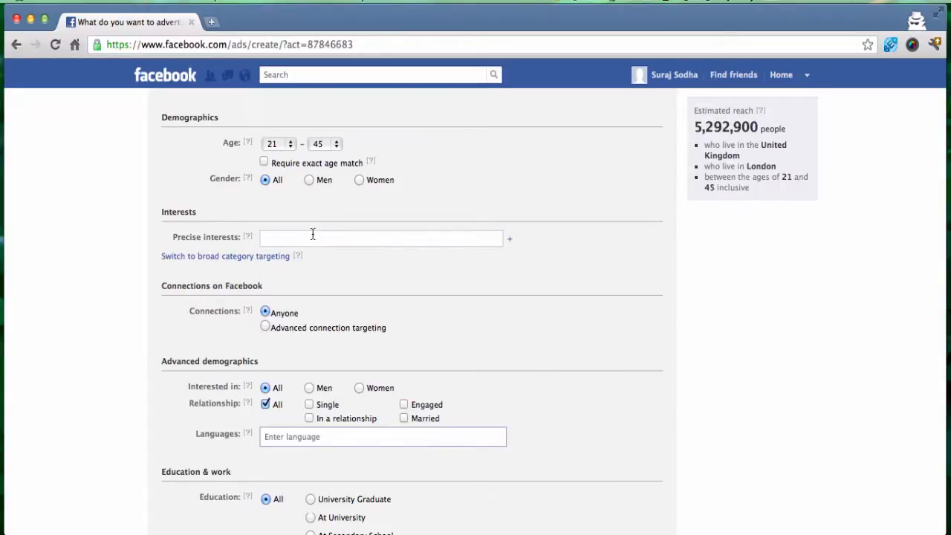
- Add #Internet marketing as a precise interest for the audience
type("internet market")
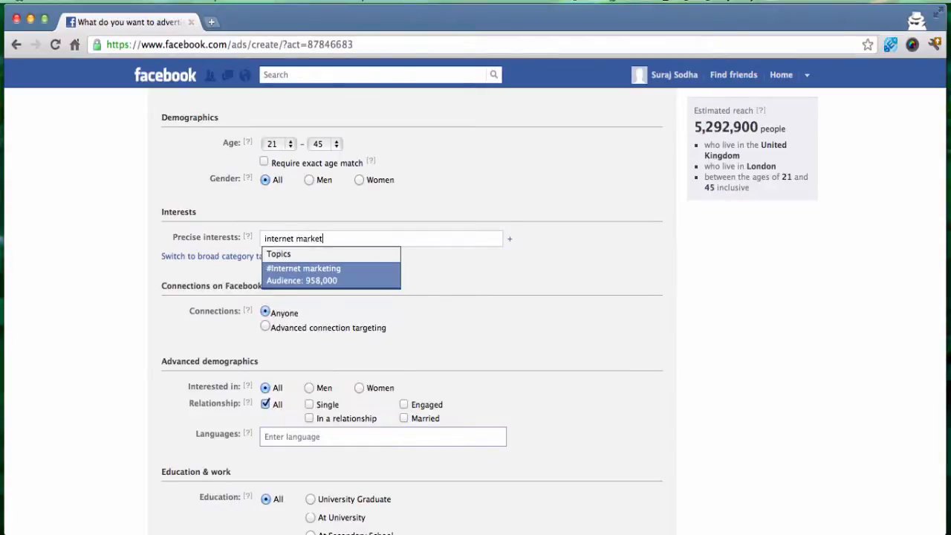
left_click(303, 268)
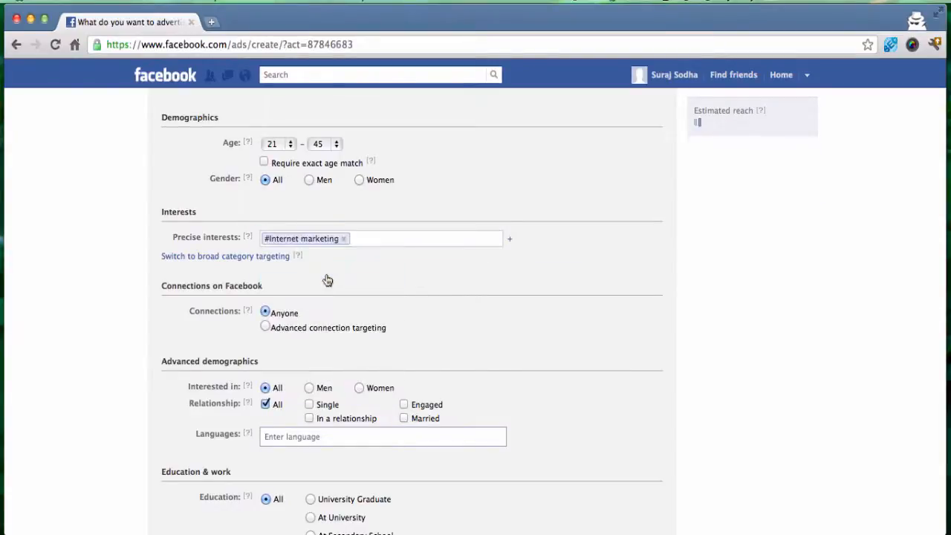
- Leave the interests box and review the 7,880-person estimated reach and suggested likes
left_click(409, 238)
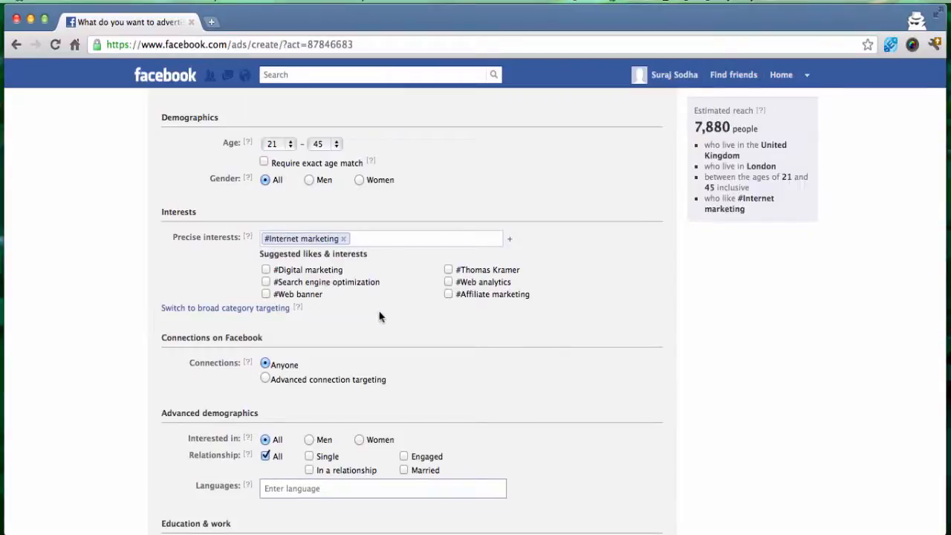
mouse_move(383, 322)
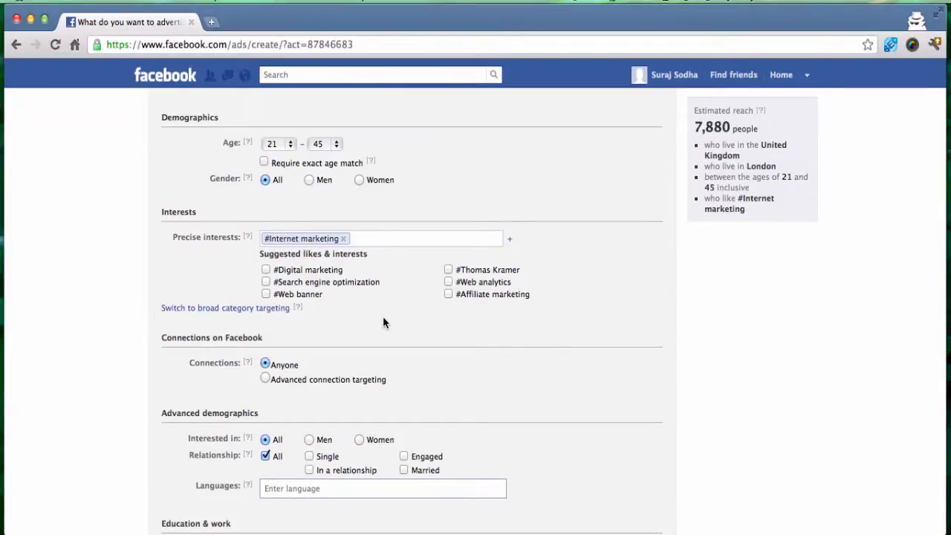
mouse_move(451, 296)
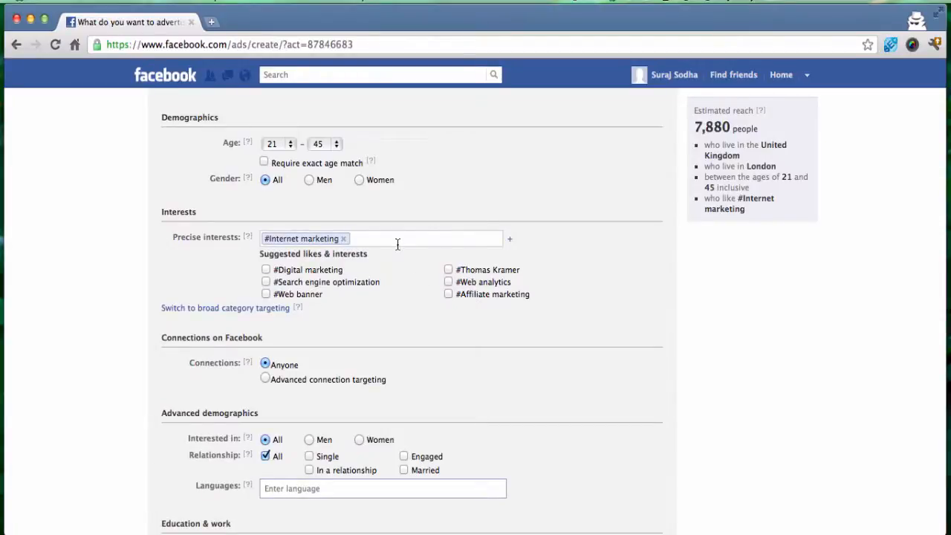
mouse_move(752, 135)
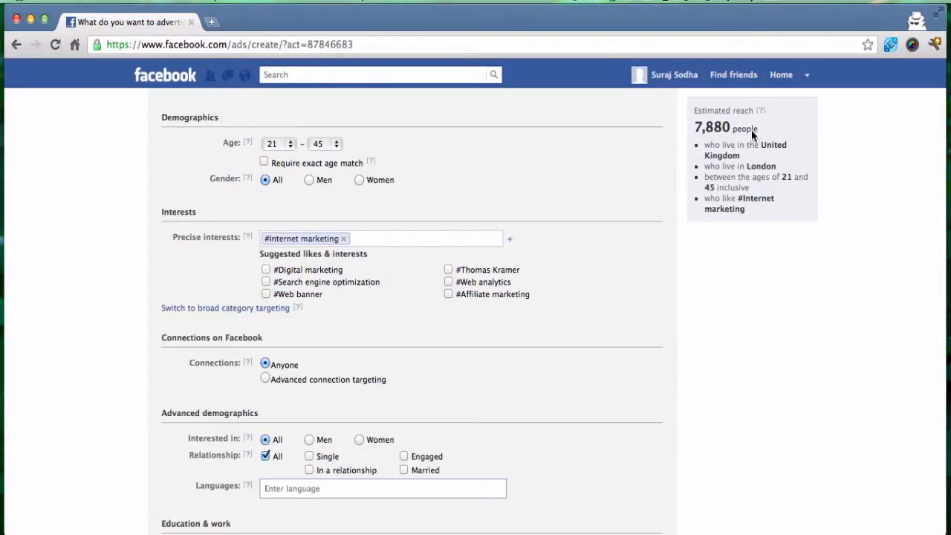
mouse_move(707, 139)
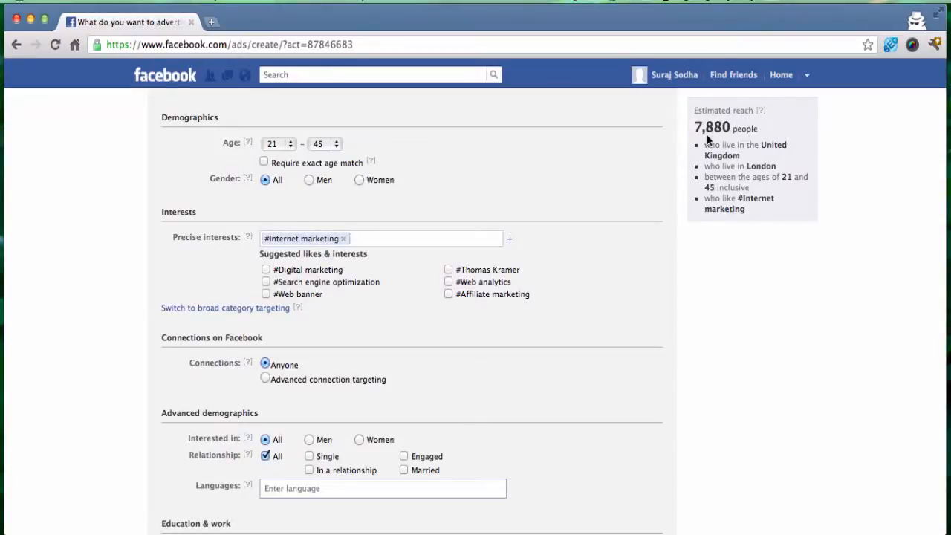
mouse_move(727, 151)
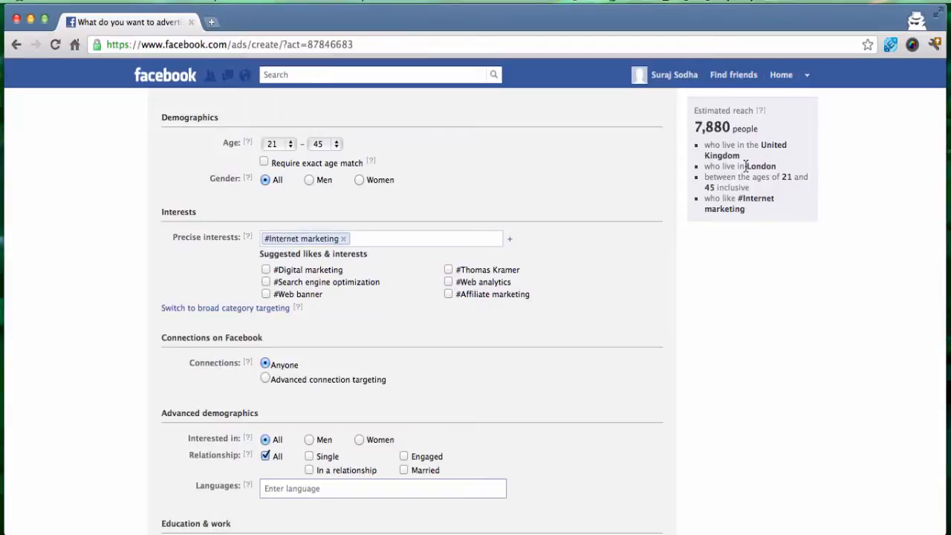
mouse_move(716, 190)
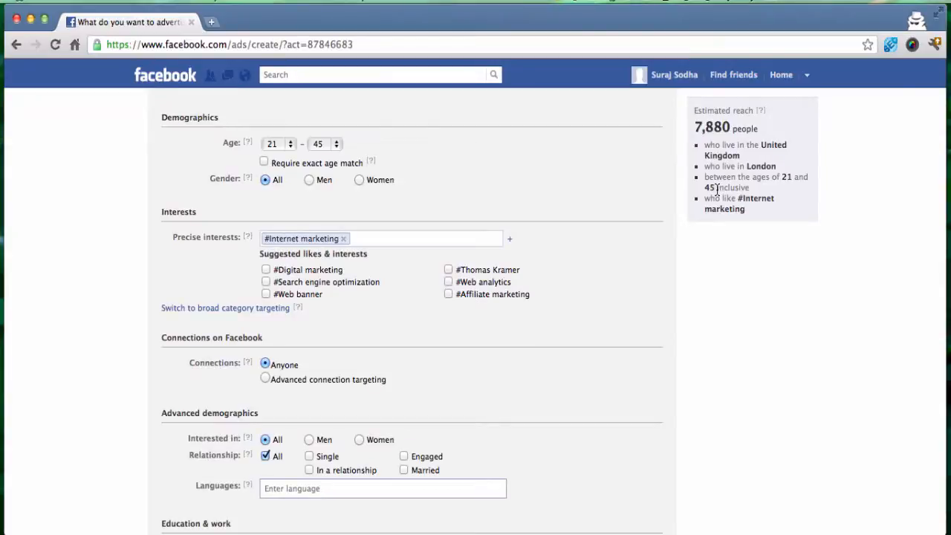
mouse_move(749, 209)
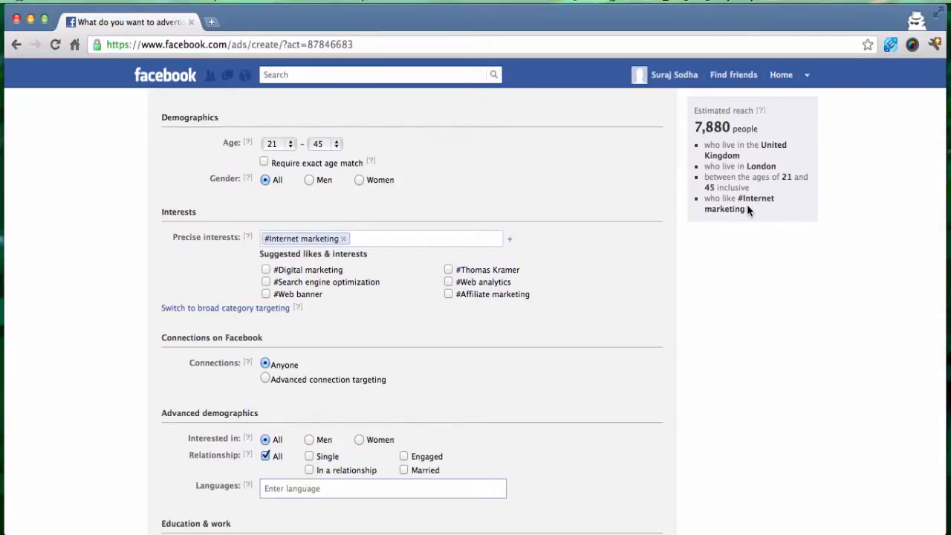
mouse_move(675, 201)
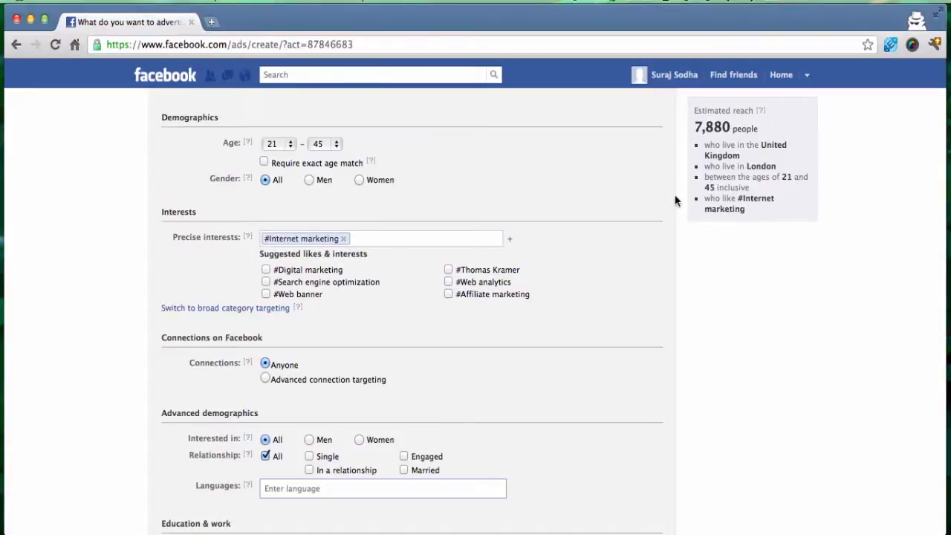
scroll("down", 3)
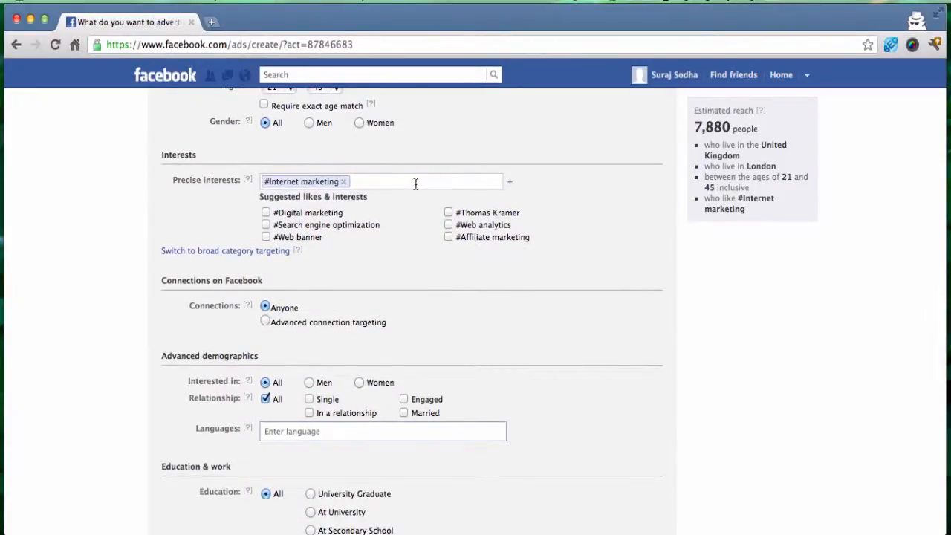
scroll("down", 3)
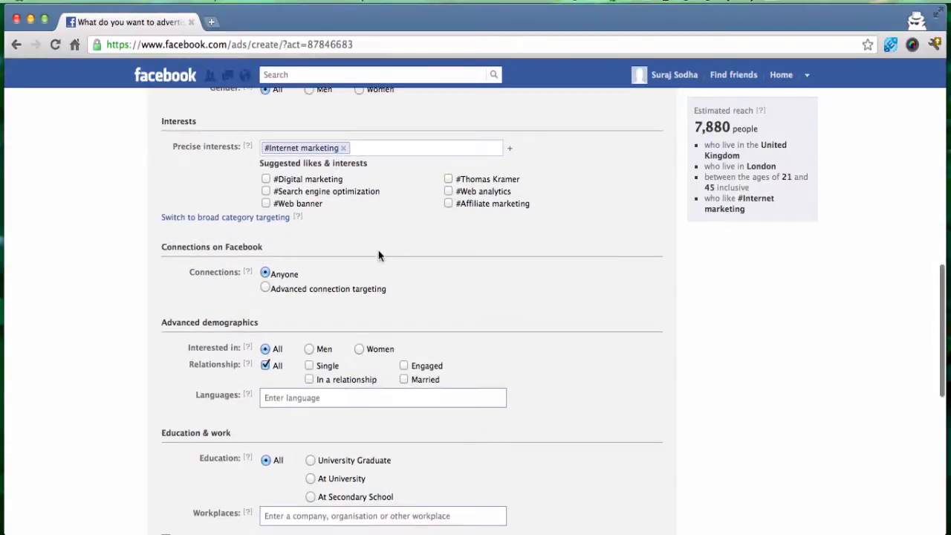
scroll("down", 3)
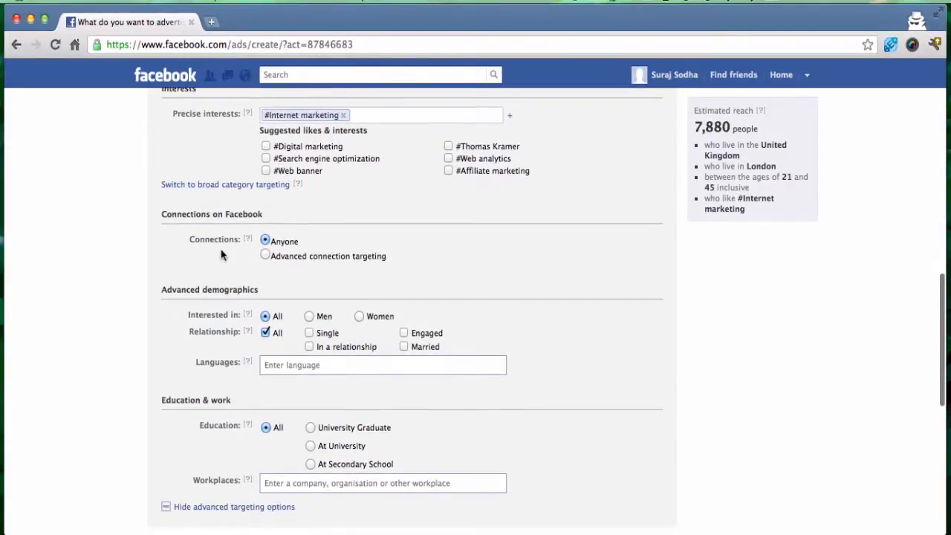
mouse_move(262, 254)
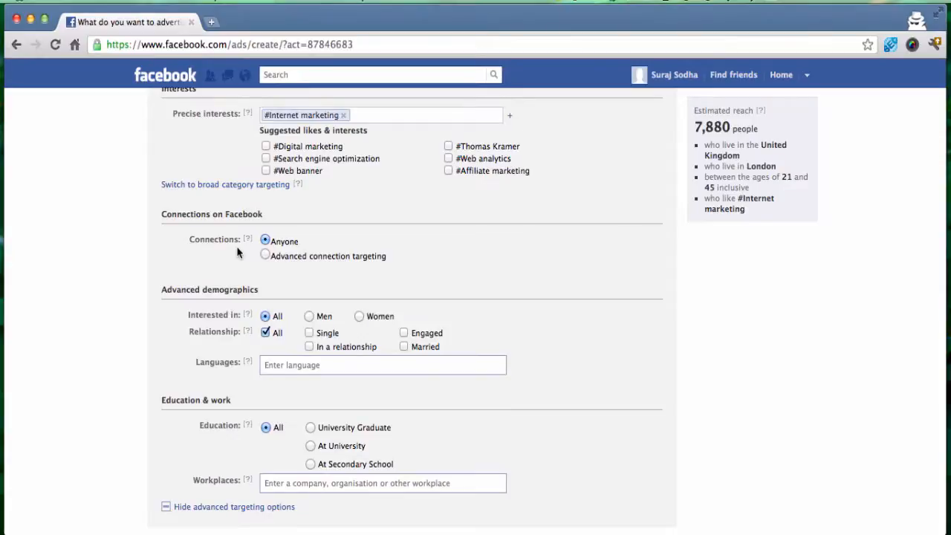
mouse_move(256, 224)
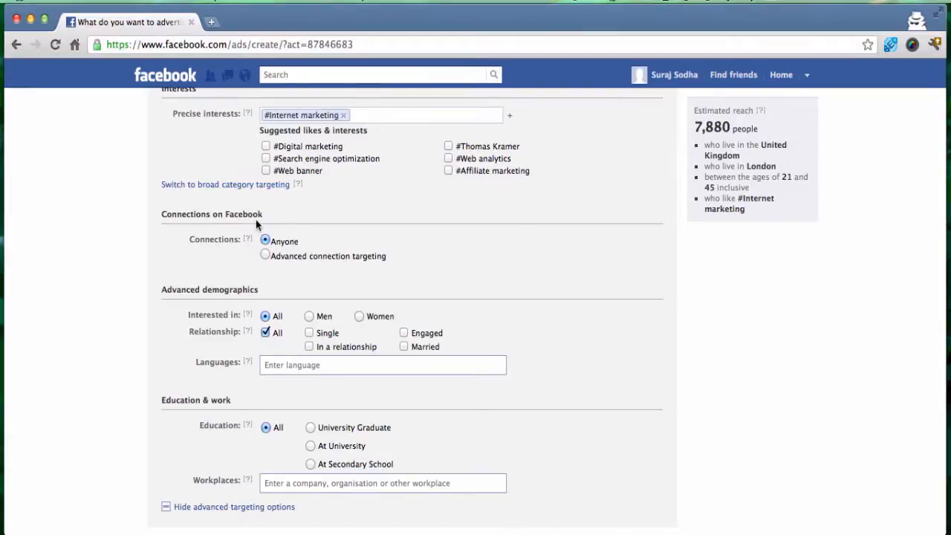
scroll("down", 3)
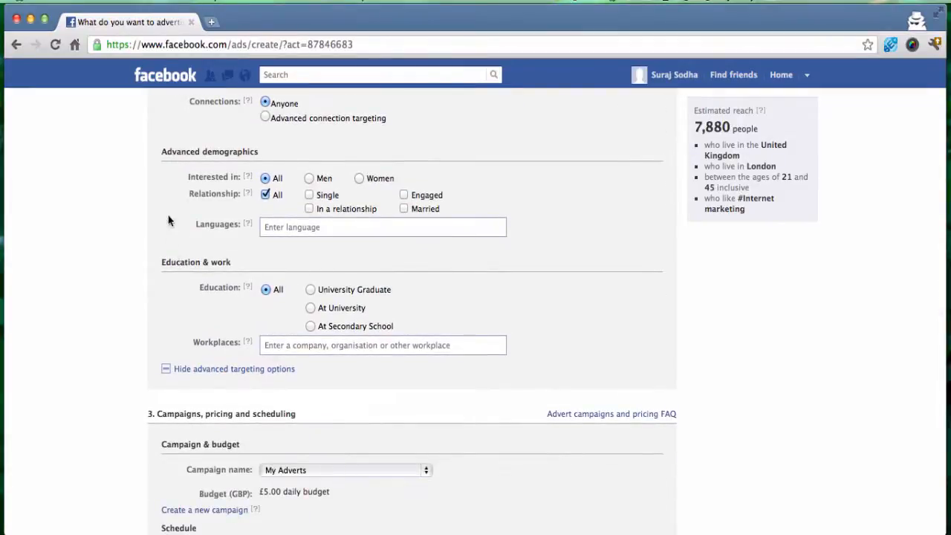
mouse_move(170, 170)
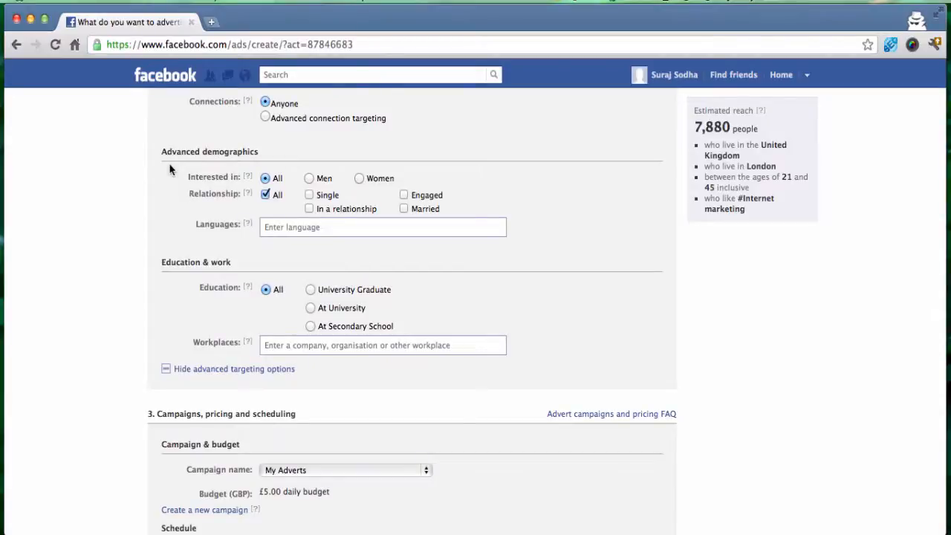
mouse_move(225, 175)
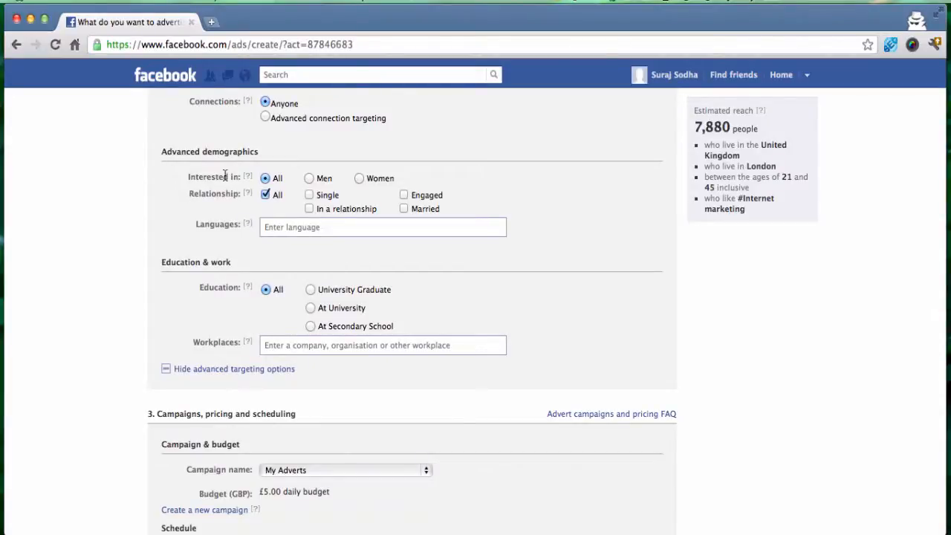
mouse_move(287, 174)
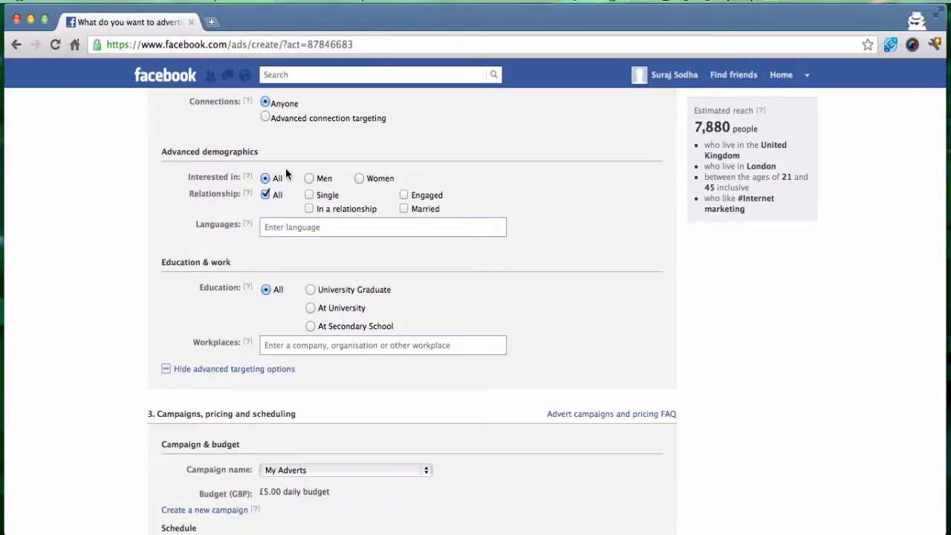
mouse_move(342, 178)
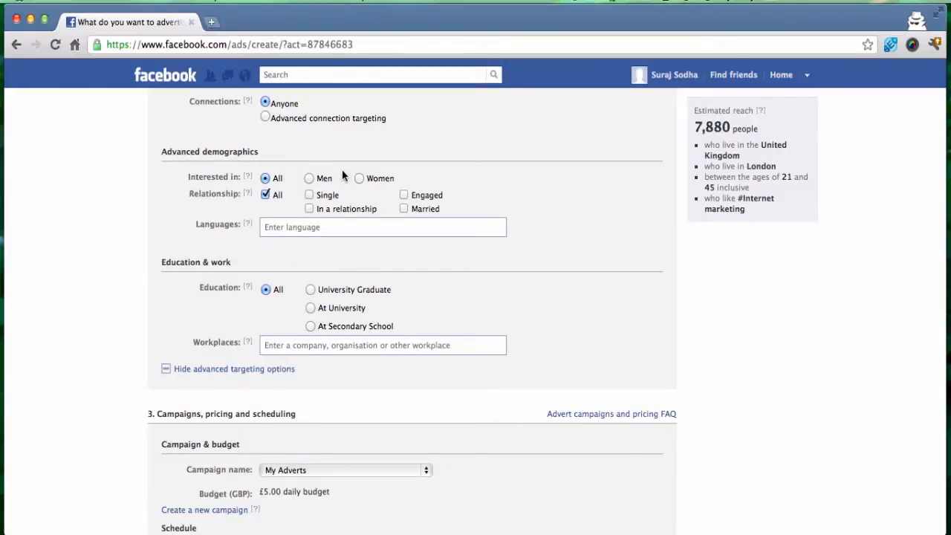
mouse_move(281, 216)
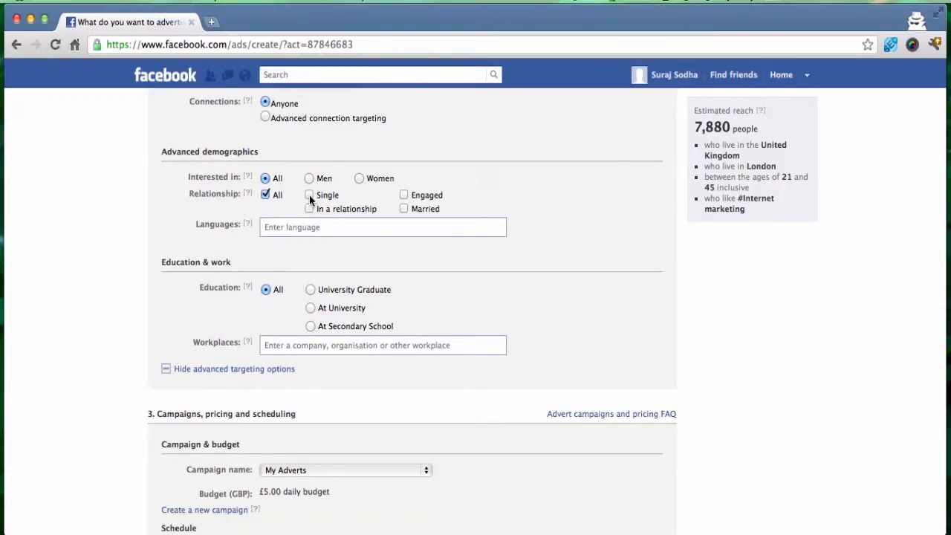
mouse_move(336, 214)
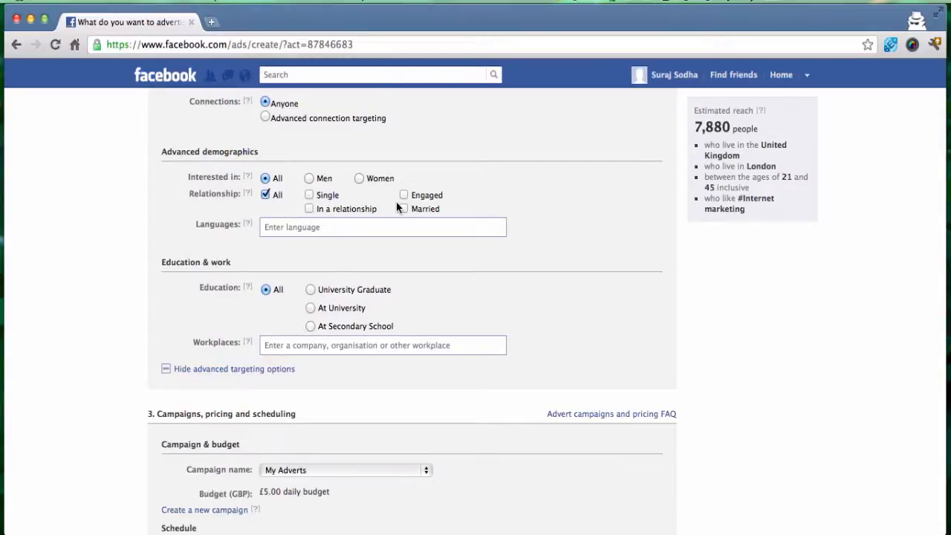
mouse_move(385, 202)
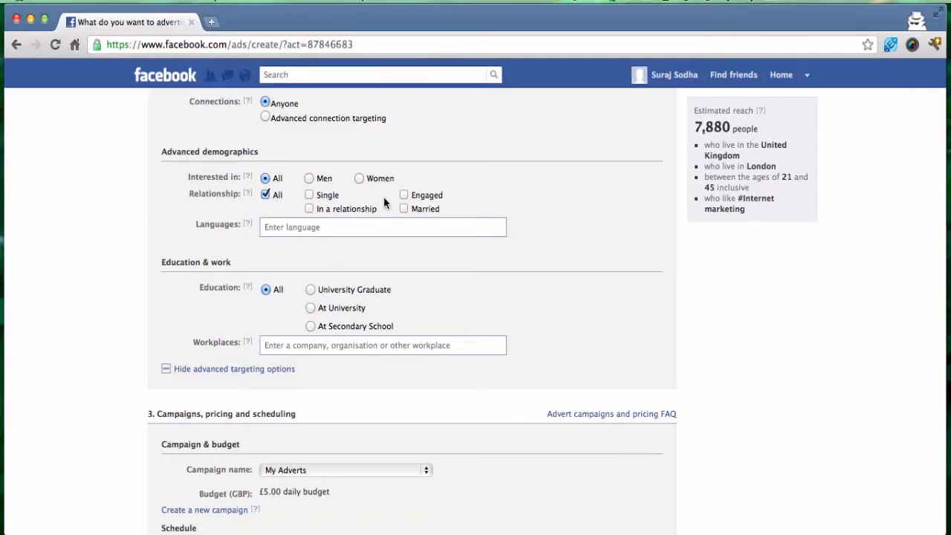
mouse_move(377, 184)
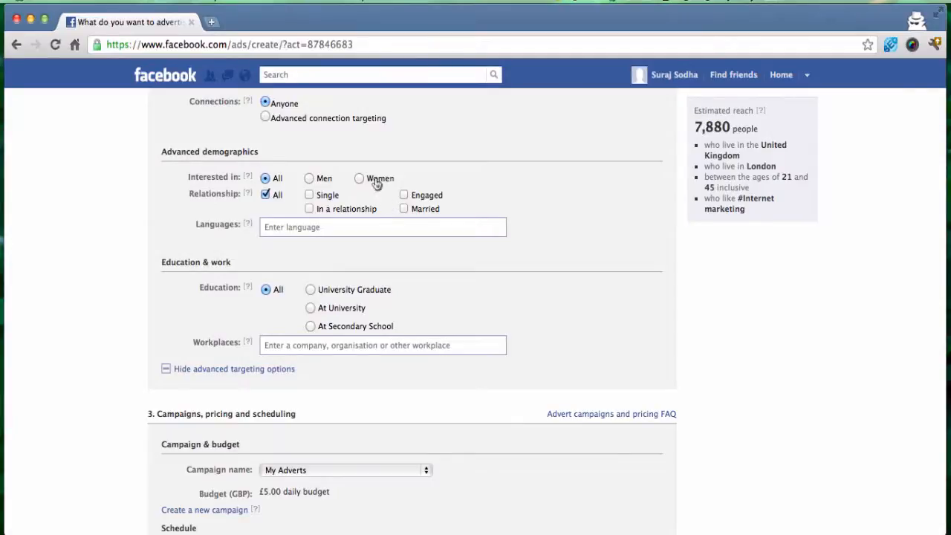
mouse_move(367, 170)
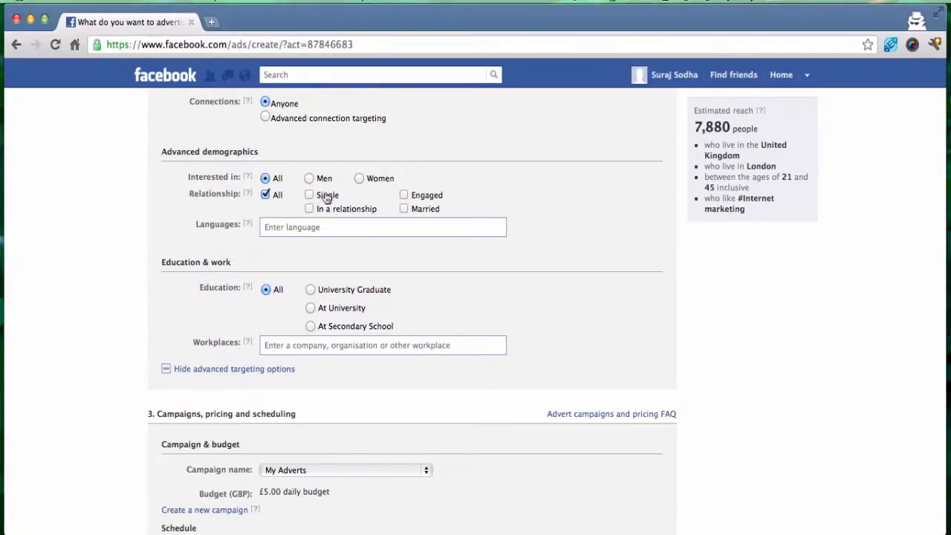
mouse_move(444, 190)
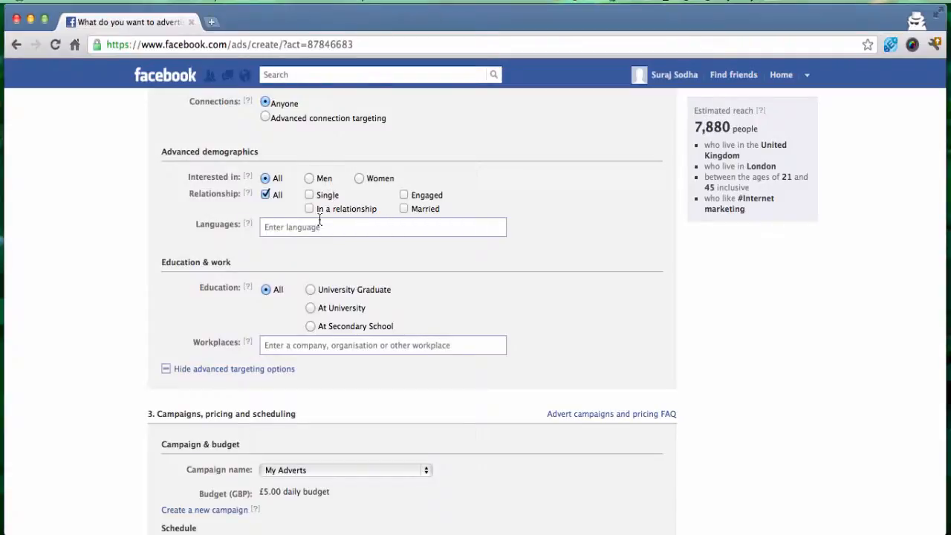
mouse_move(351, 218)
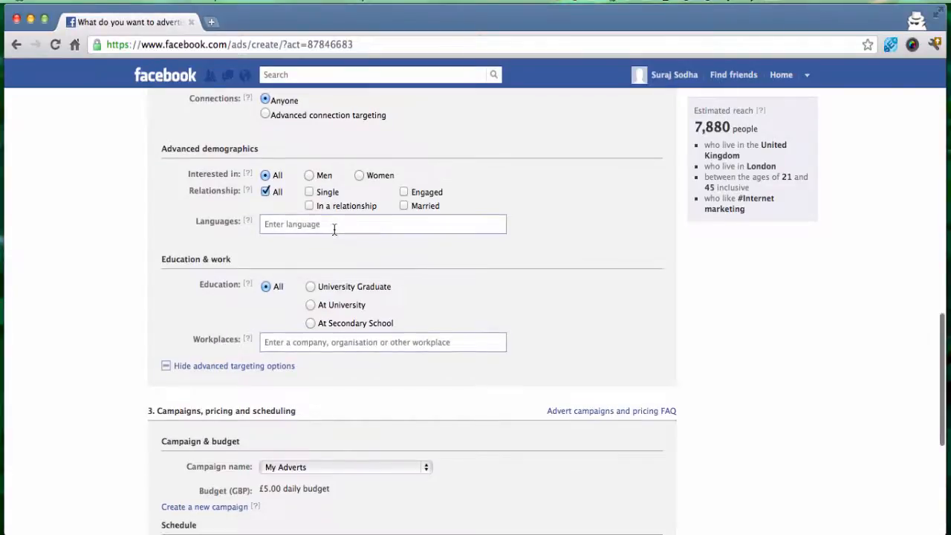
mouse_move(200, 256)
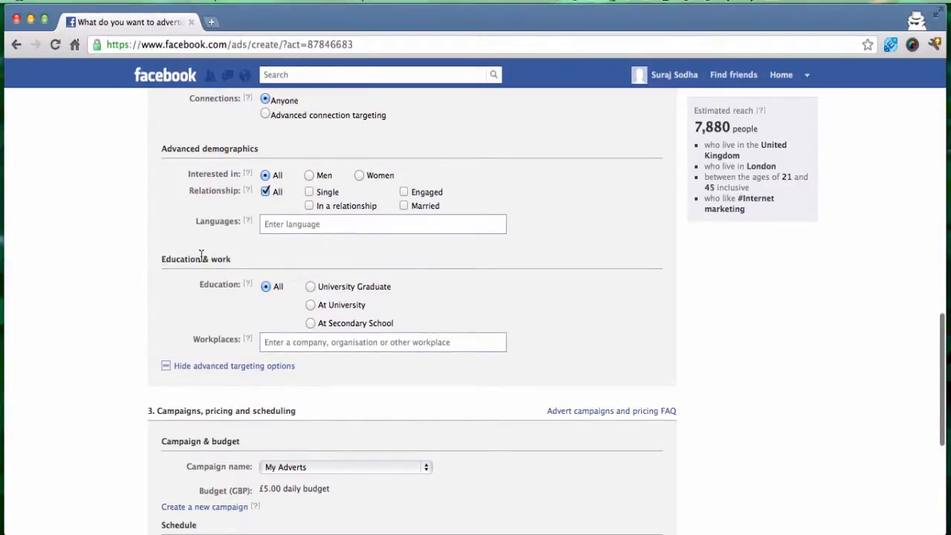
mouse_move(291, 291)
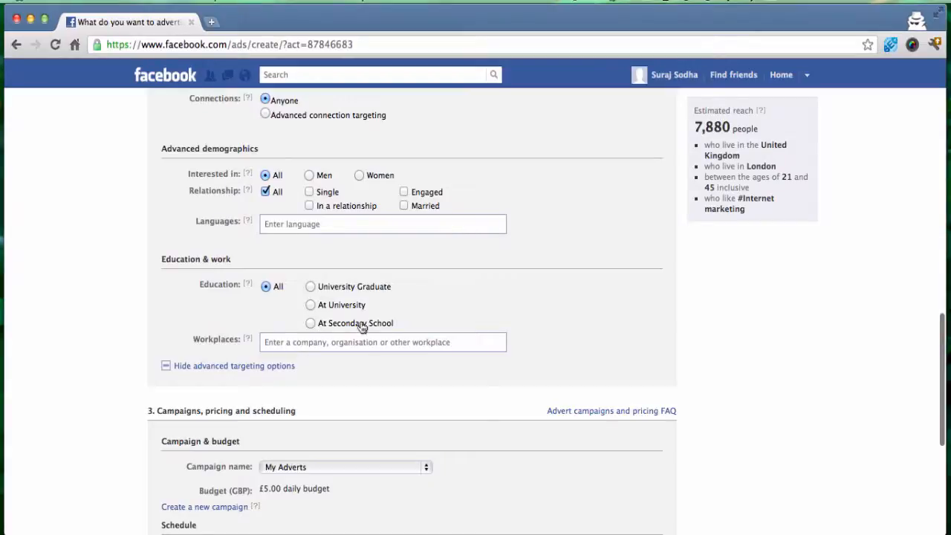
mouse_move(404, 283)
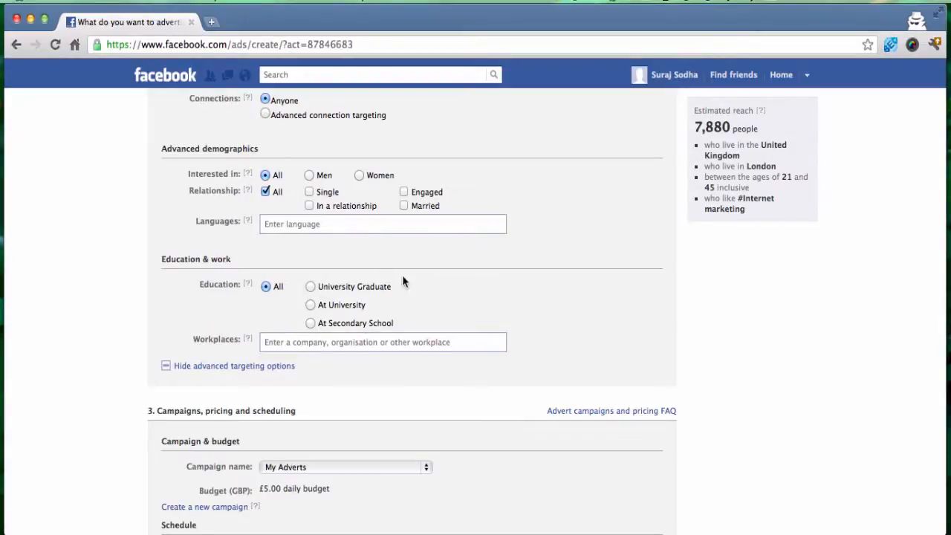
mouse_move(313, 291)
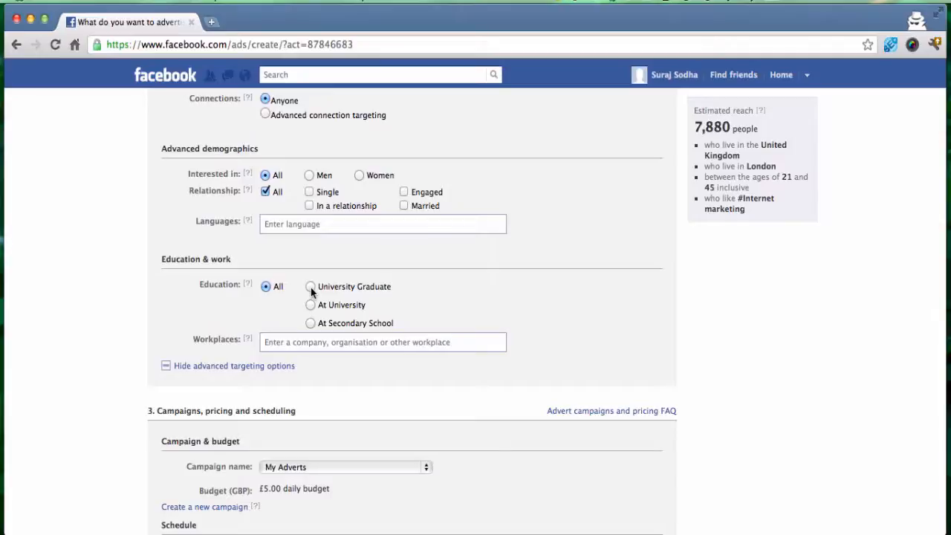
mouse_move(312, 307)
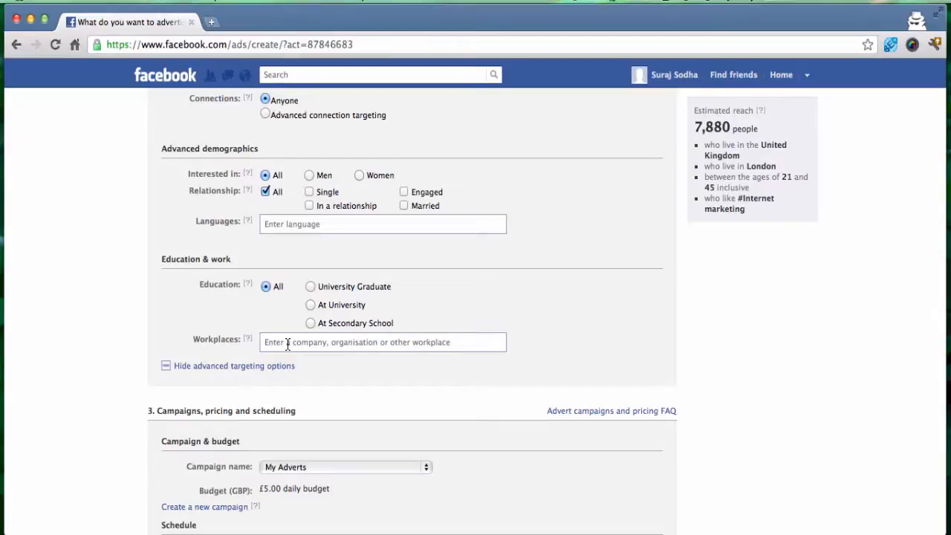
mouse_move(136, 317)
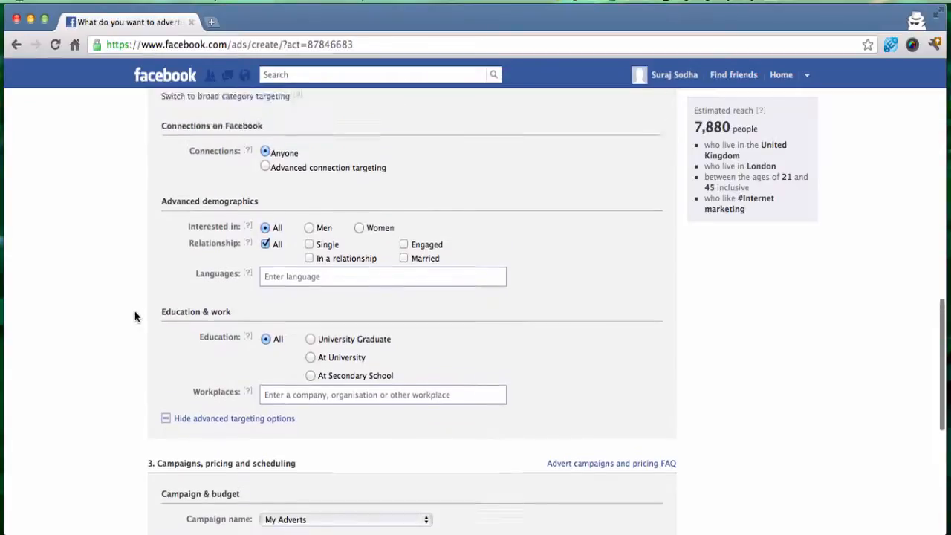
- Scroll to review the My Adverts campaign, £5.00 daily budget and 0.84 GBP per-click bid
scroll("up", 3)
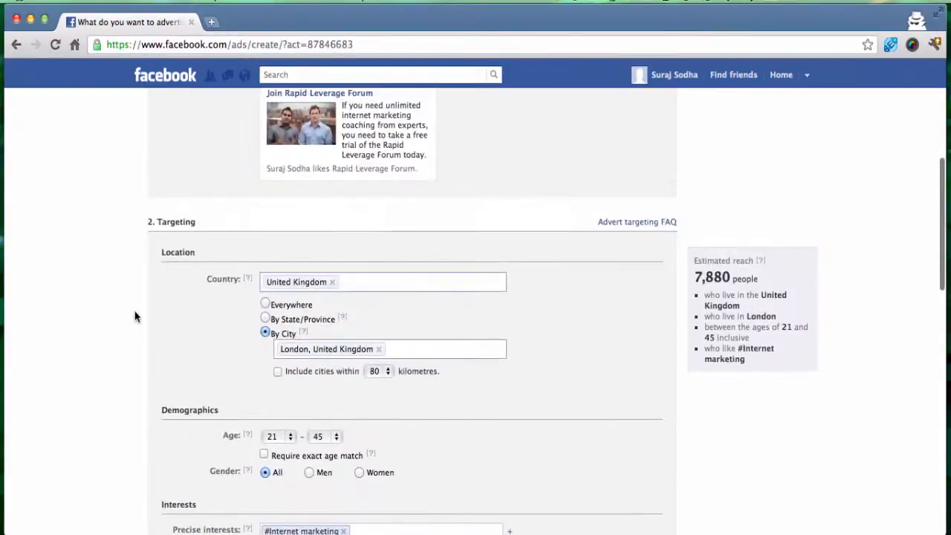
scroll("up", 3)
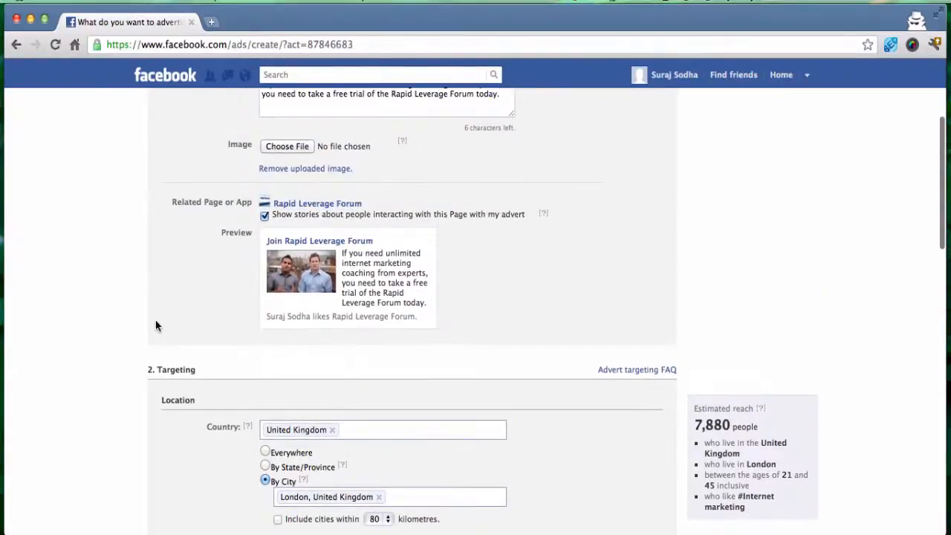
scroll("down", 3)
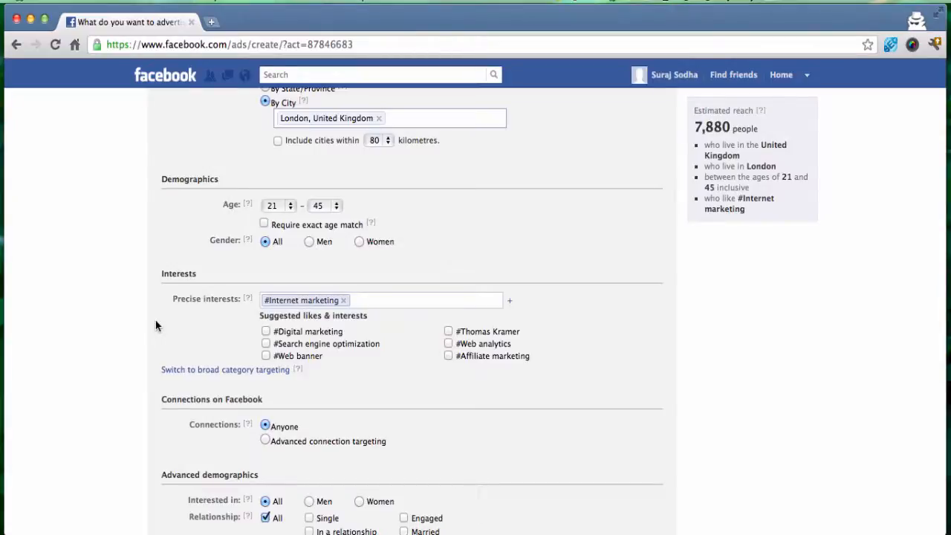
scroll("down", 3)
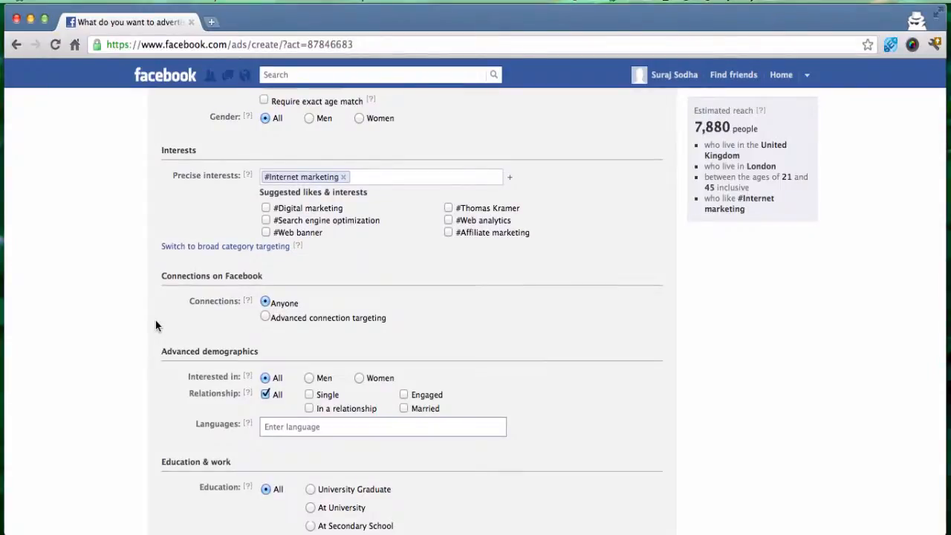
scroll("down", 3)
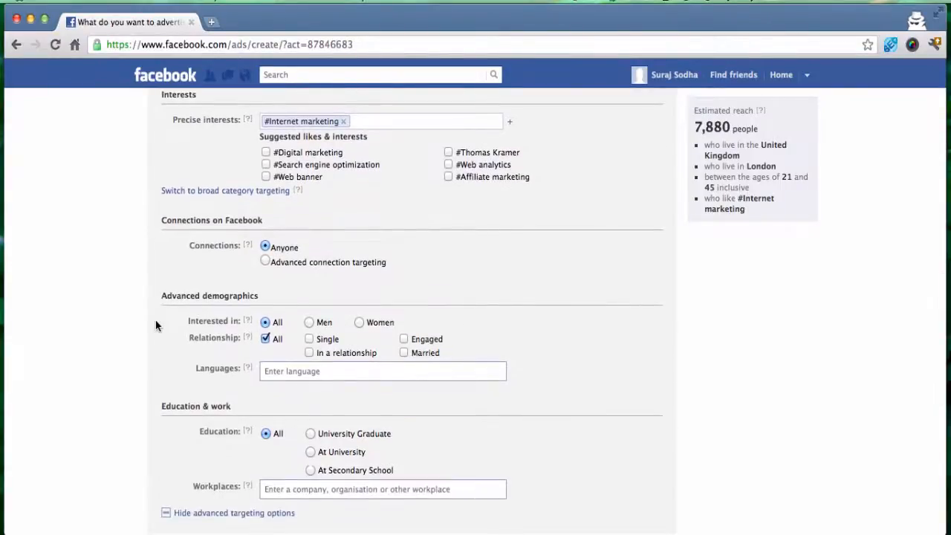
scroll("down", 3)
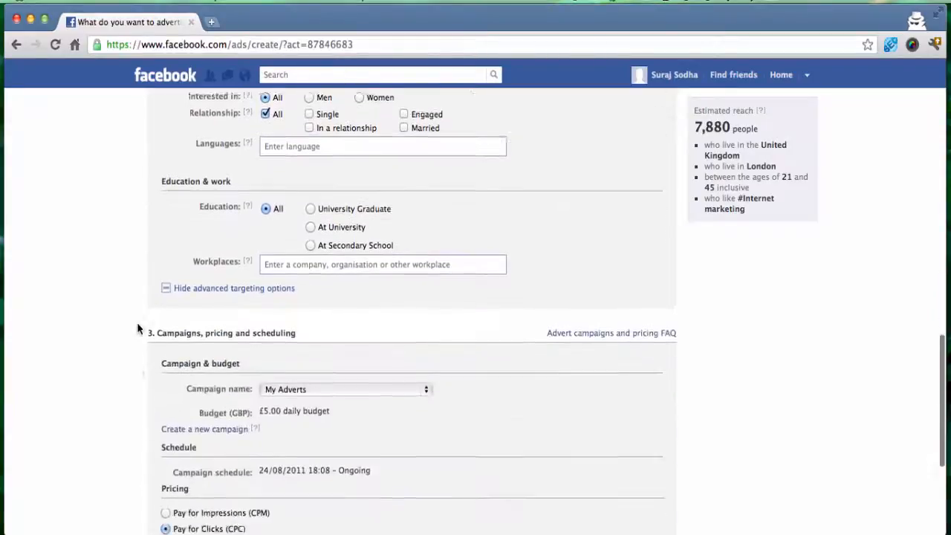
scroll("down", 3)
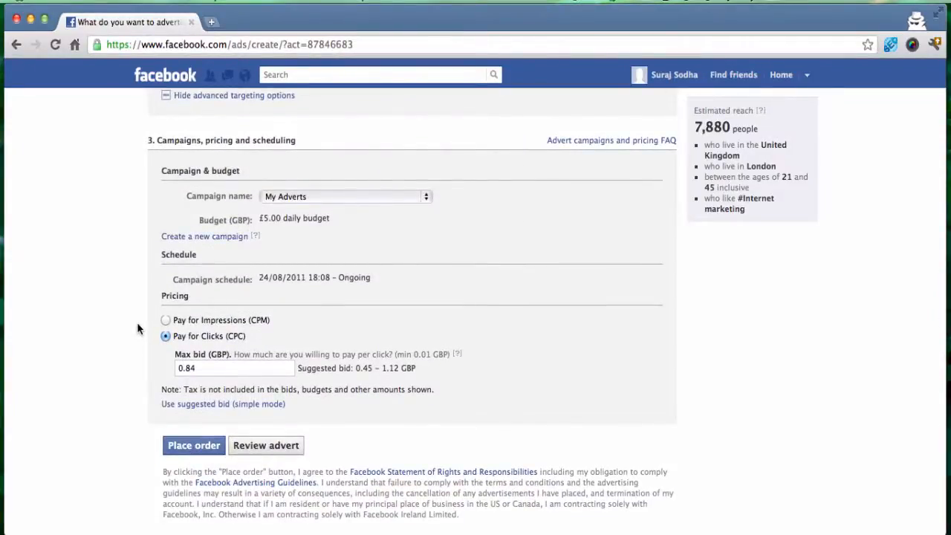
mouse_move(262, 214)
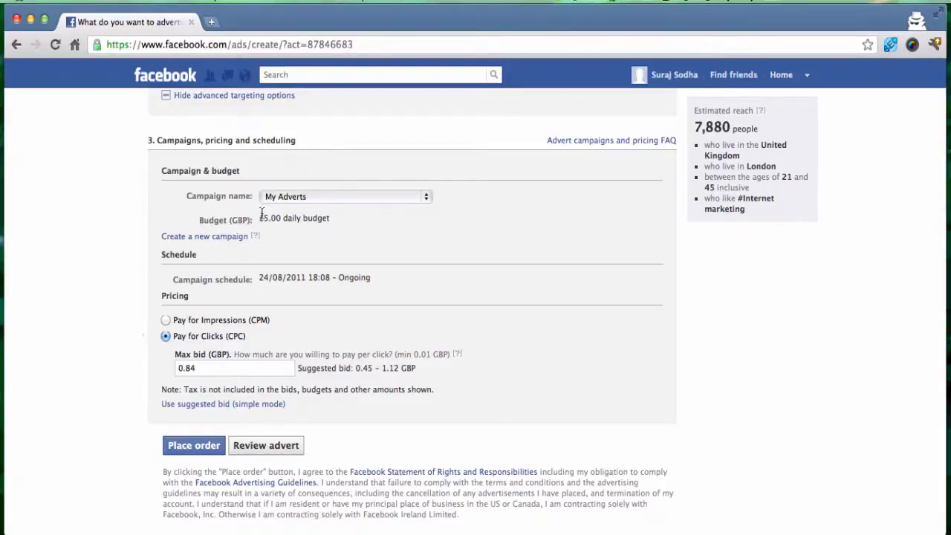
mouse_move(279, 230)
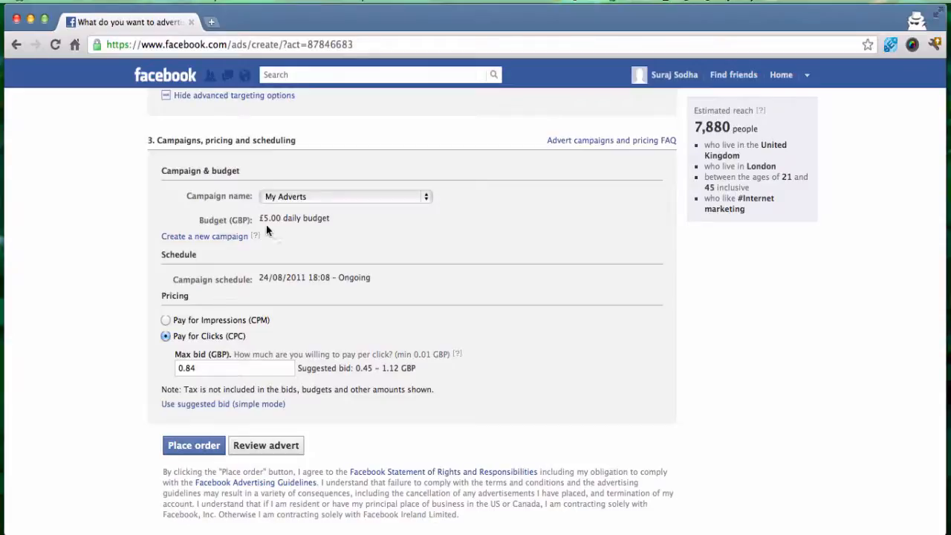
mouse_move(276, 229)
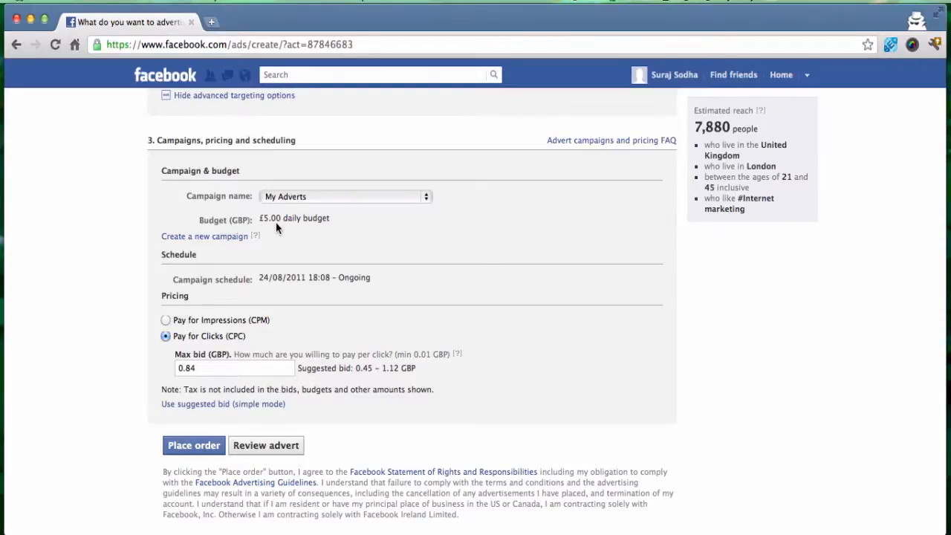
scroll("down", 3)
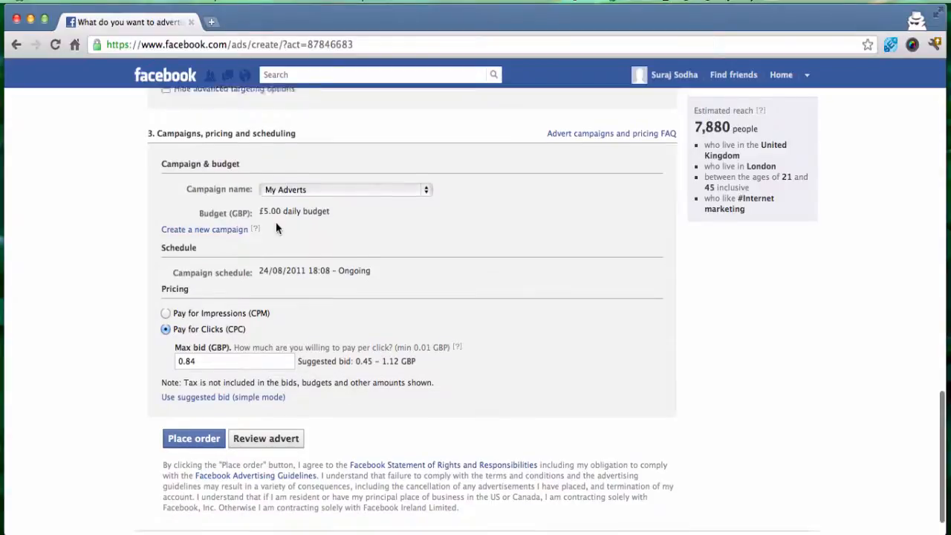
scroll("down", 3)
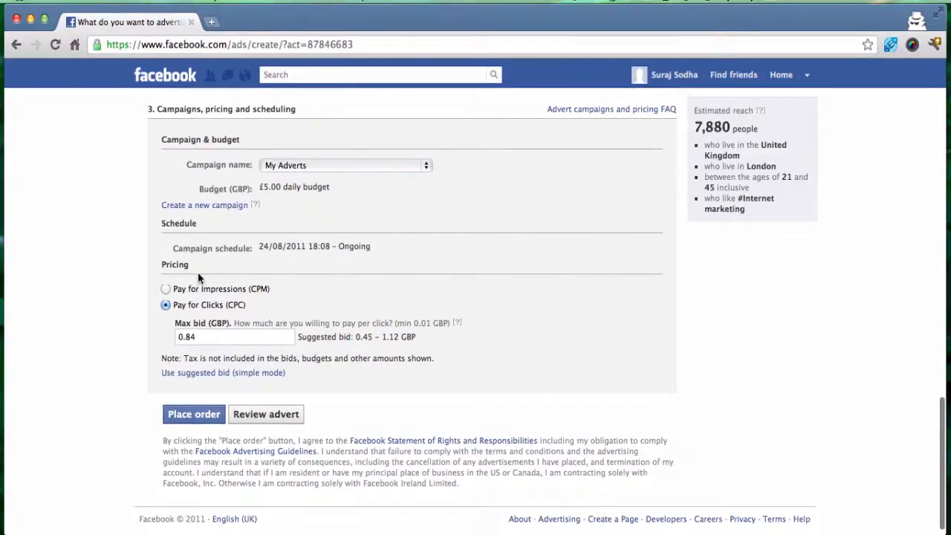
scroll("down", 3)
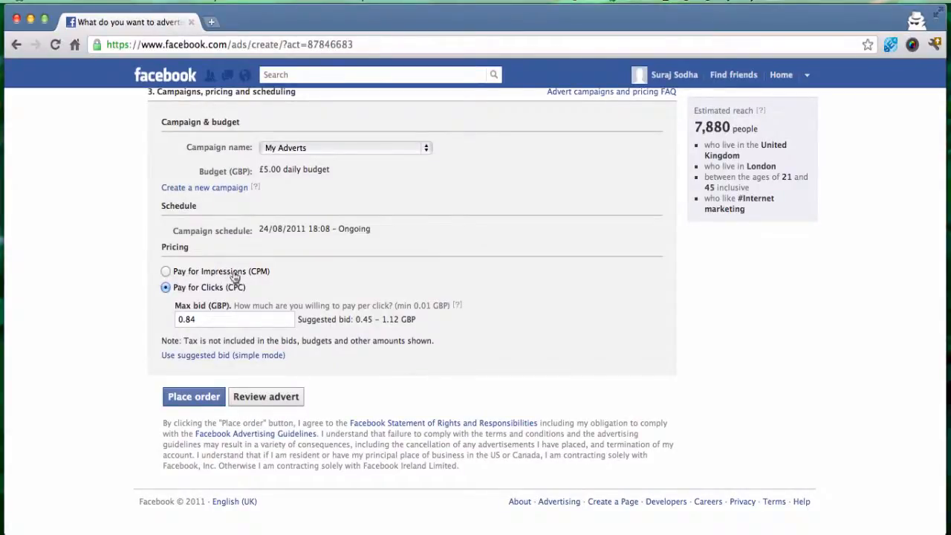
mouse_move(281, 275)
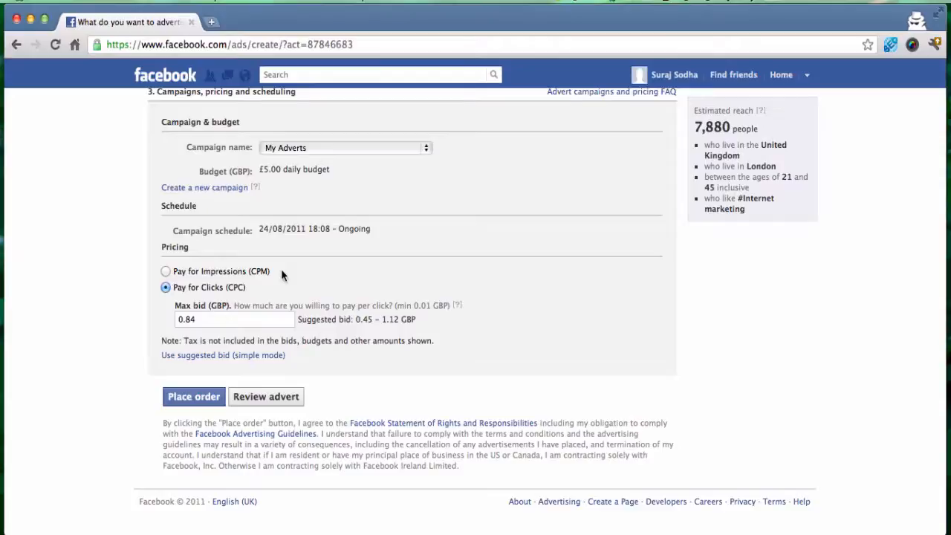
mouse_move(220, 297)
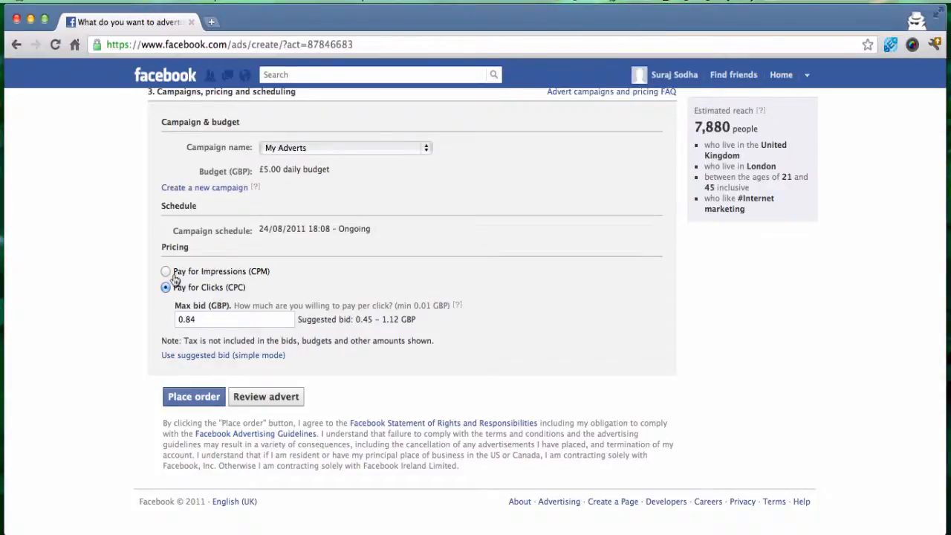
mouse_move(234, 262)
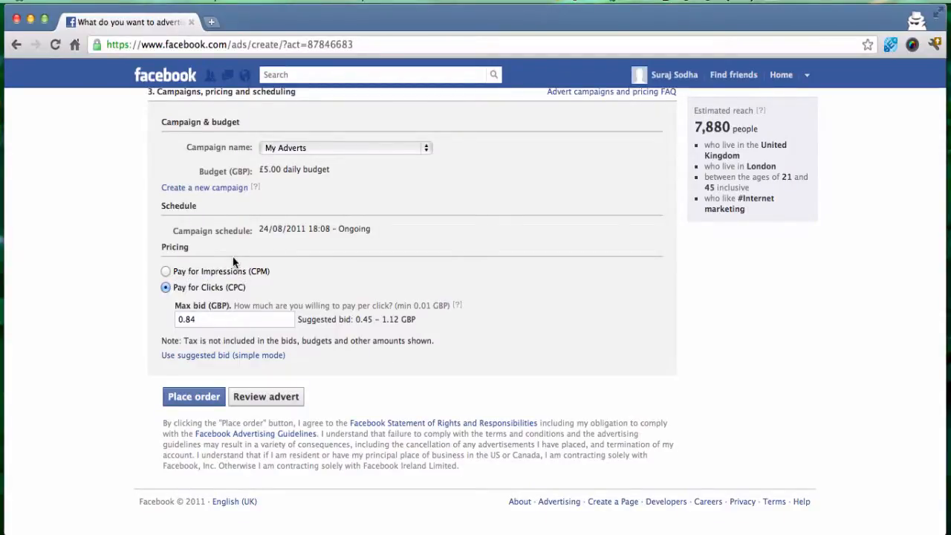
mouse_move(211, 297)
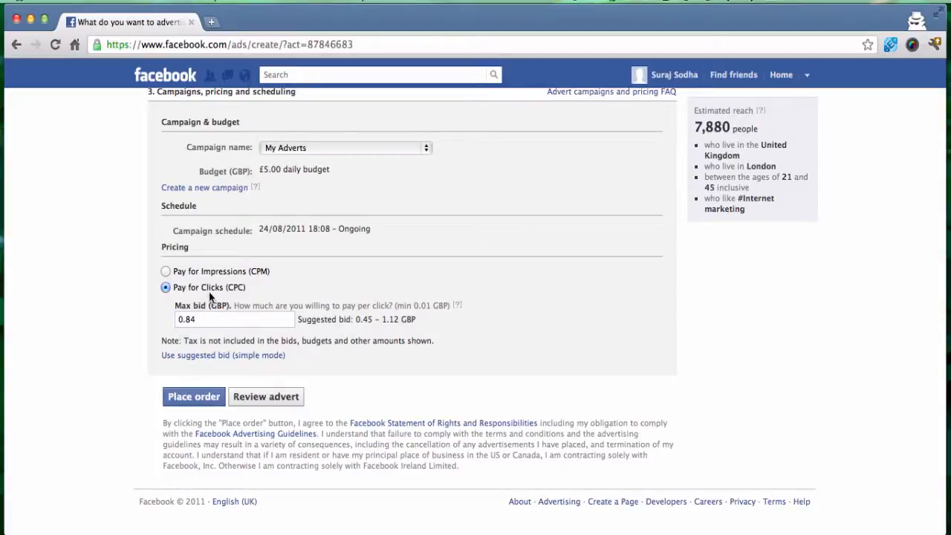
mouse_move(250, 294)
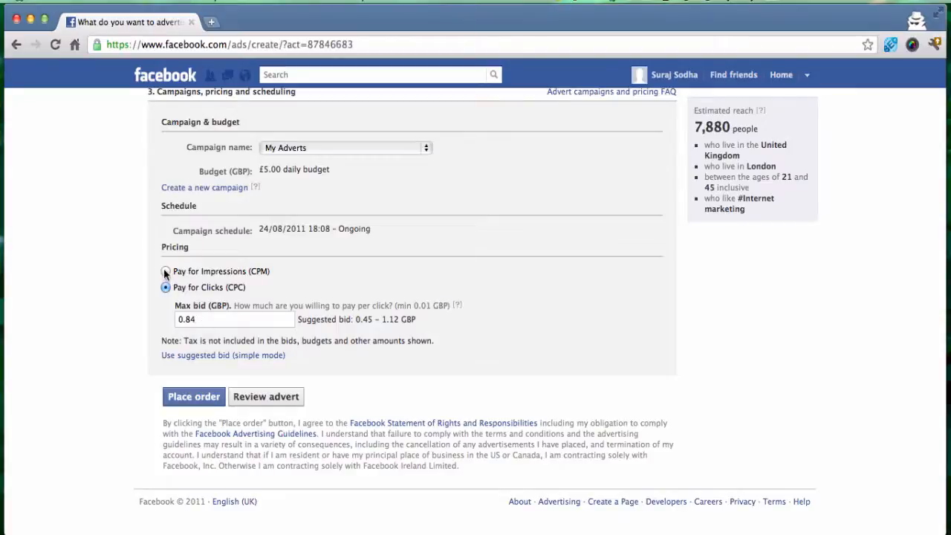
- Switch pricing to Pay for Impressions (CPM), keeping the 0.36 GBP maximum bid
left_click(166, 271)
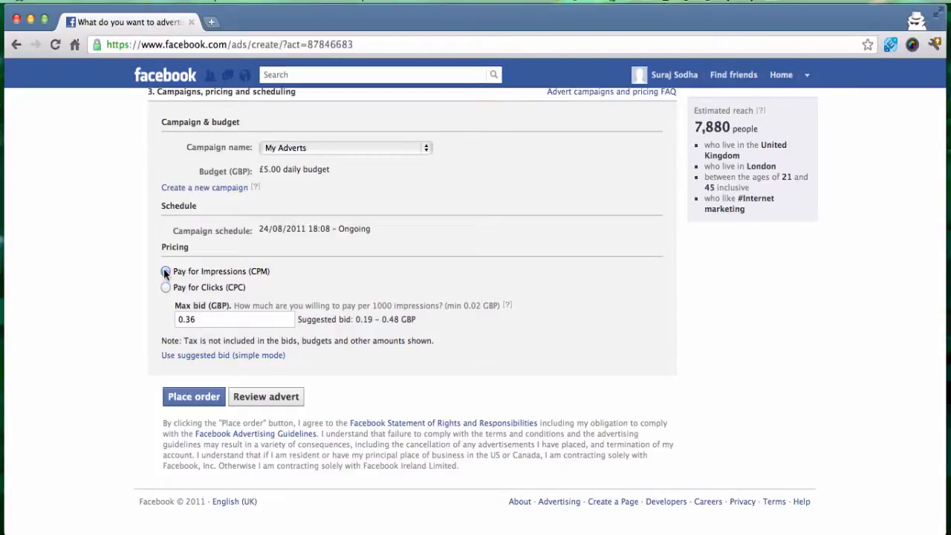
left_click(166, 270)
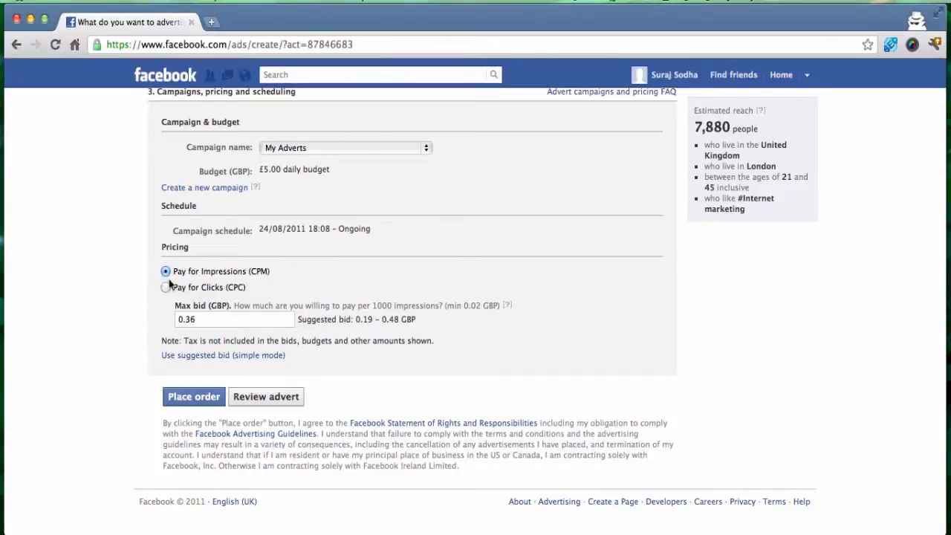
mouse_move(165, 281)
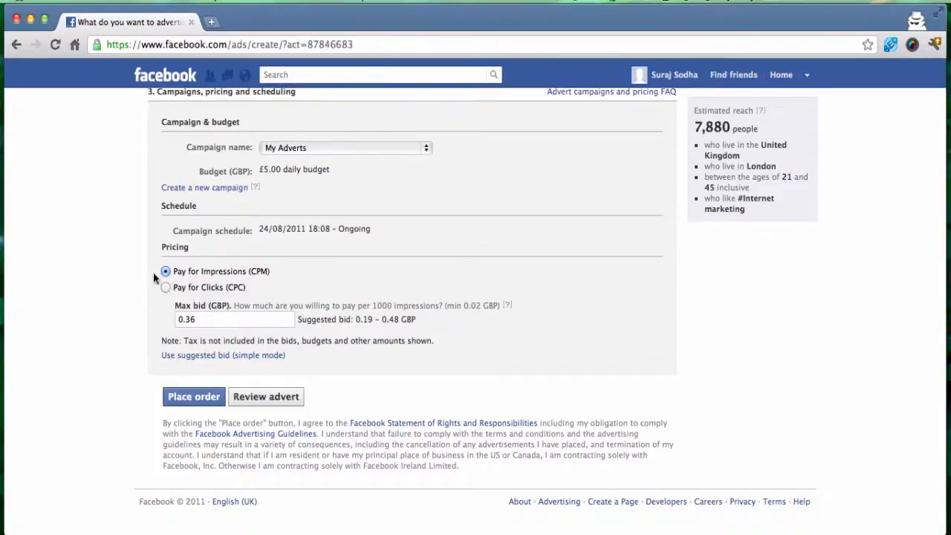
mouse_move(167, 369)
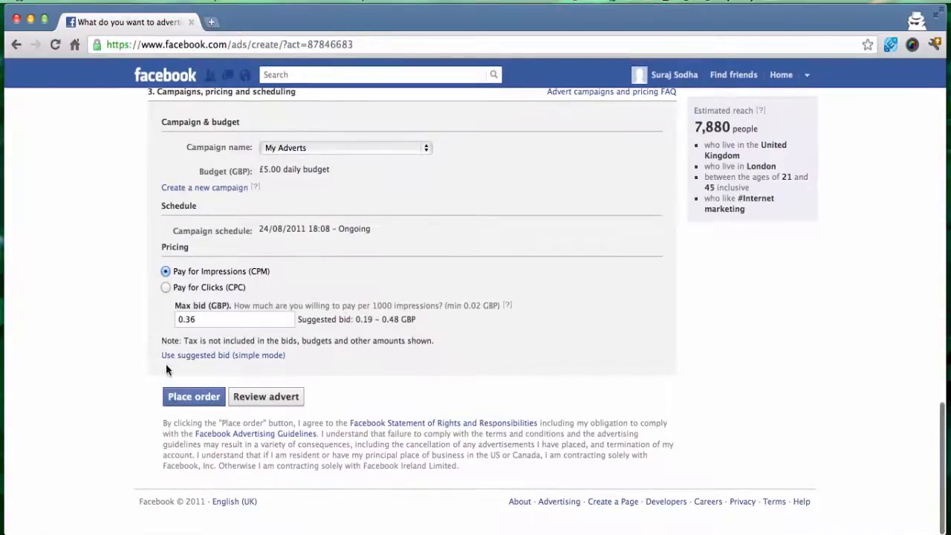
mouse_move(161, 342)
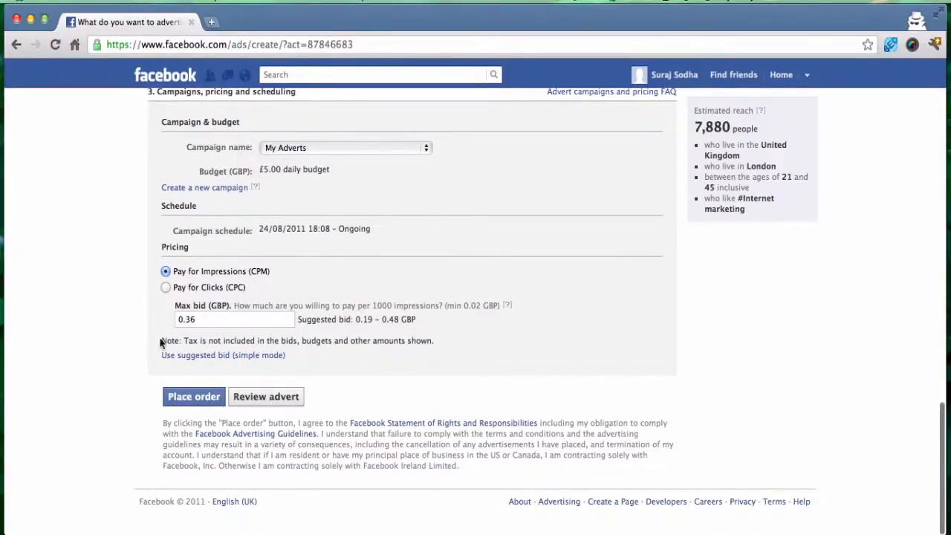
mouse_move(143, 329)
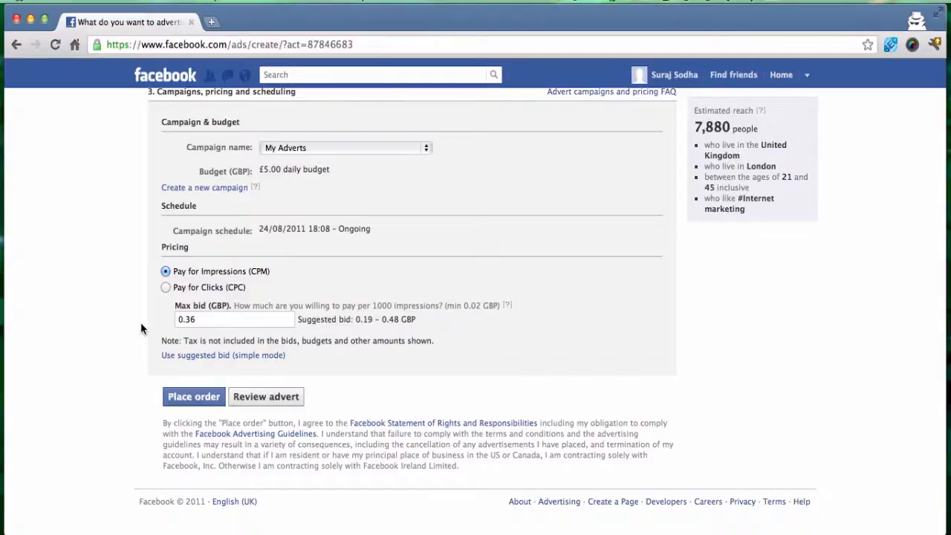
scroll("up", 3)
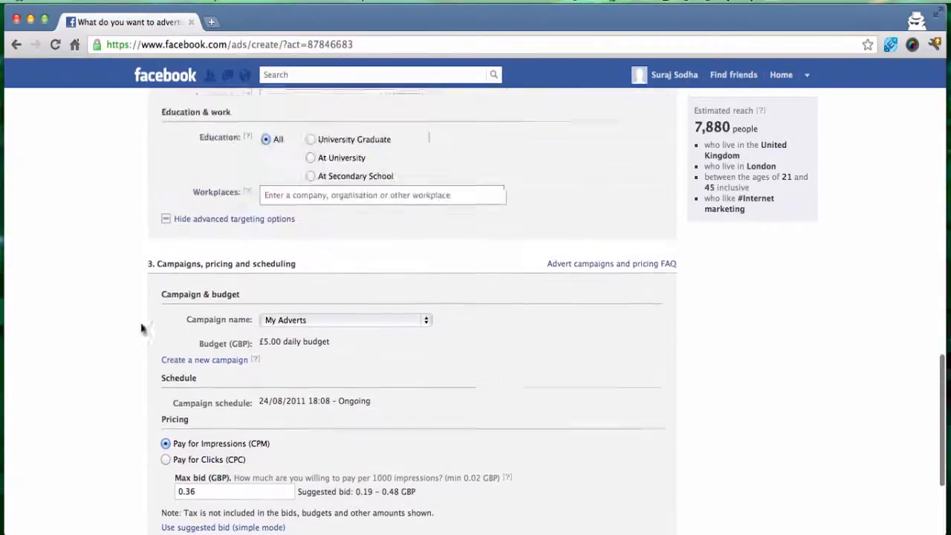
scroll("up", 3)
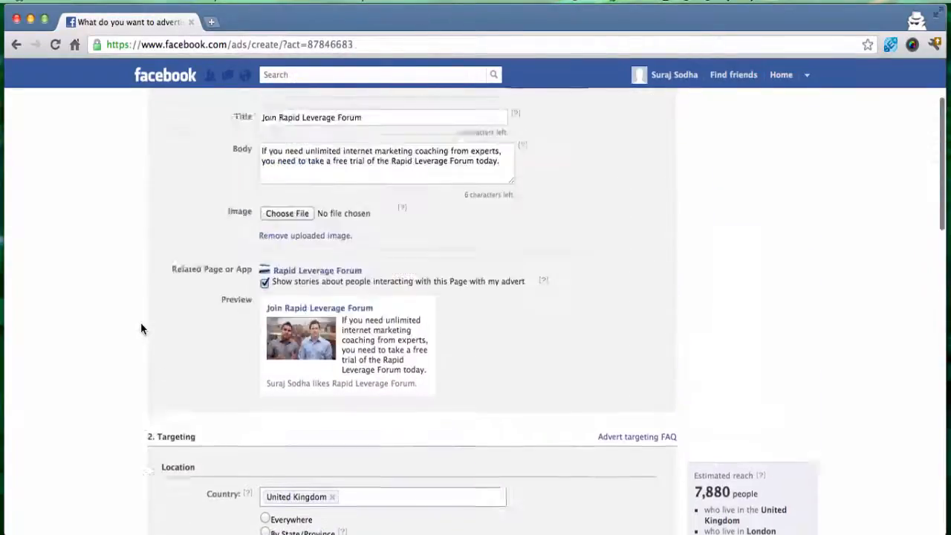
scroll("up", 3)
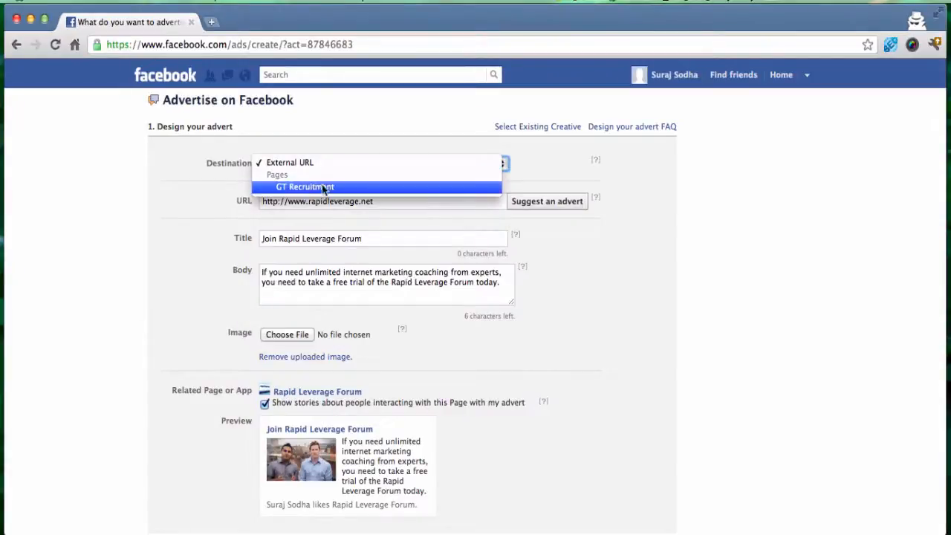
left_click(290, 162)
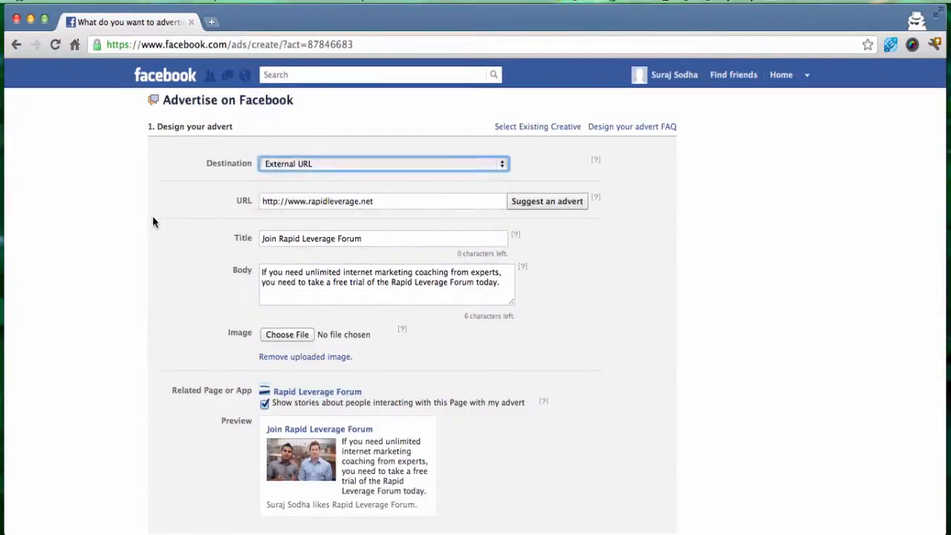
scroll("down", 3)
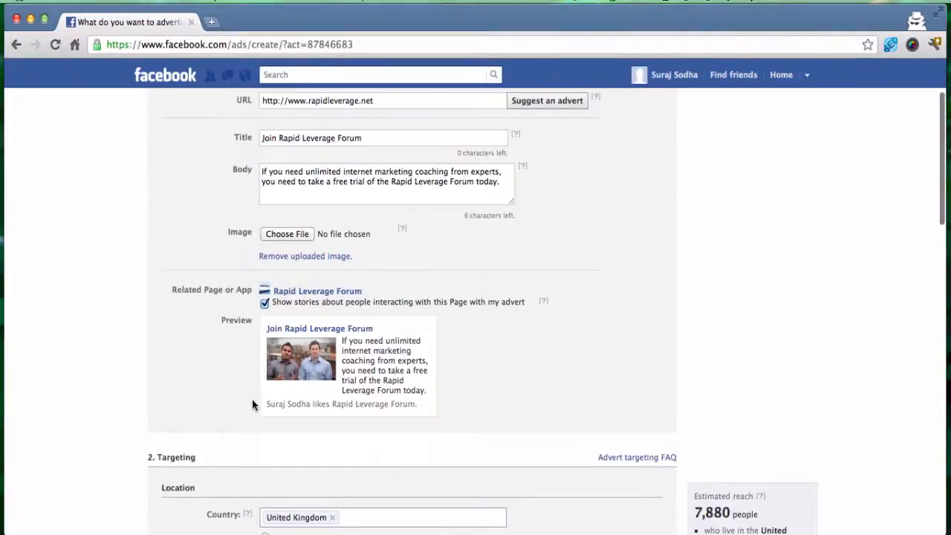
mouse_move(251, 299)
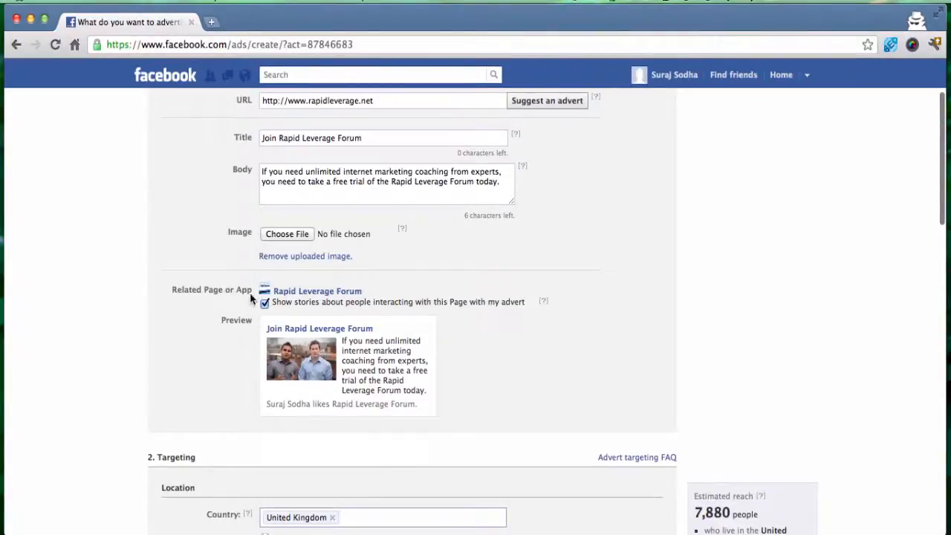
mouse_move(240, 417)
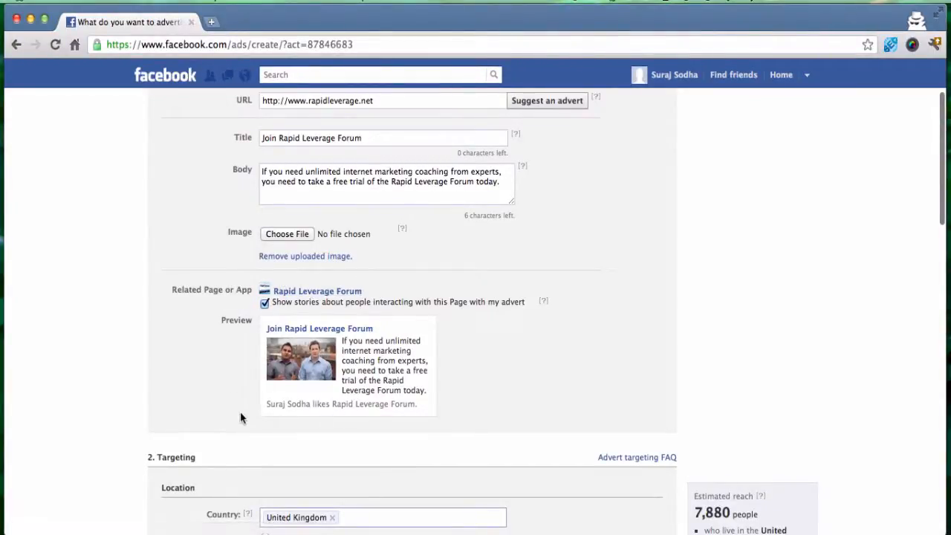
mouse_move(385, 422)
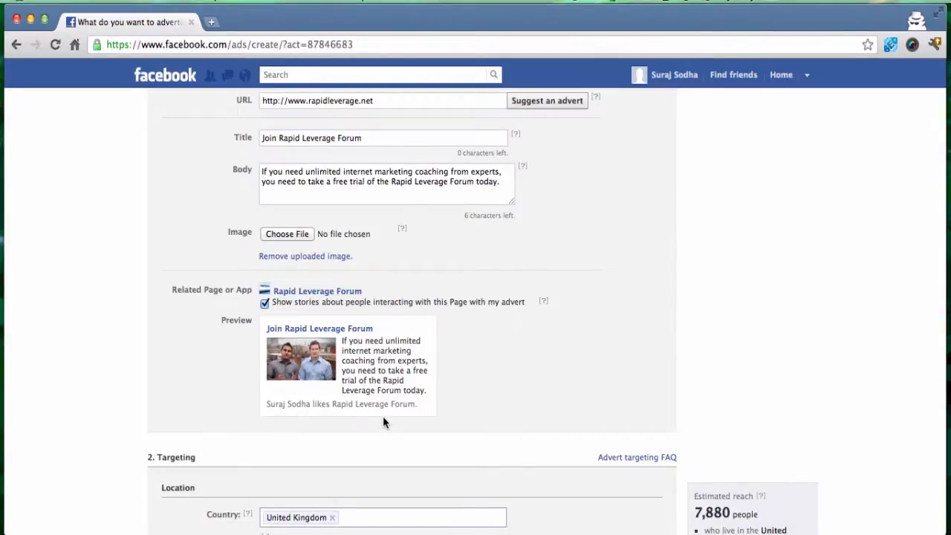
scroll("down", 3)
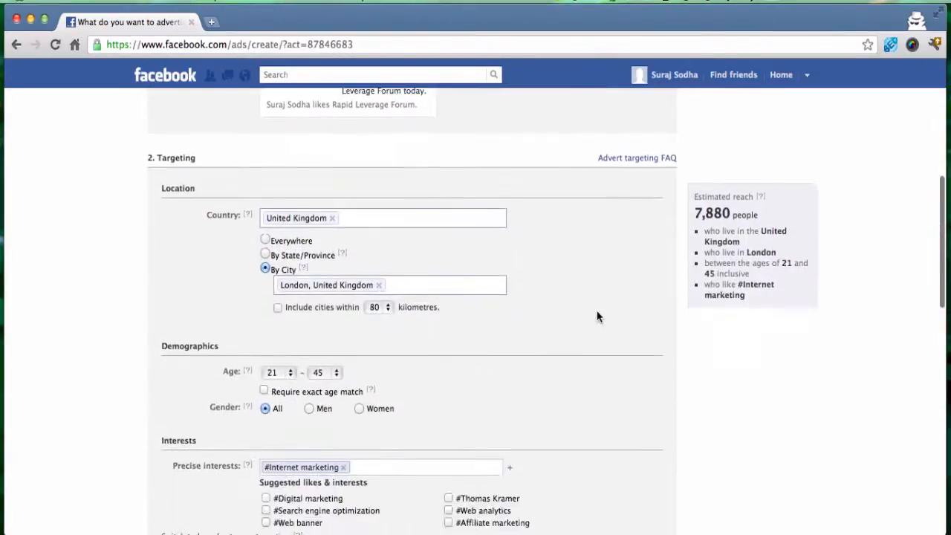
mouse_move(716, 223)
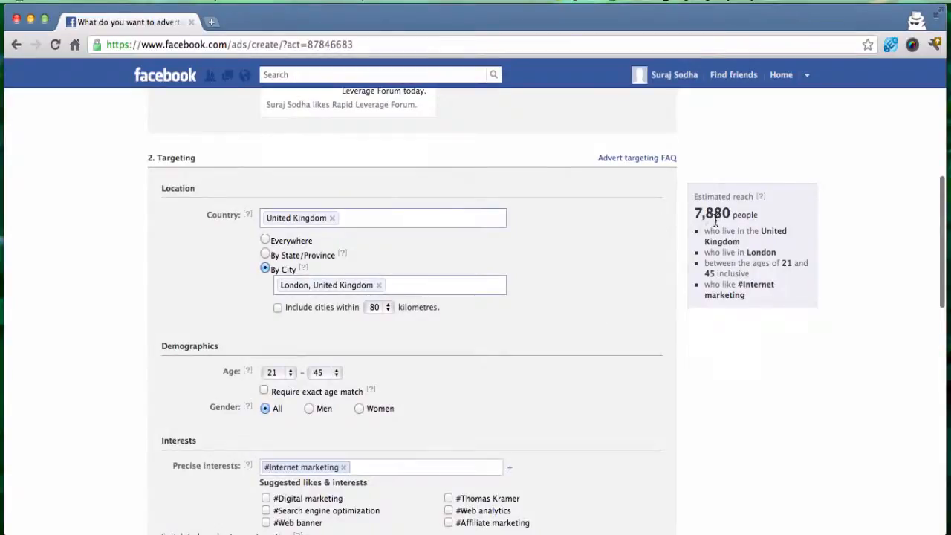
mouse_move(676, 232)
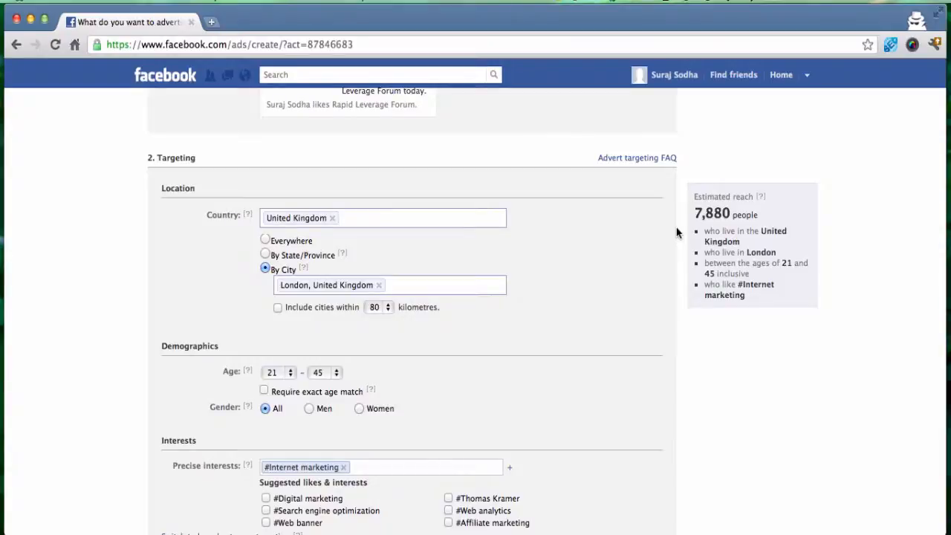
mouse_move(678, 207)
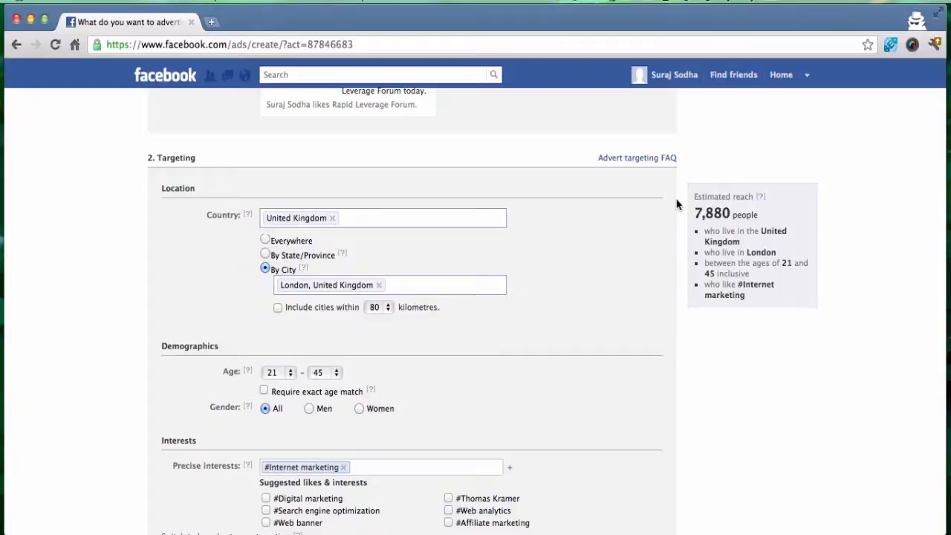
scroll("down", 3)
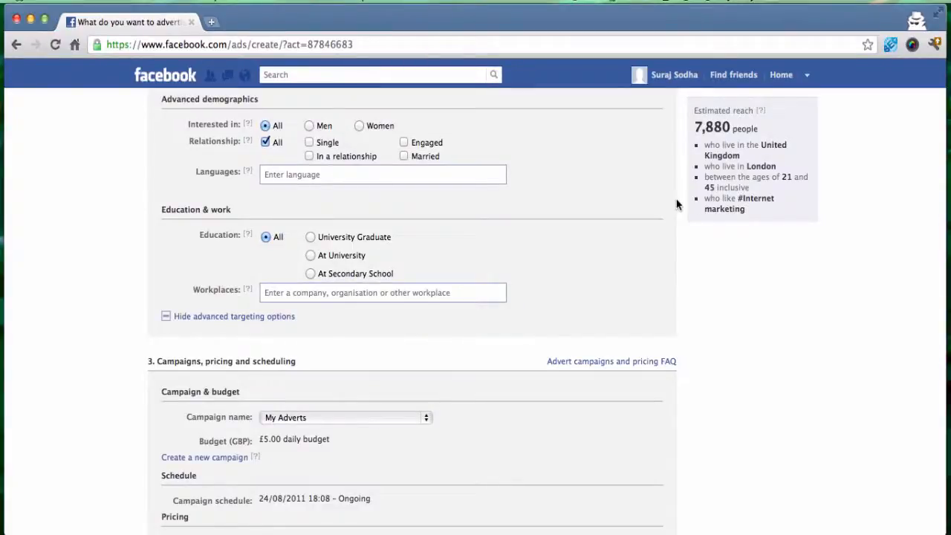
scroll("down", 3)
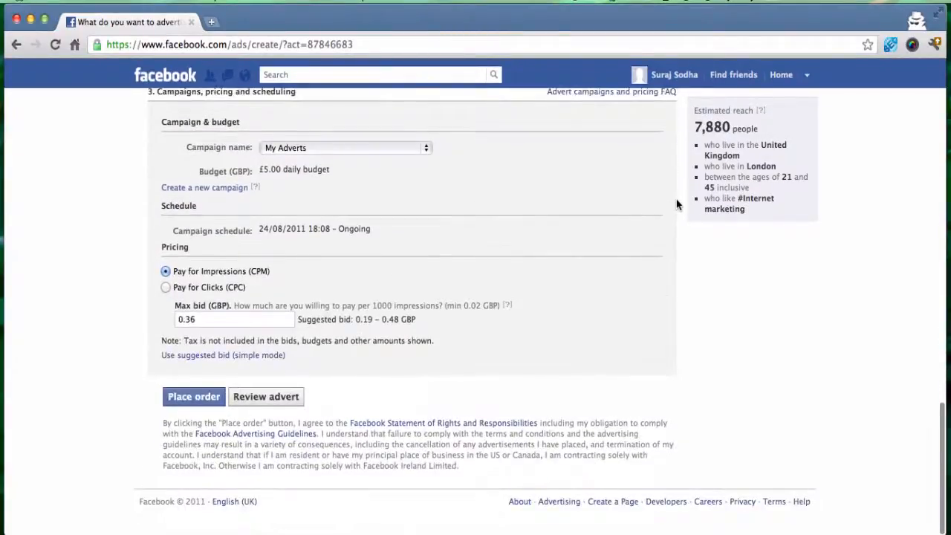